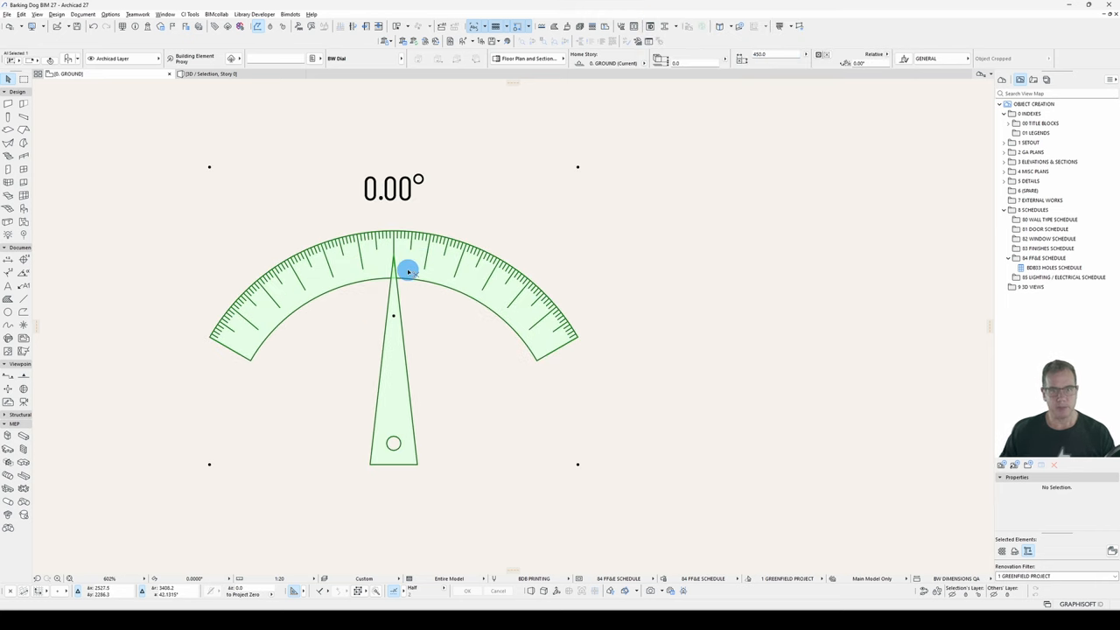
Step: Drag the BW Dial hand's angle hotspot to swing the readout to 35.00°
drag(406, 270, 529, 288)
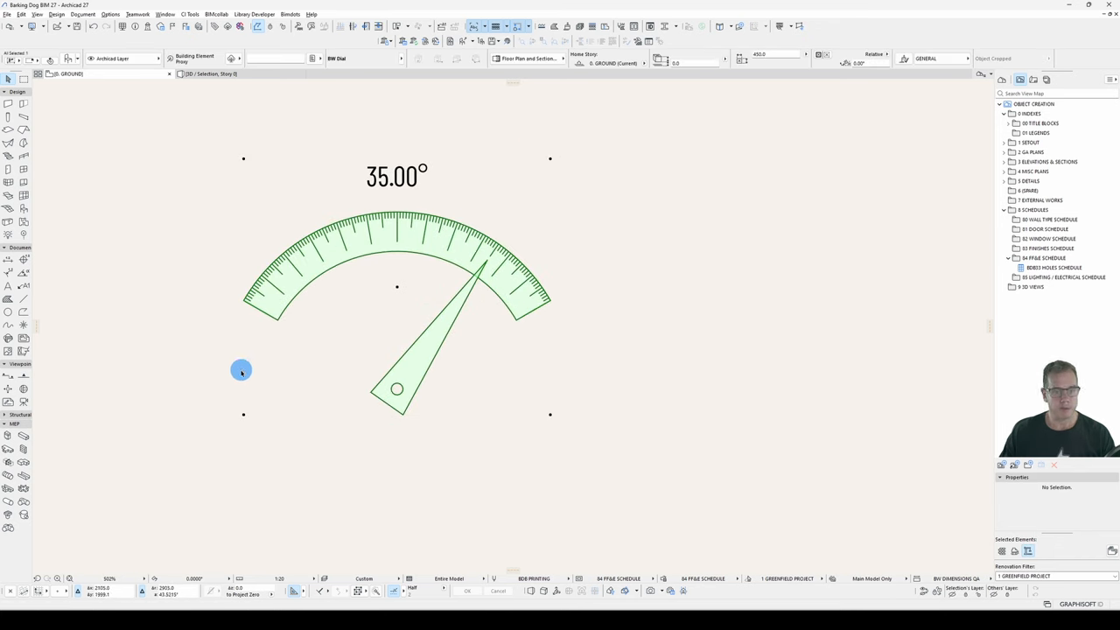
mouse_move(547, 240)
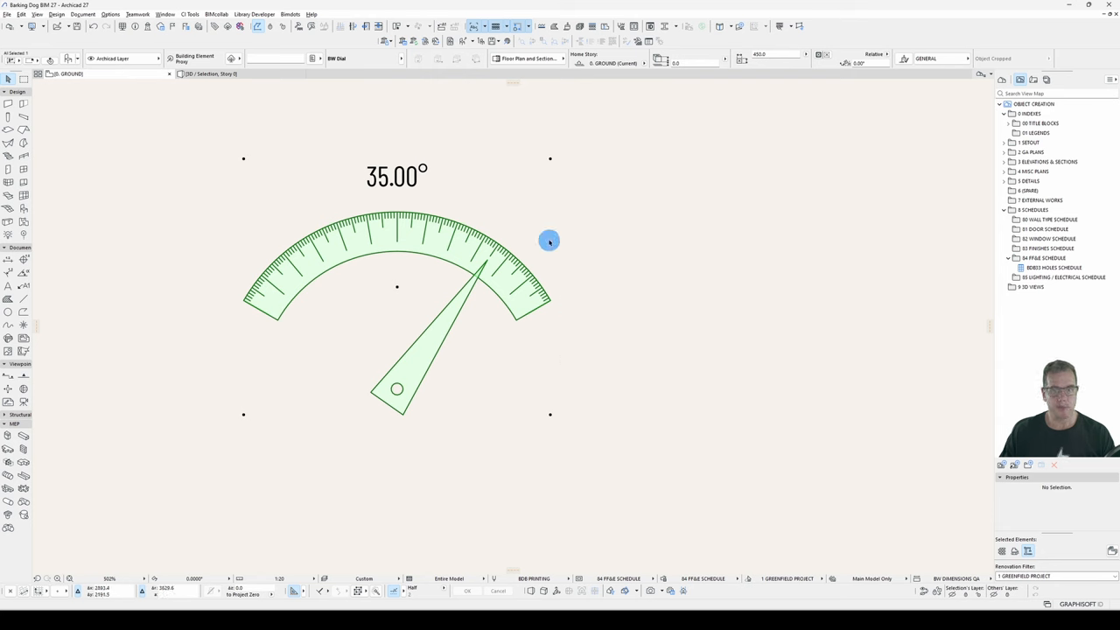
mouse_move(434, 318)
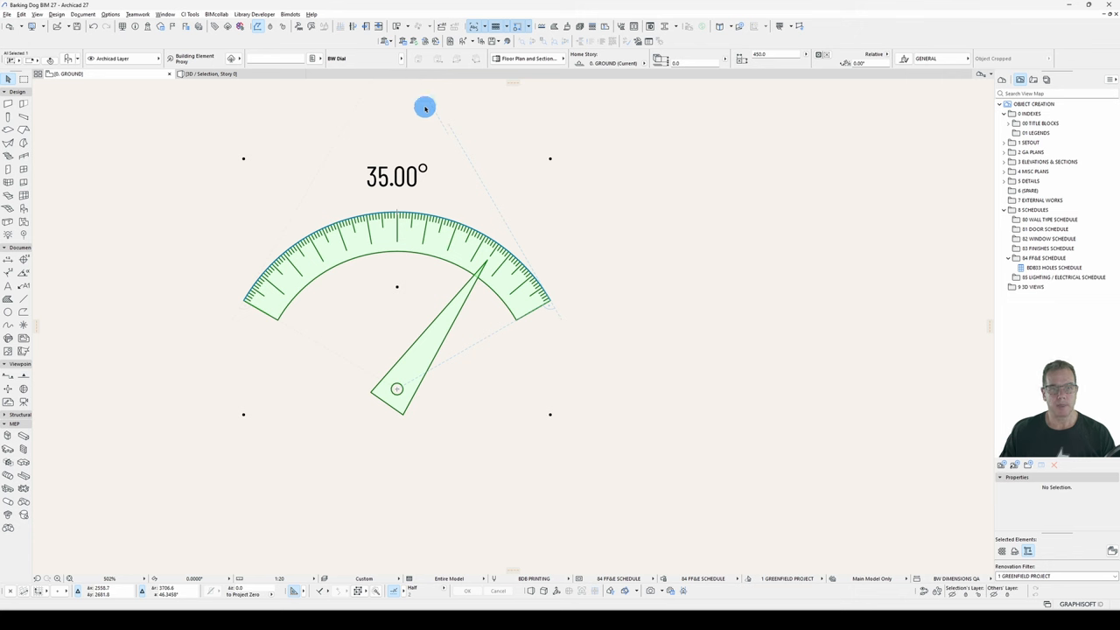
Step: Browse the menu bar for the library object commands
click(16, 13)
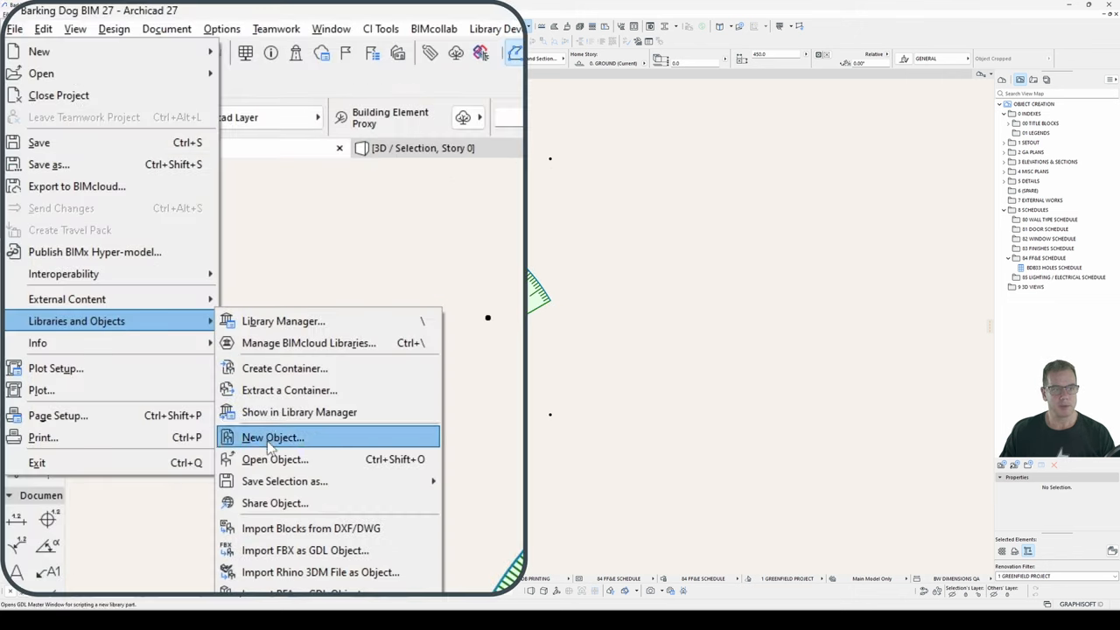
mouse_move(398, 458)
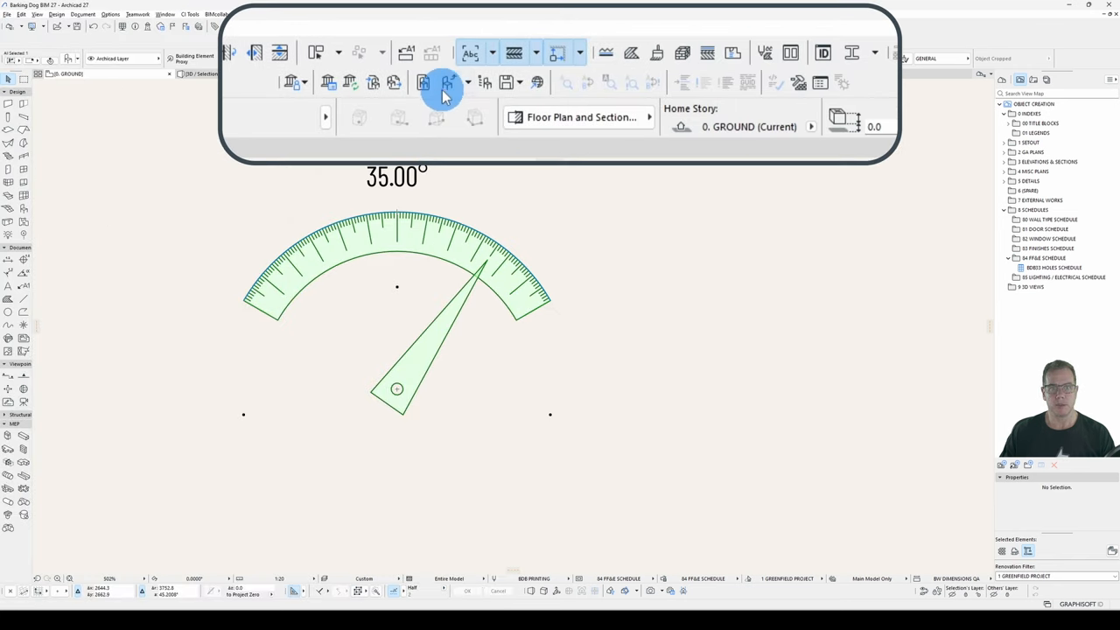
mouse_move(446, 82)
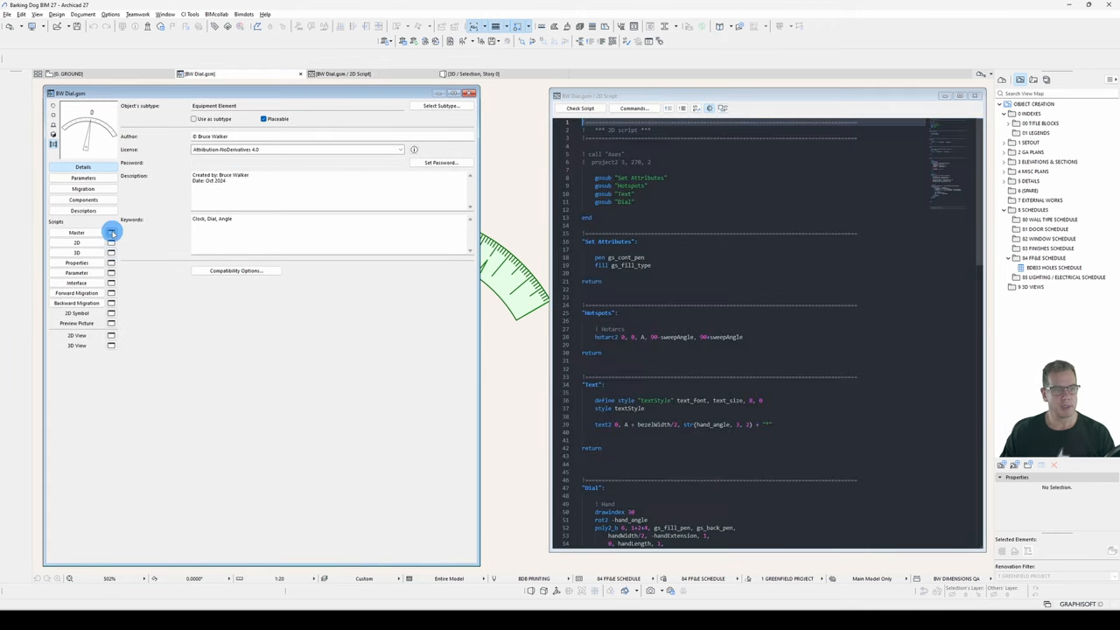
Step: Open the BW Dial's Master and 3D scripts from the library part editor
click(111, 231)
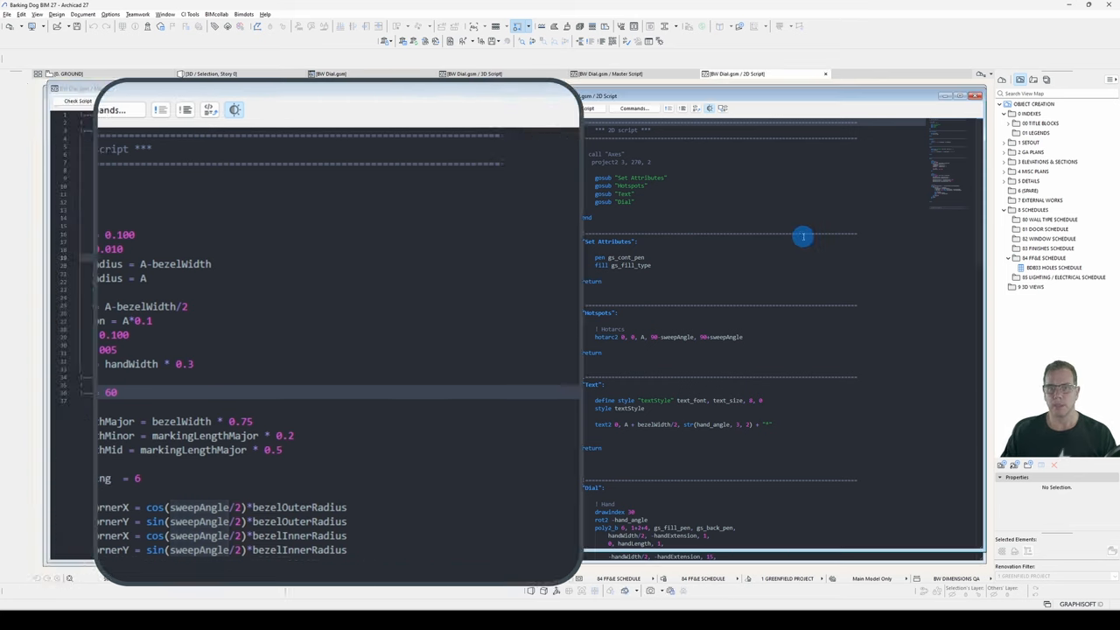
click(472, 74)
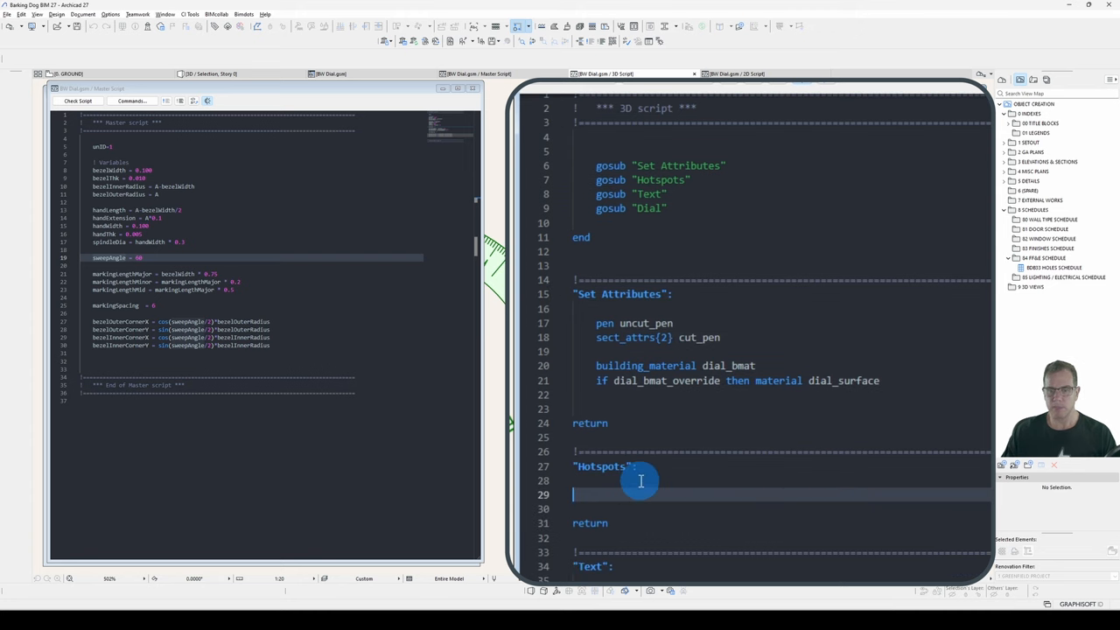
scroll(down, 3)
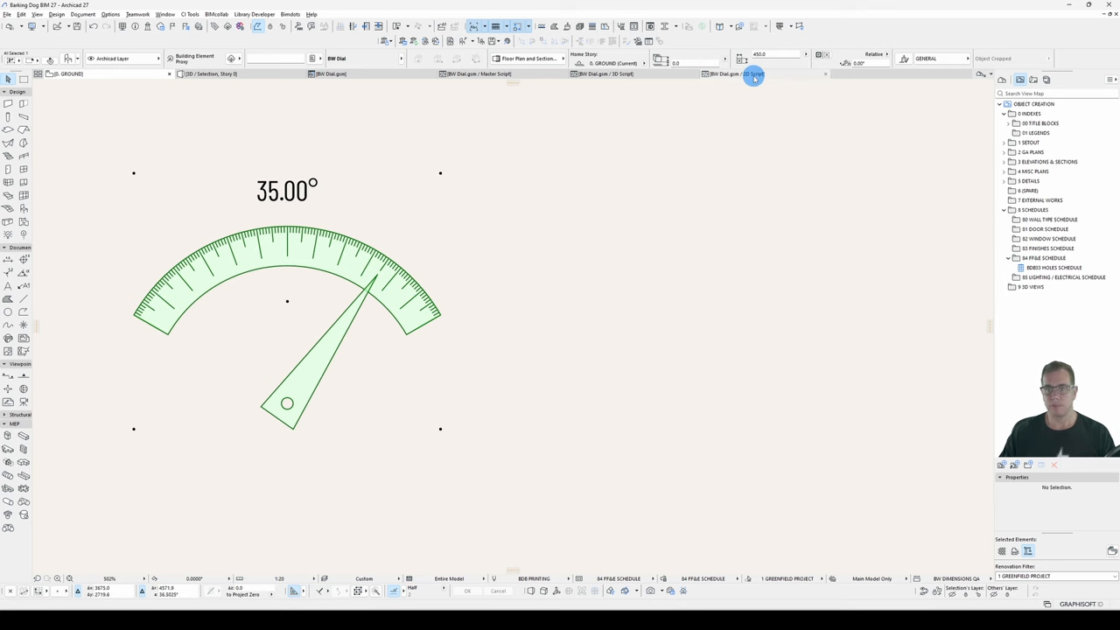
Step: On gdl.graphisoft.com, open the Reference Guide's Graphical Editing Using Hotspots chapter
click(755, 74)
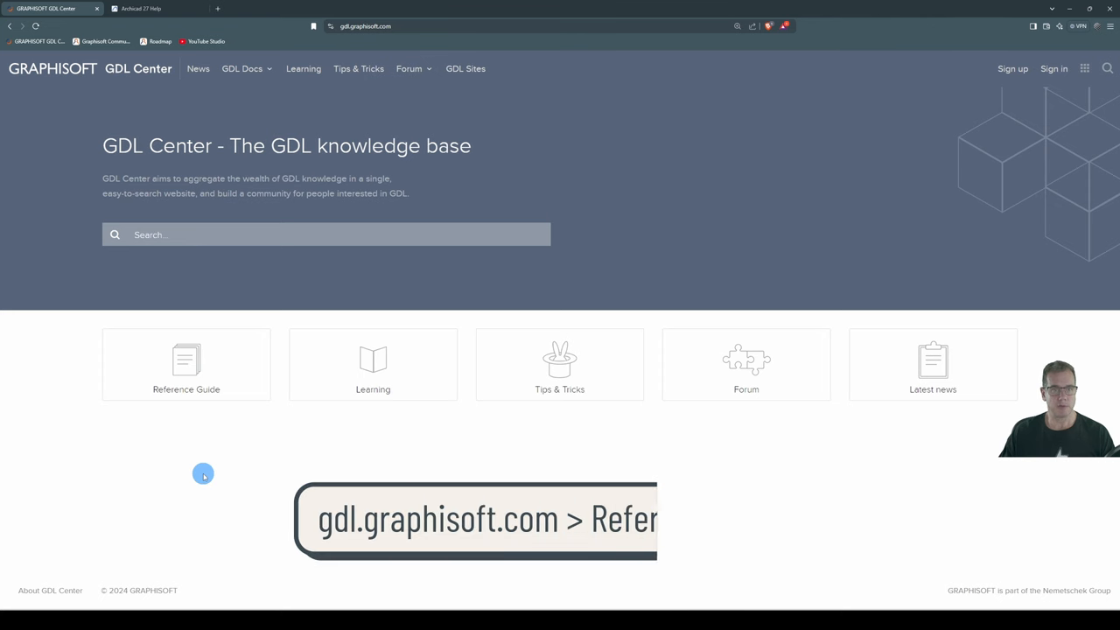
click(185, 364)
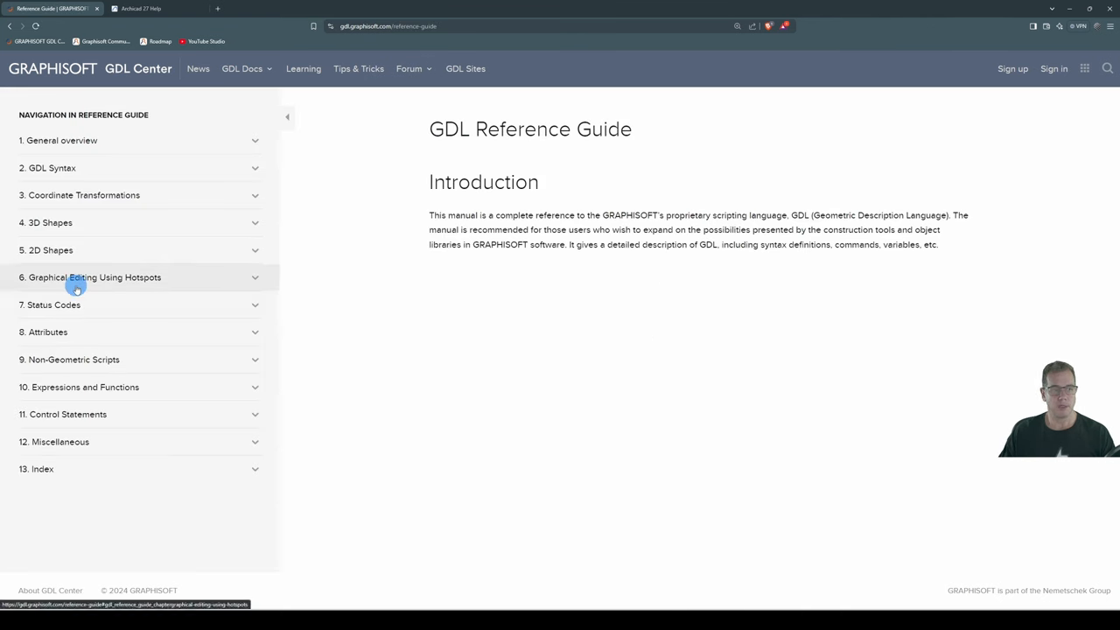
click(72, 284)
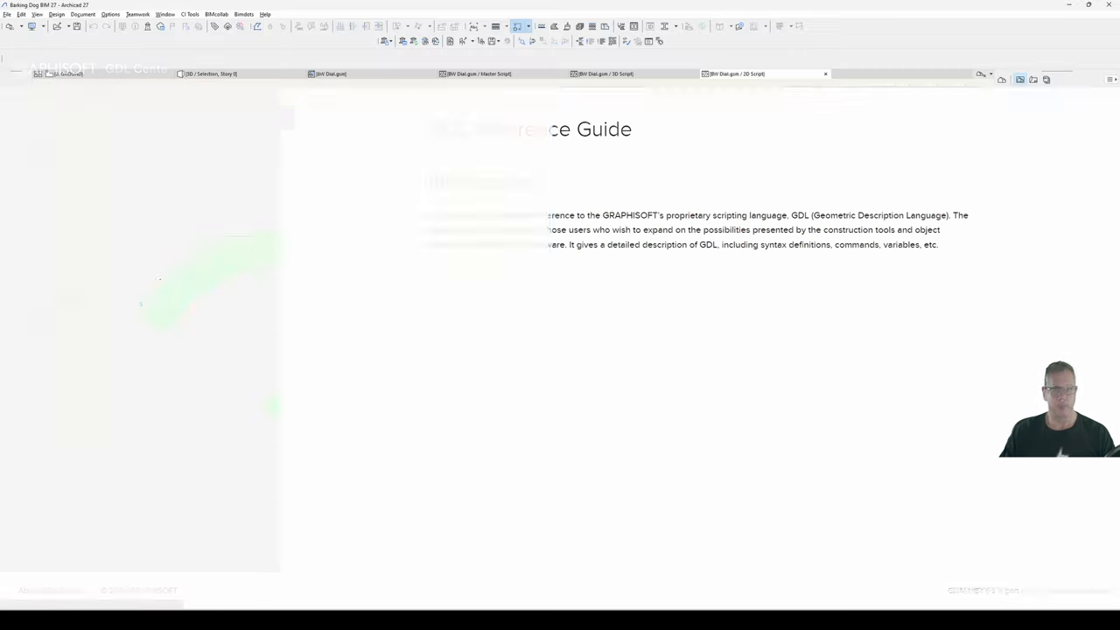
Step: Browse the Help menu's resources for the GDL Reference Guide
click(263, 14)
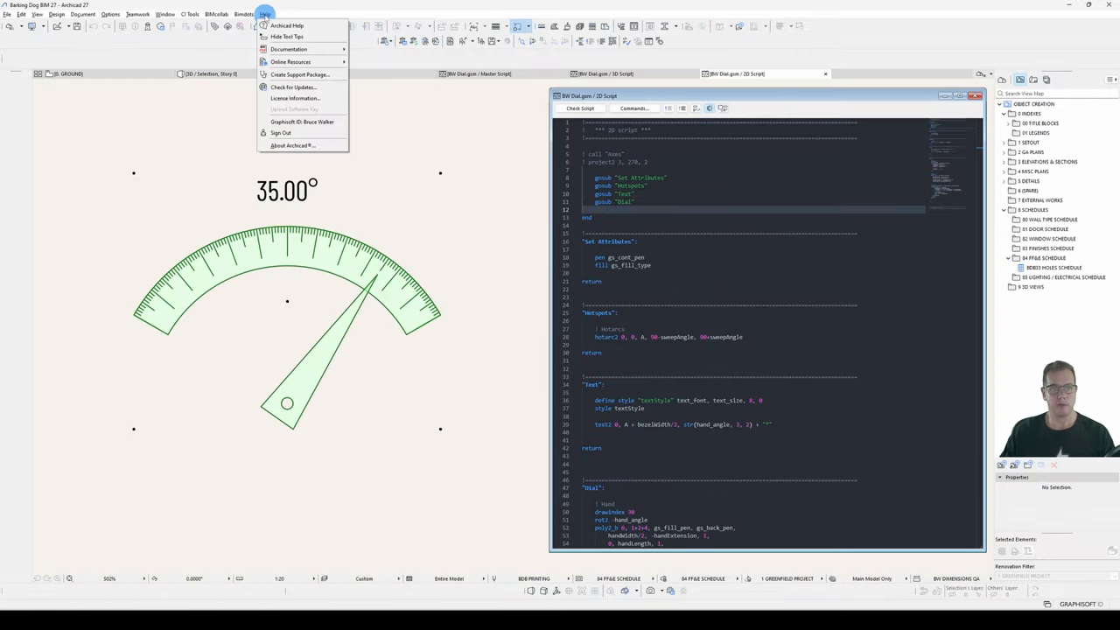
mouse_move(307, 123)
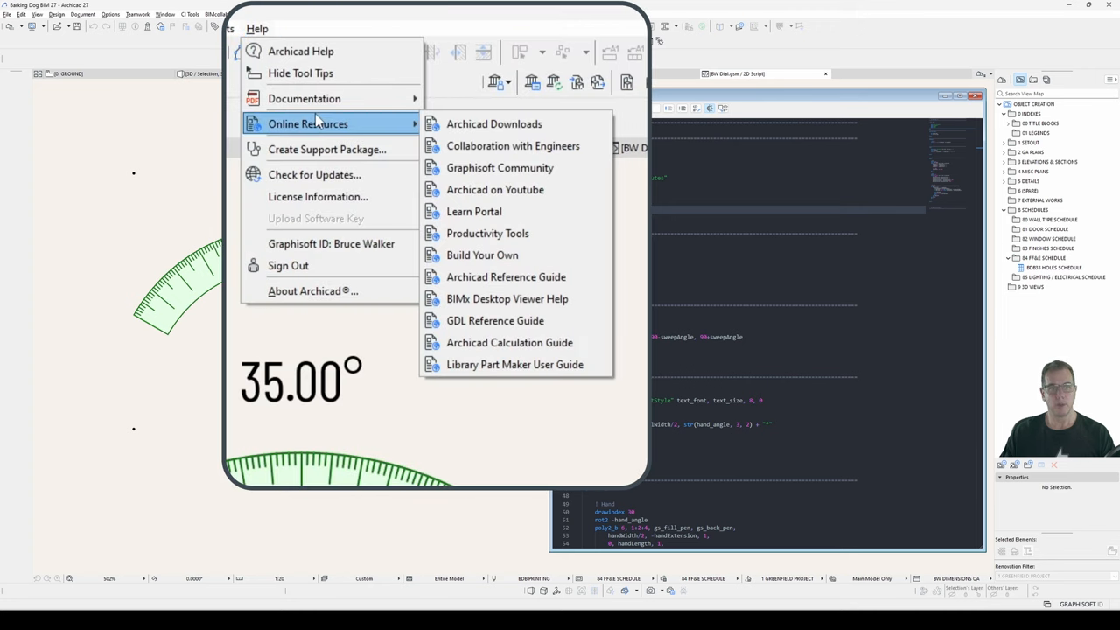
mouse_move(523, 326)
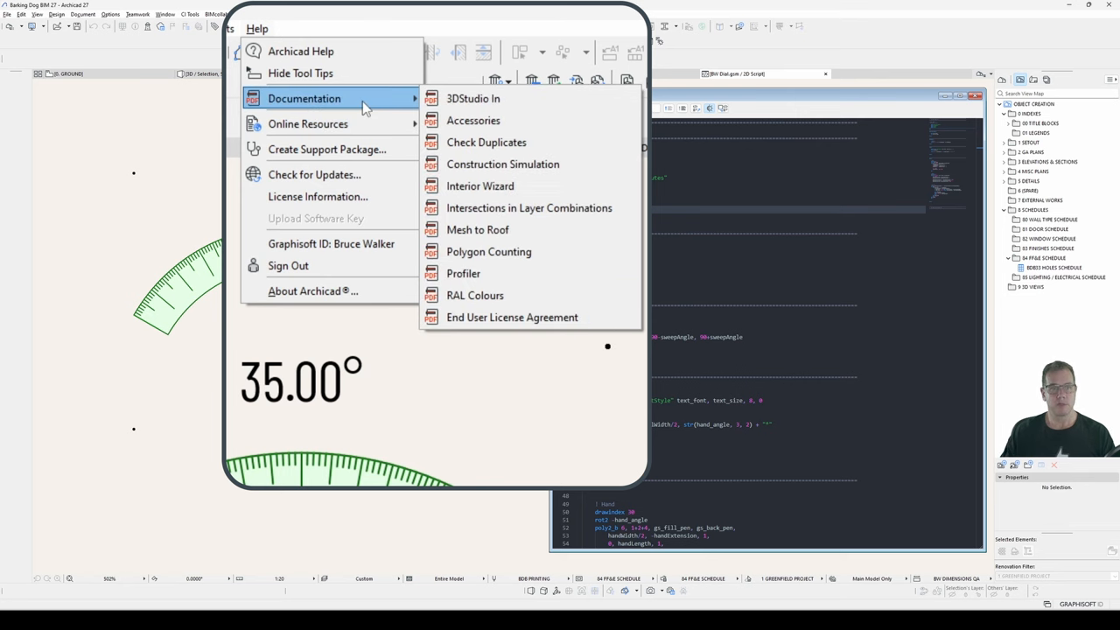
mouse_move(365, 103)
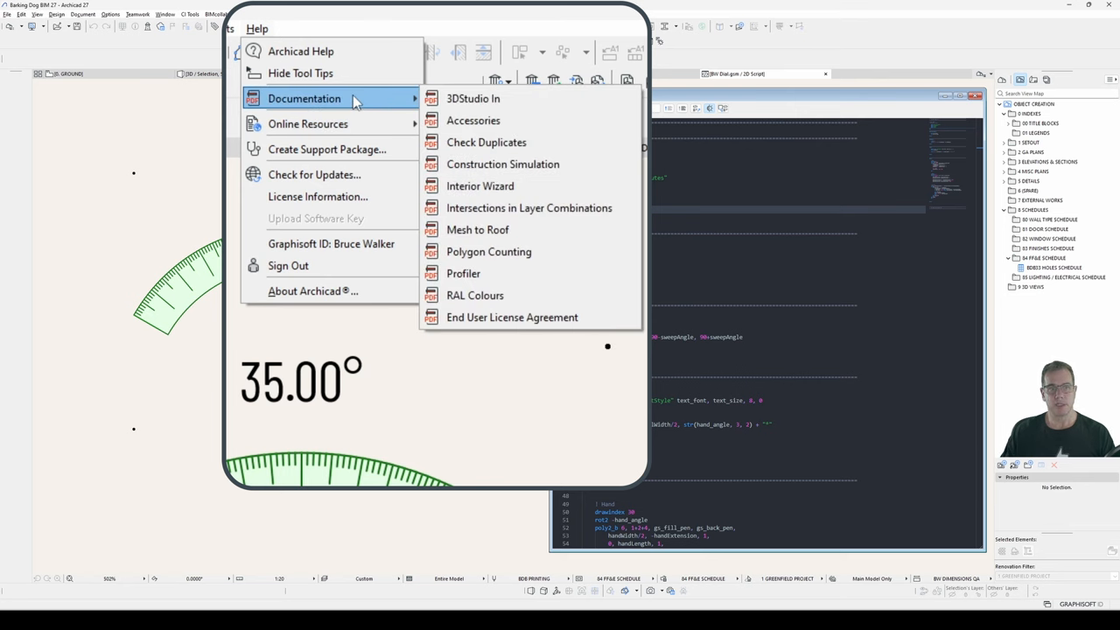
mouse_move(536, 350)
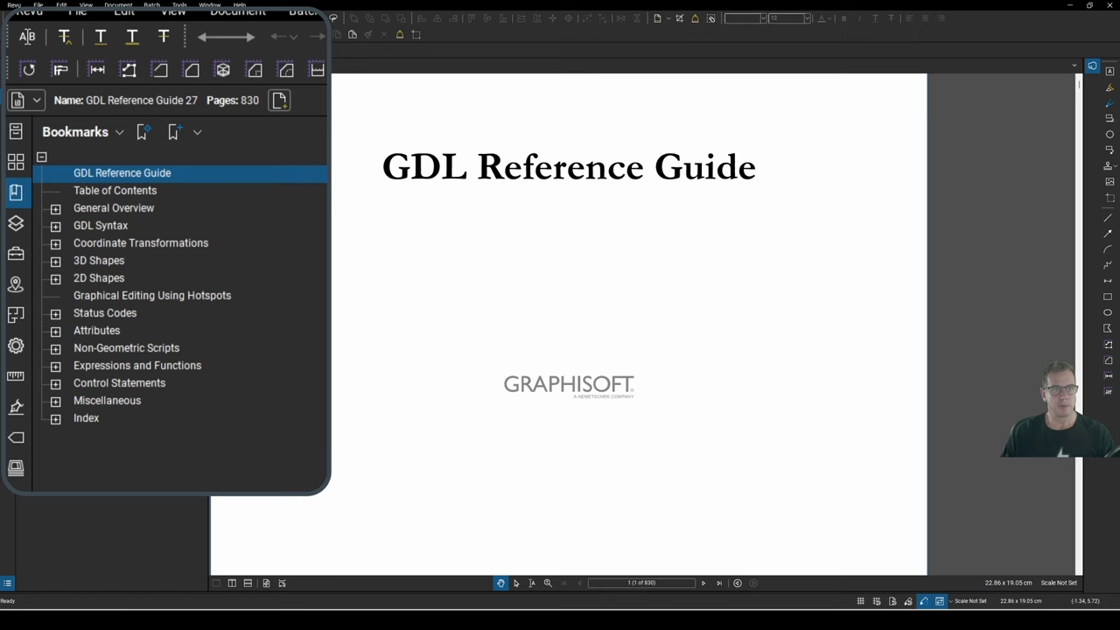
Step: Jump to the PDF's Graphical Editing Using Hotspots bookmark
click(152, 295)
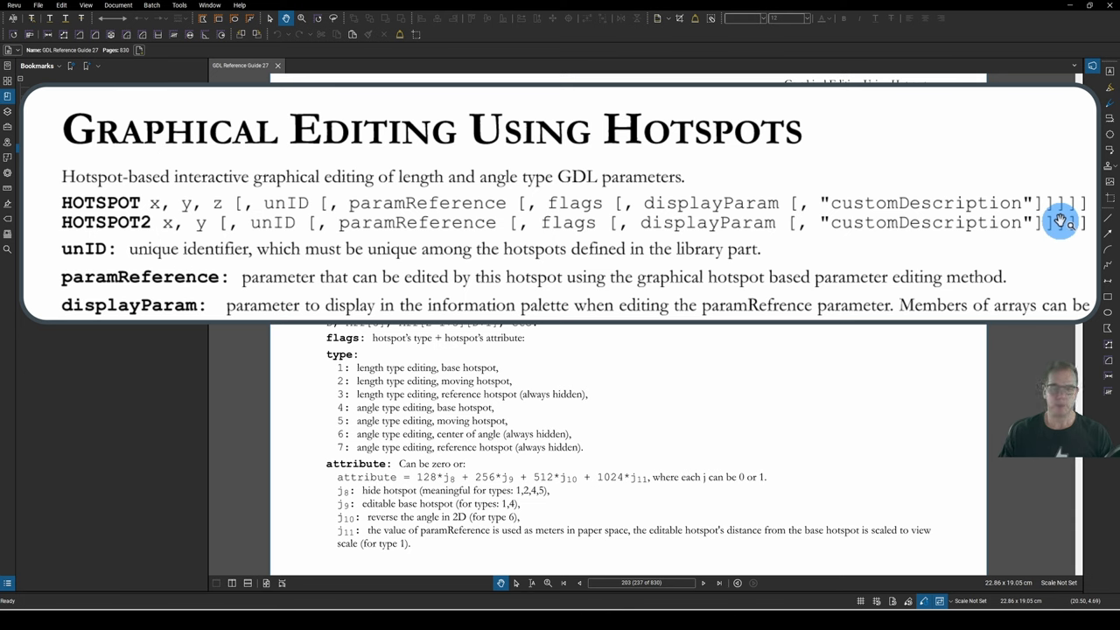
mouse_move(296, 194)
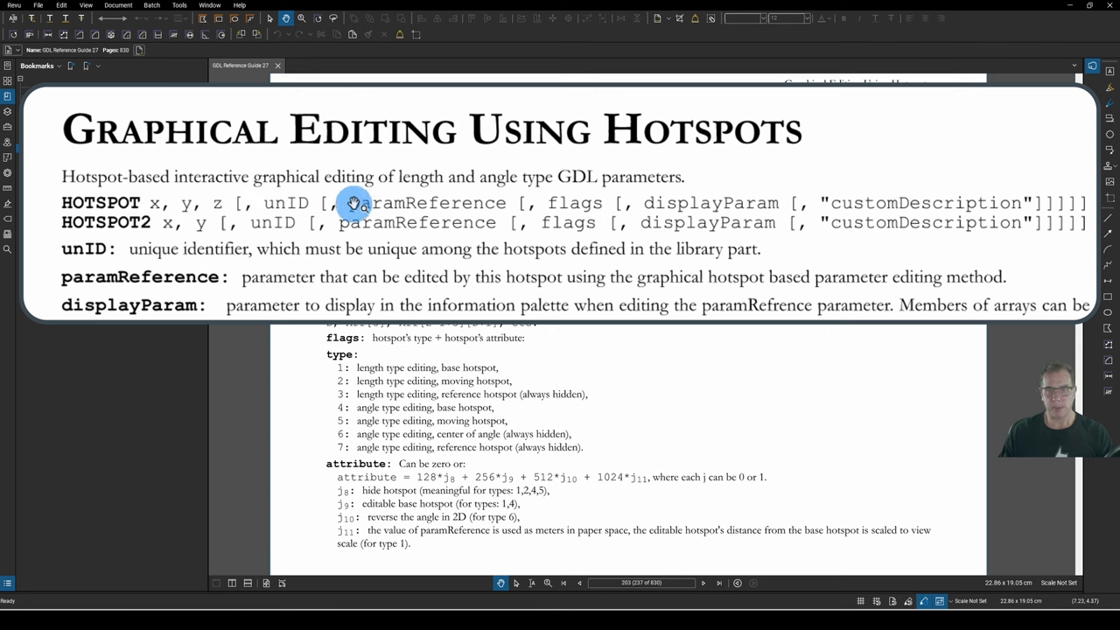
mouse_move(299, 203)
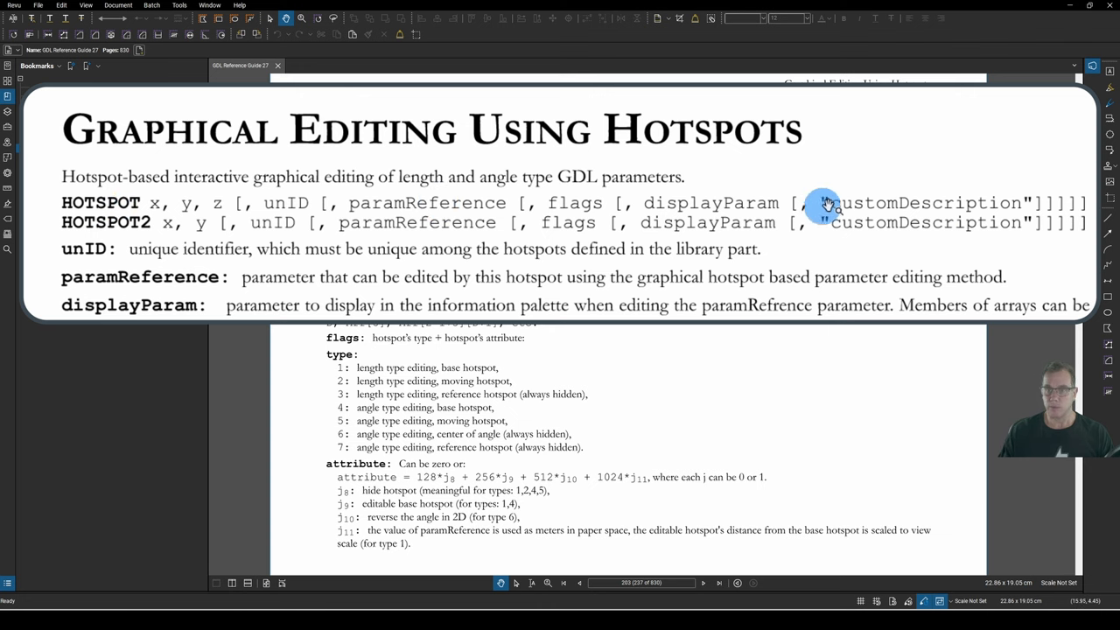
mouse_move(486, 271)
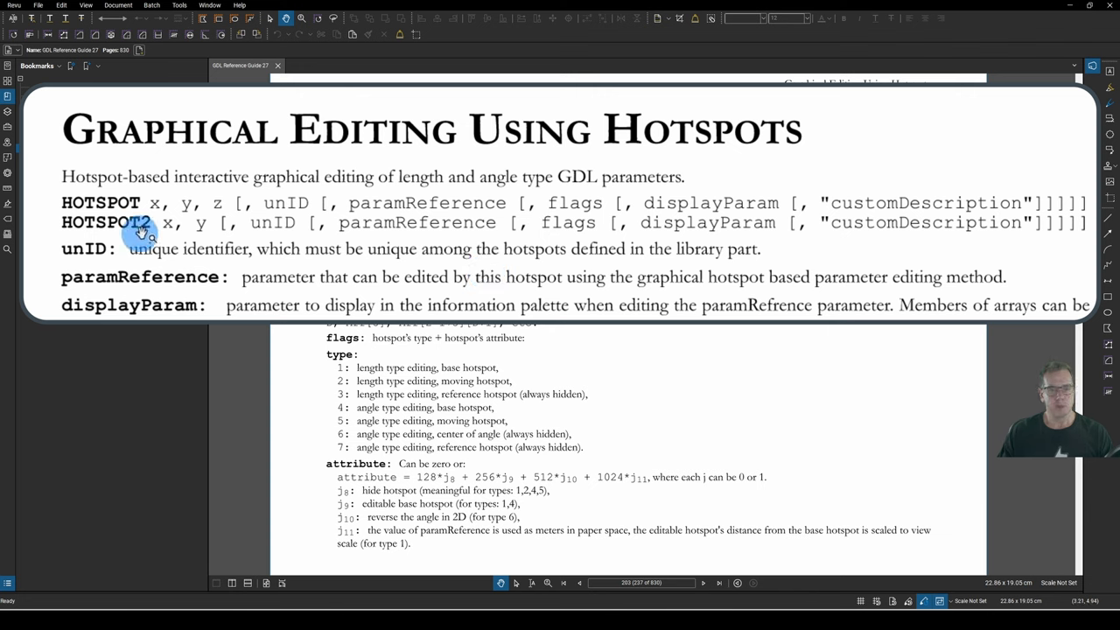
mouse_move(200, 234)
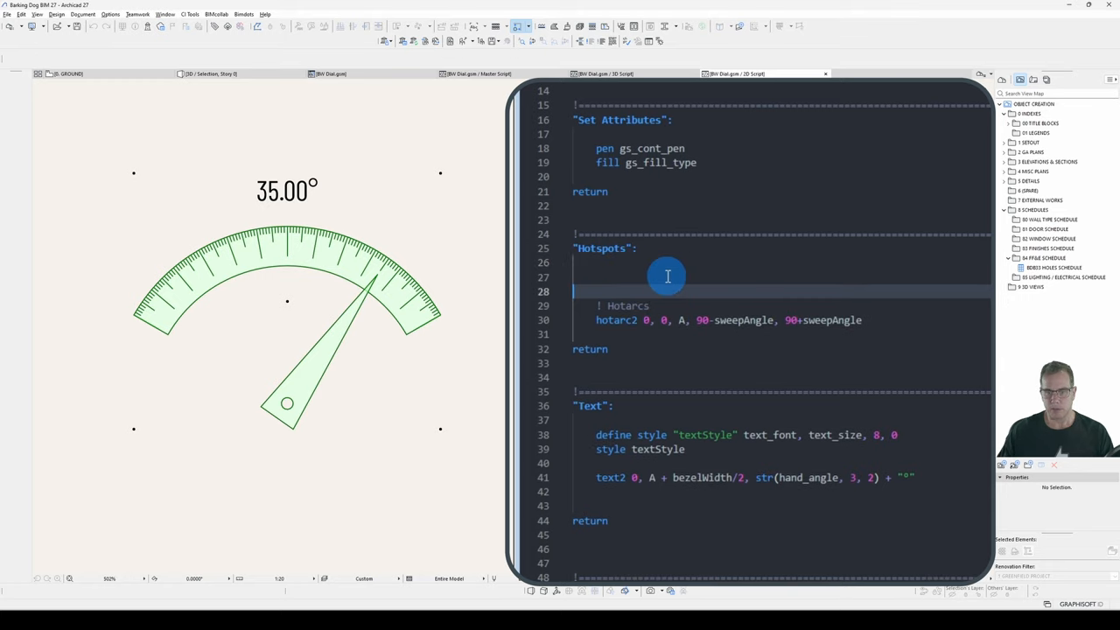
Step: Add hotspot2 0, 0 under Hotspots in the 2D script and preview the symbol
text(hotspot2 0, 0)
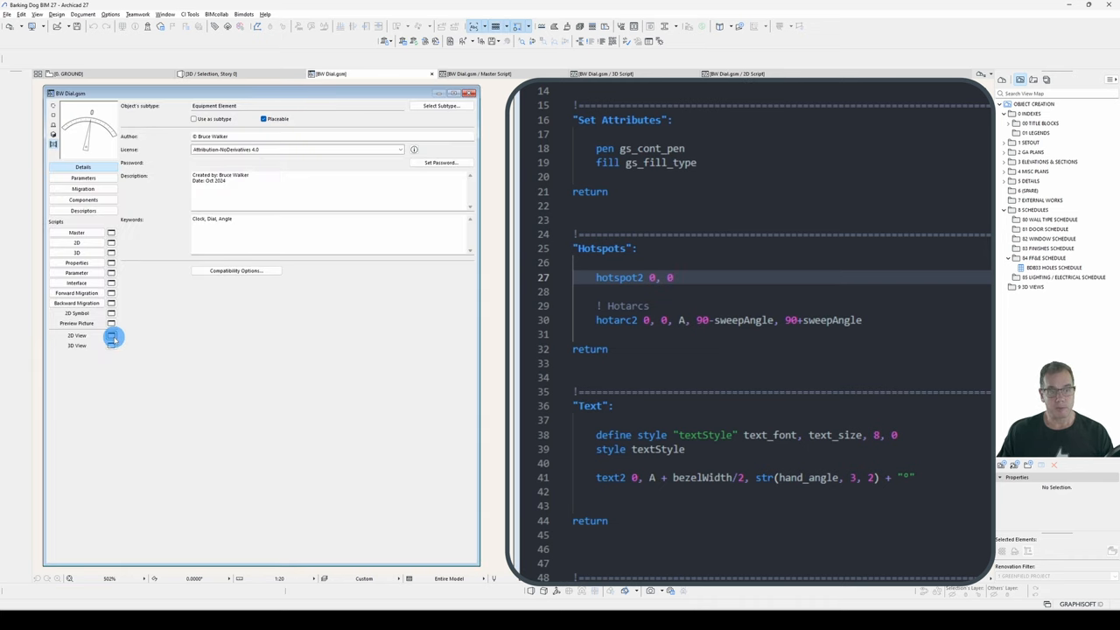
click(111, 336)
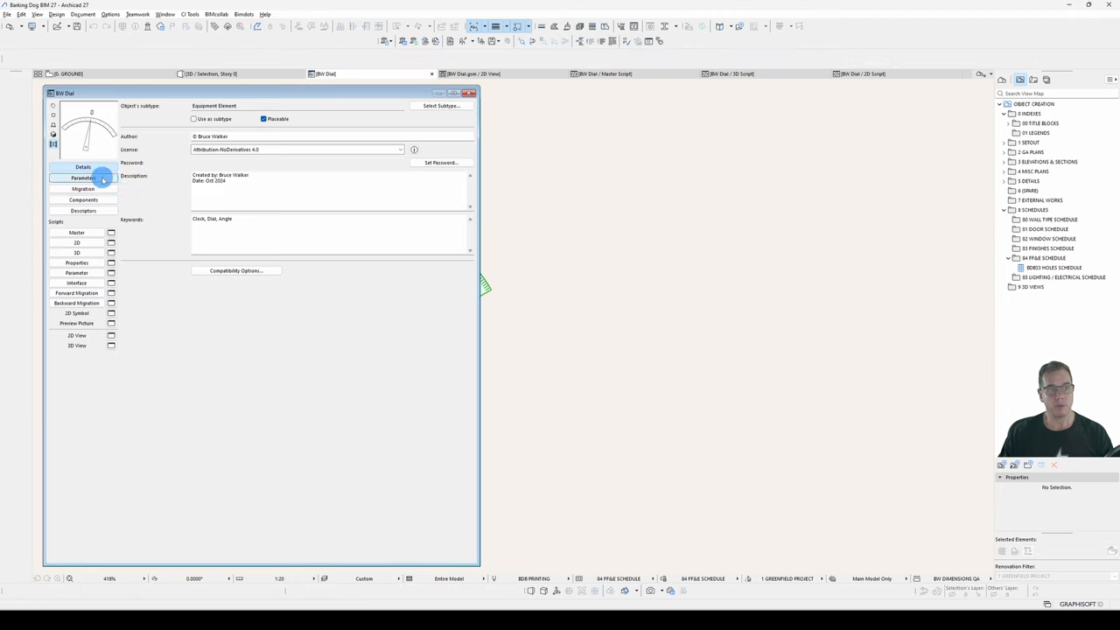
Step: Review and close Compatibility Options, then switch to the dial's 2D preview
click(235, 269)
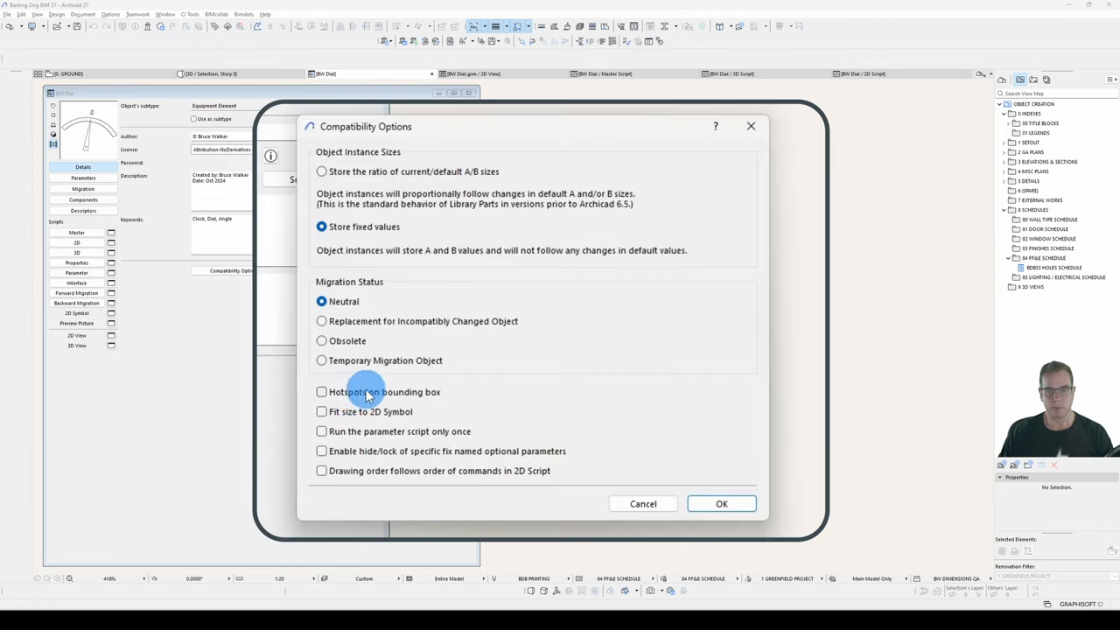
click(722, 503)
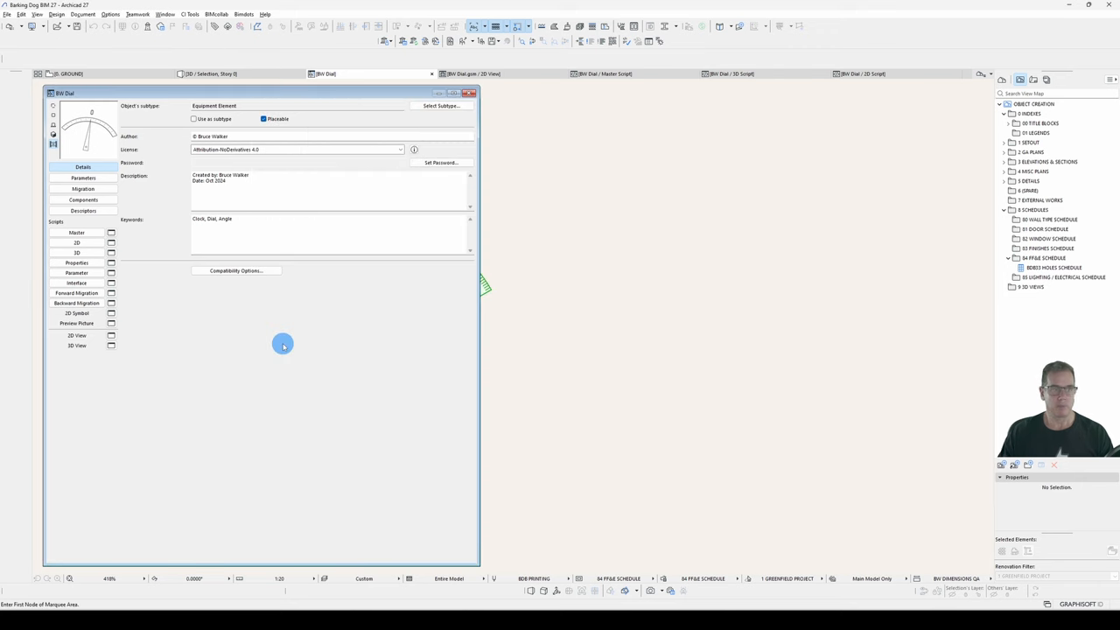
click(77, 232)
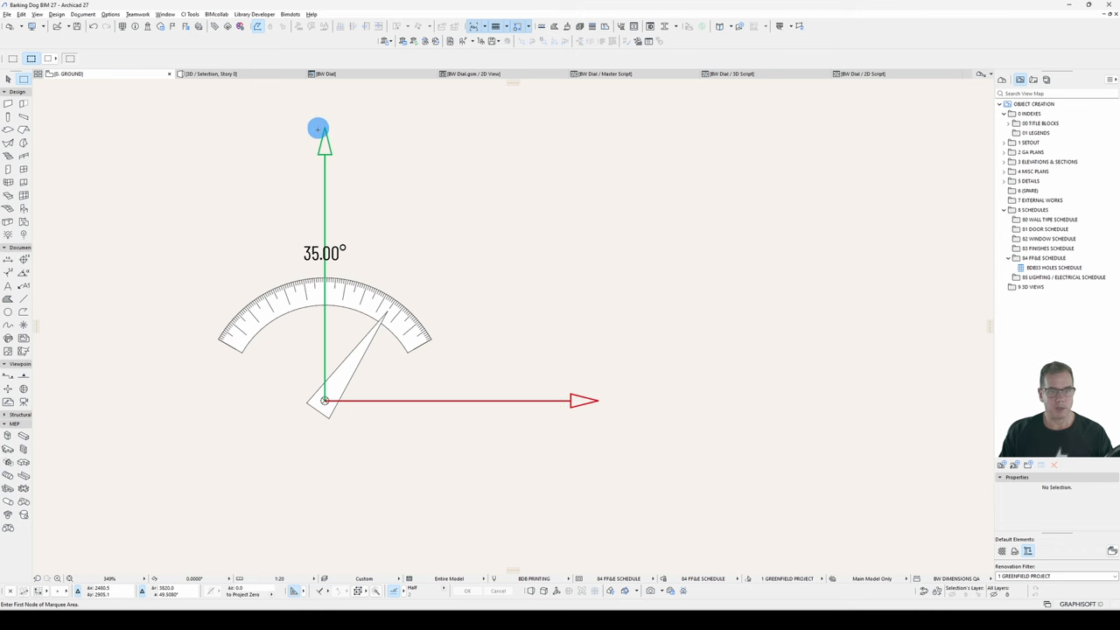
Step: Switch to the browser's Graphical Editing Using Hotspots reference page
click(862, 75)
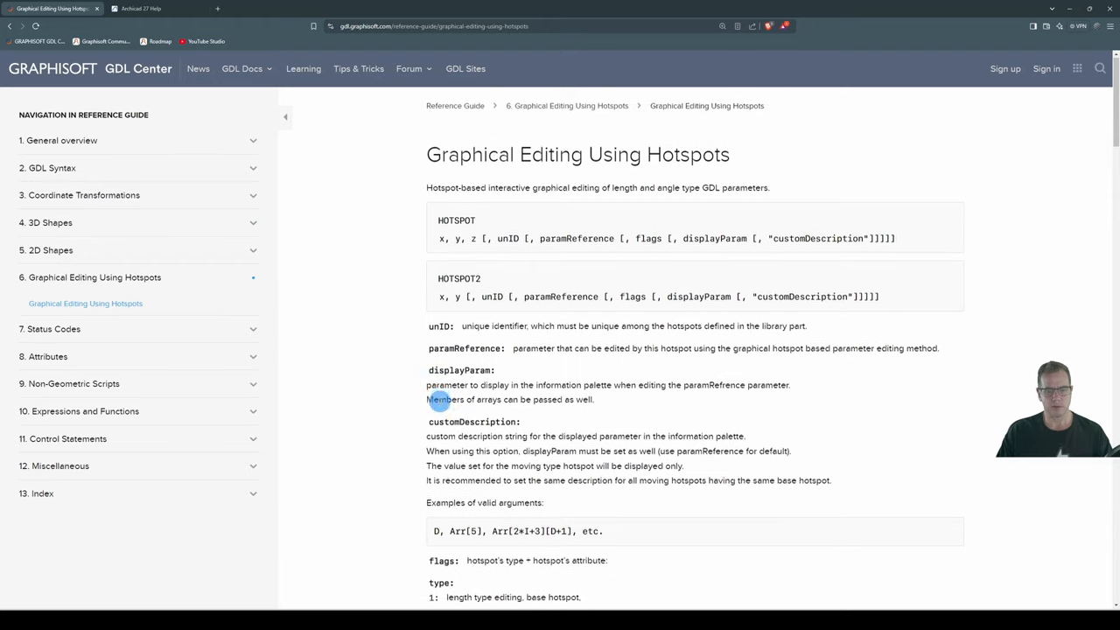
scroll(down, 3)
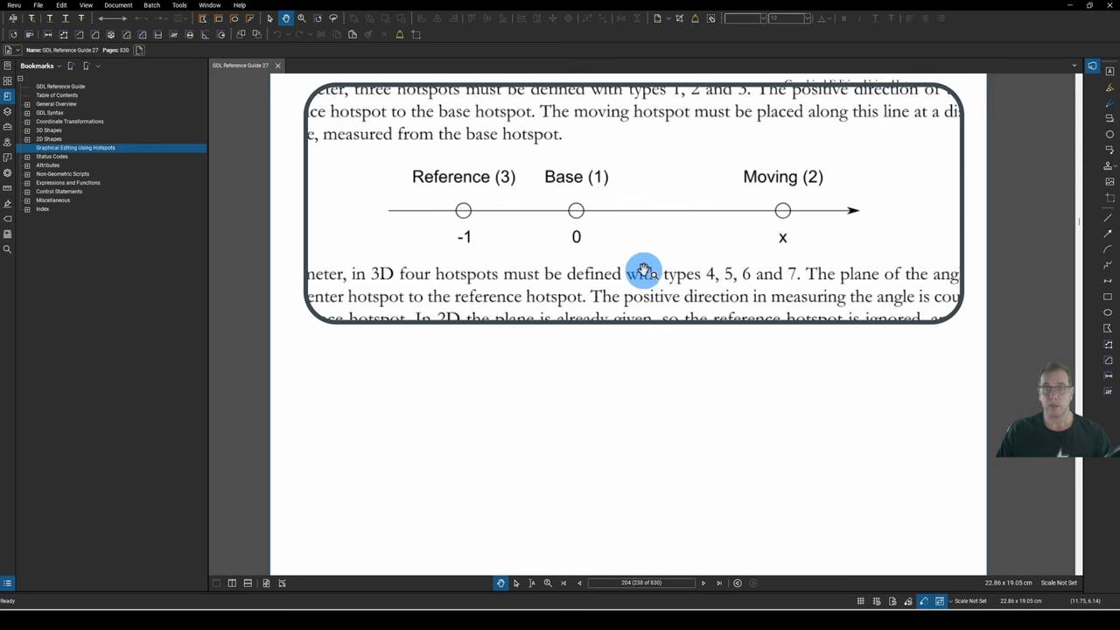
mouse_move(636, 265)
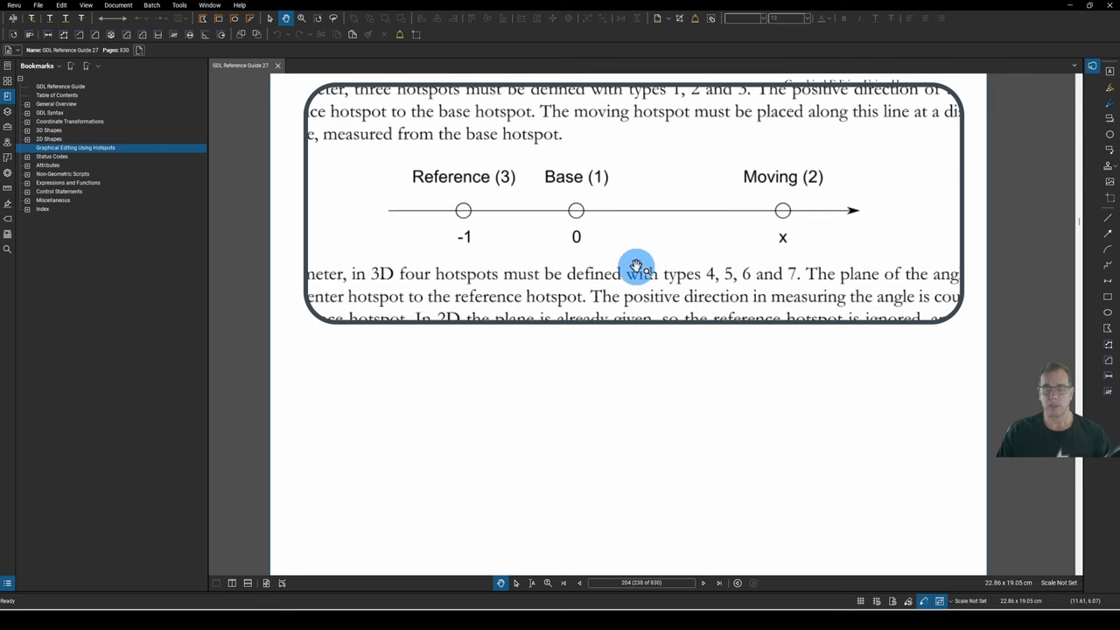
mouse_move(599, 193)
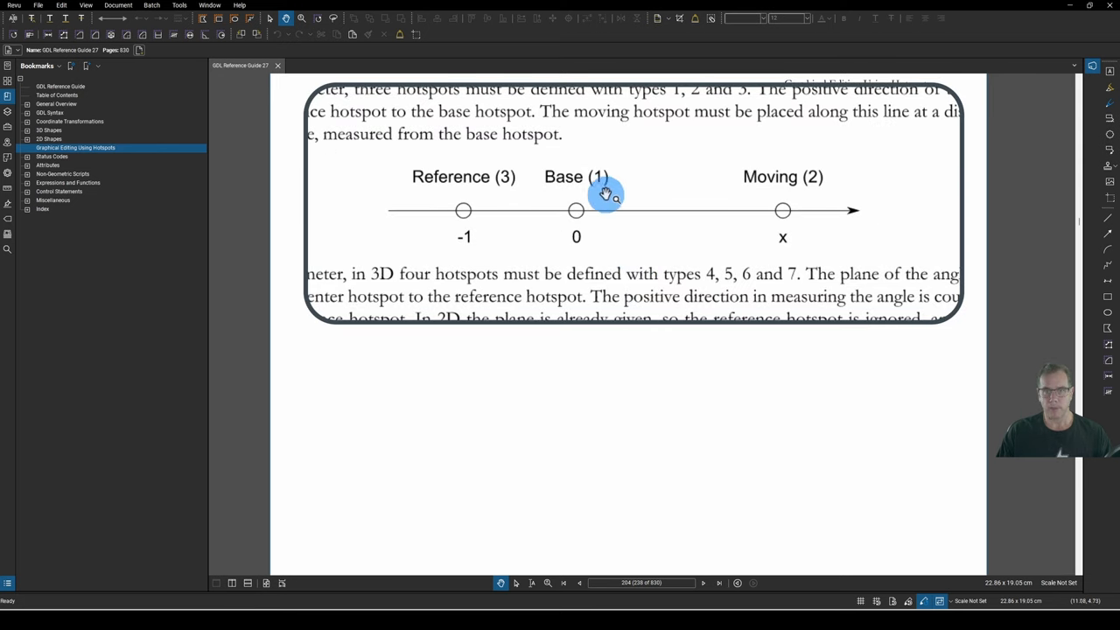
mouse_move(564, 212)
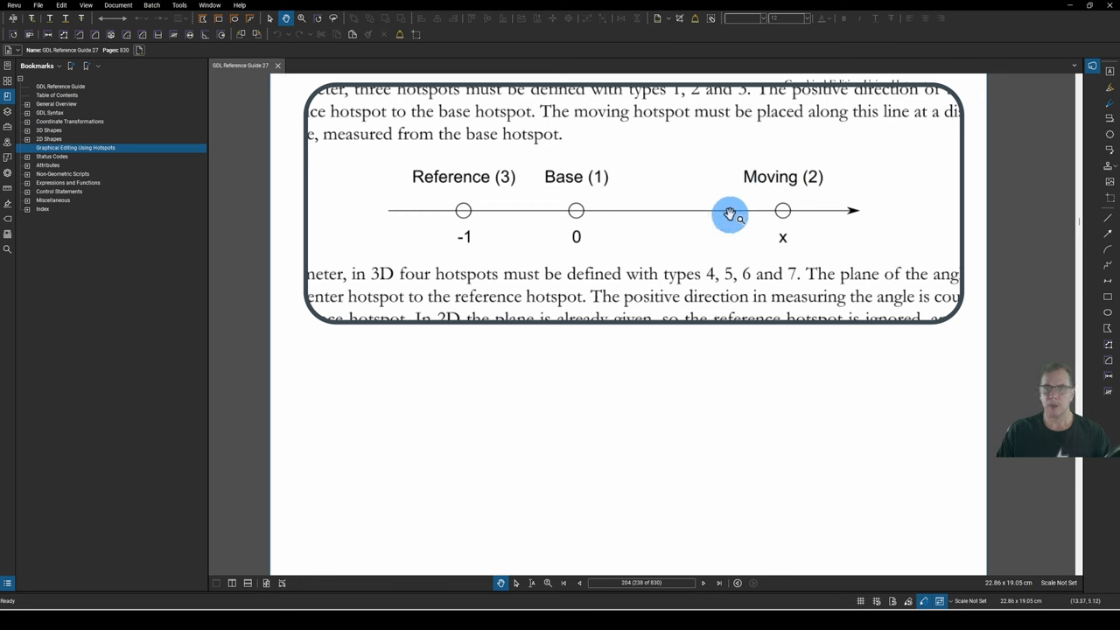
mouse_move(461, 230)
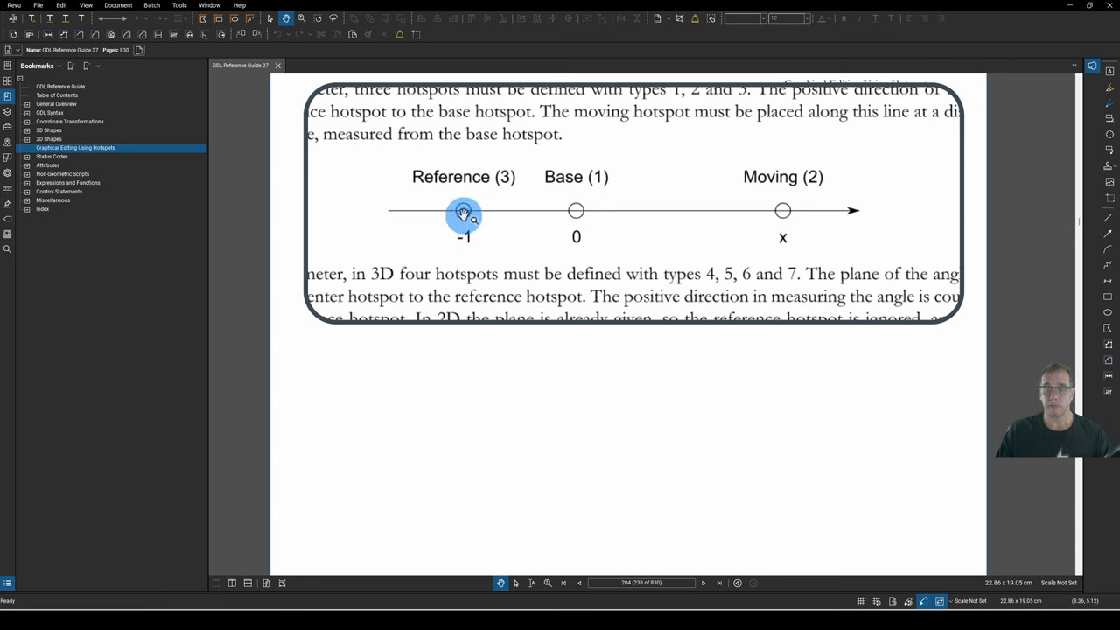
mouse_move(792, 210)
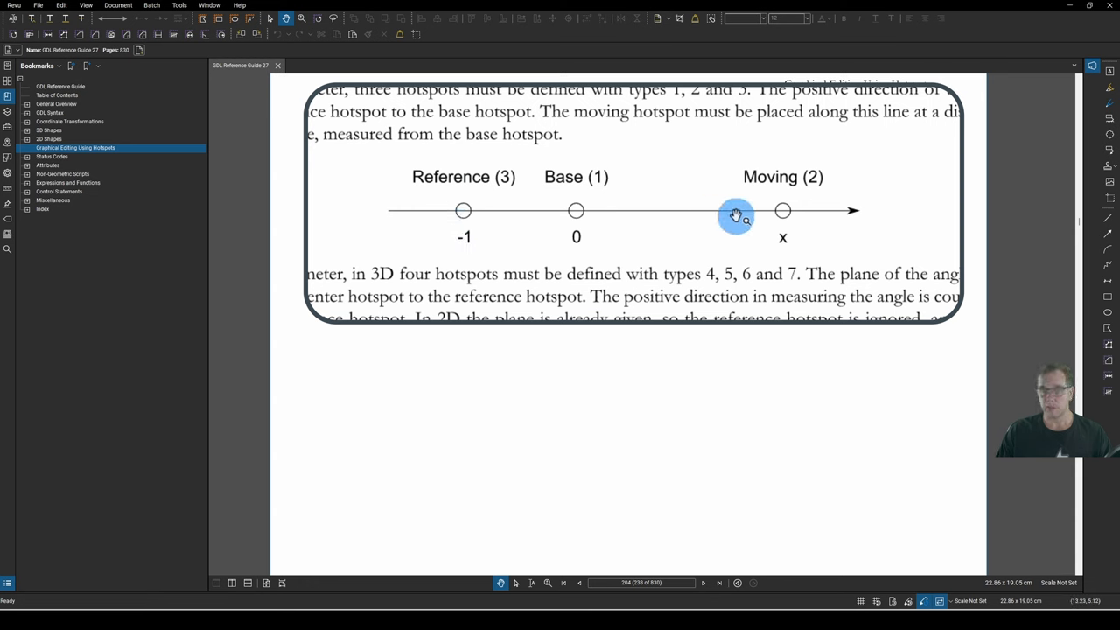
mouse_move(783, 214)
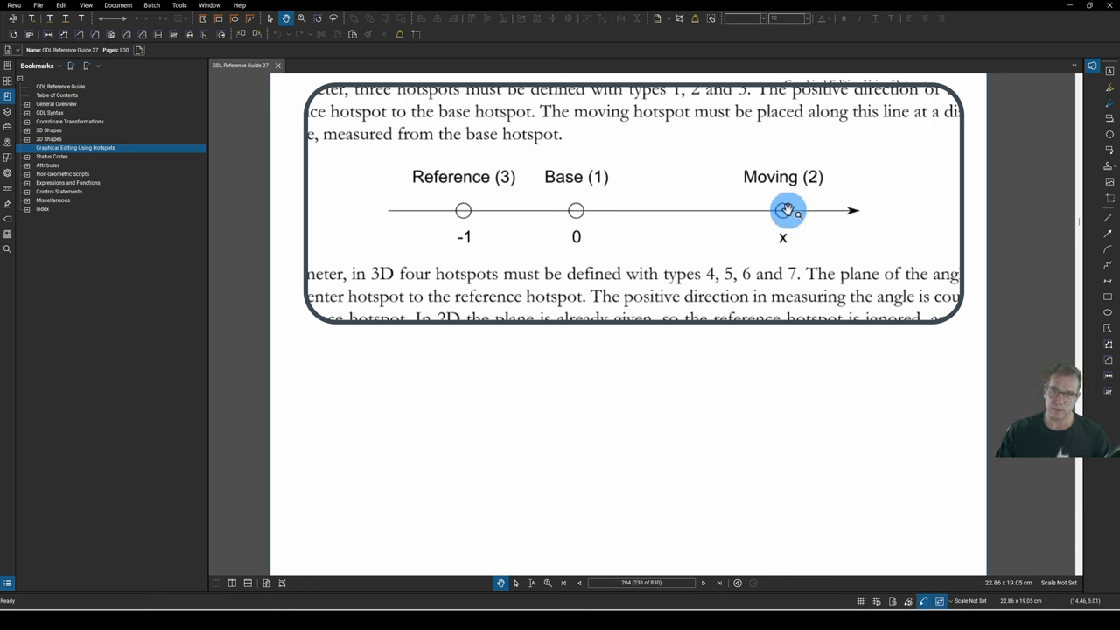
mouse_move(463, 210)
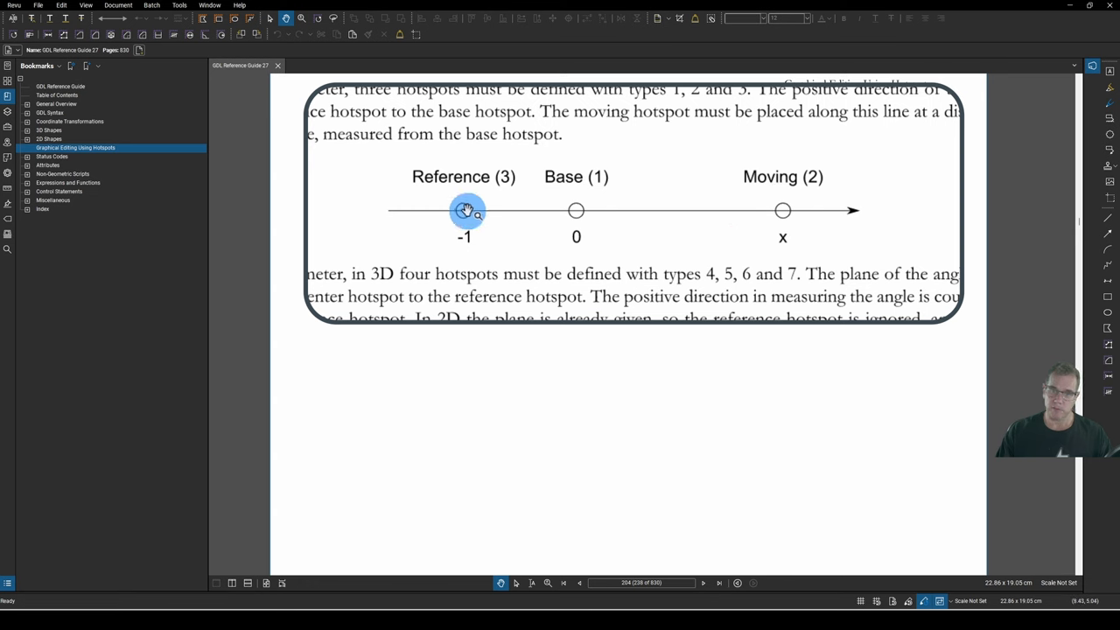
mouse_move(529, 221)
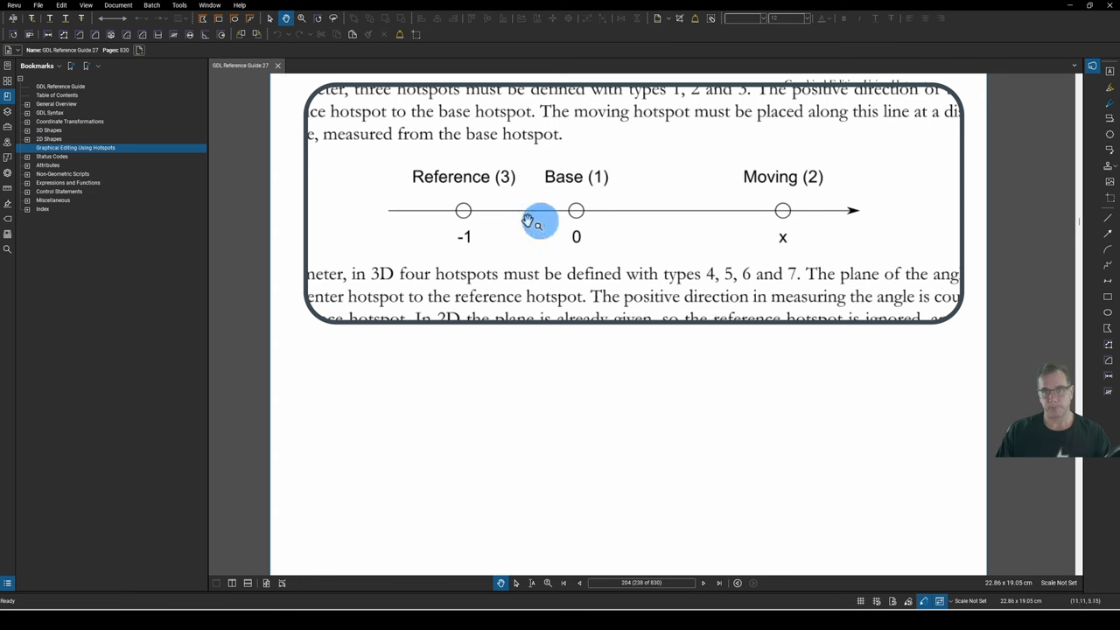
mouse_move(596, 220)
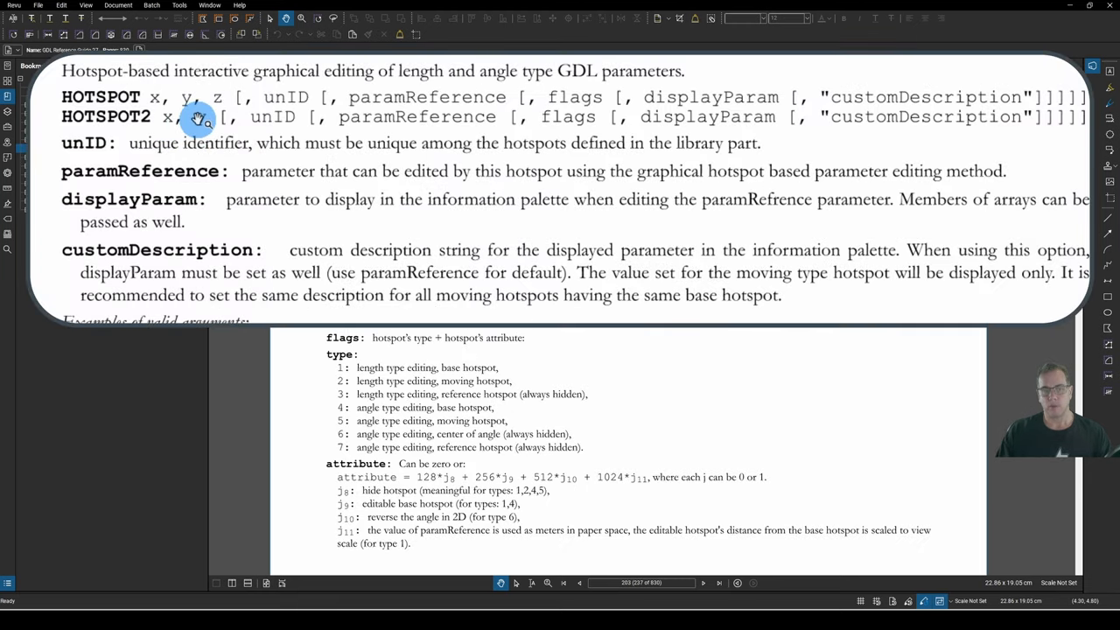
mouse_move(250, 119)
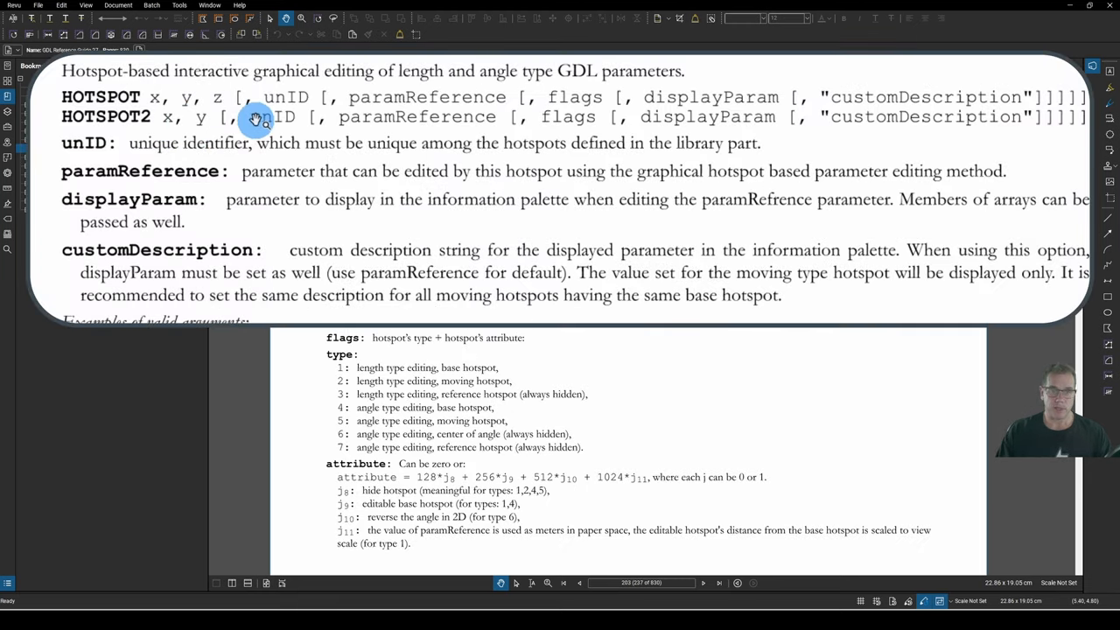
mouse_move(185, 140)
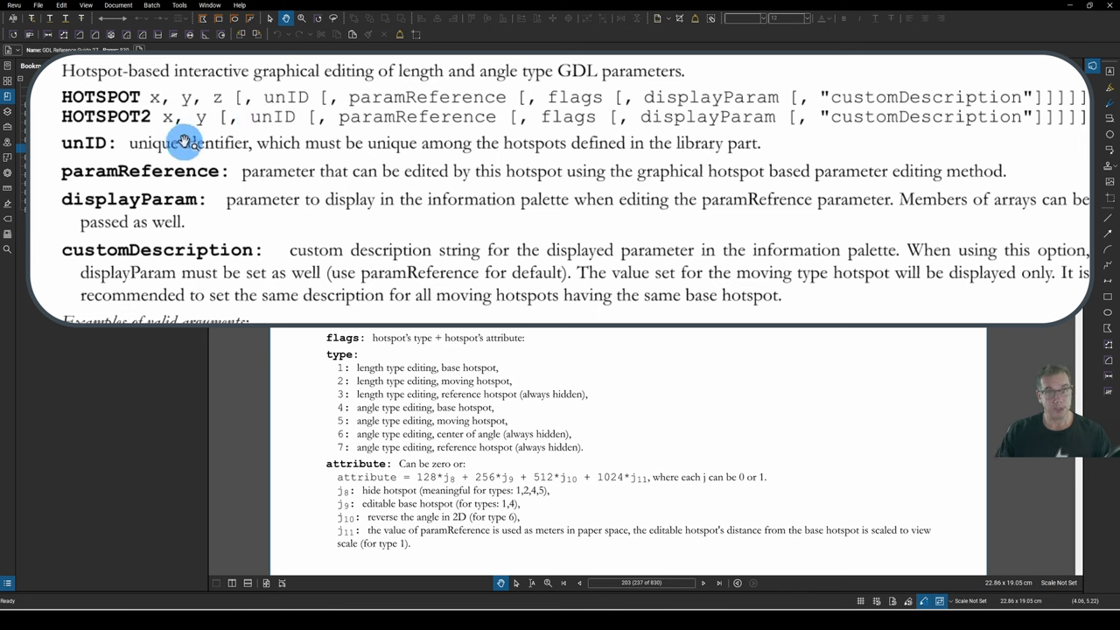
mouse_move(171, 161)
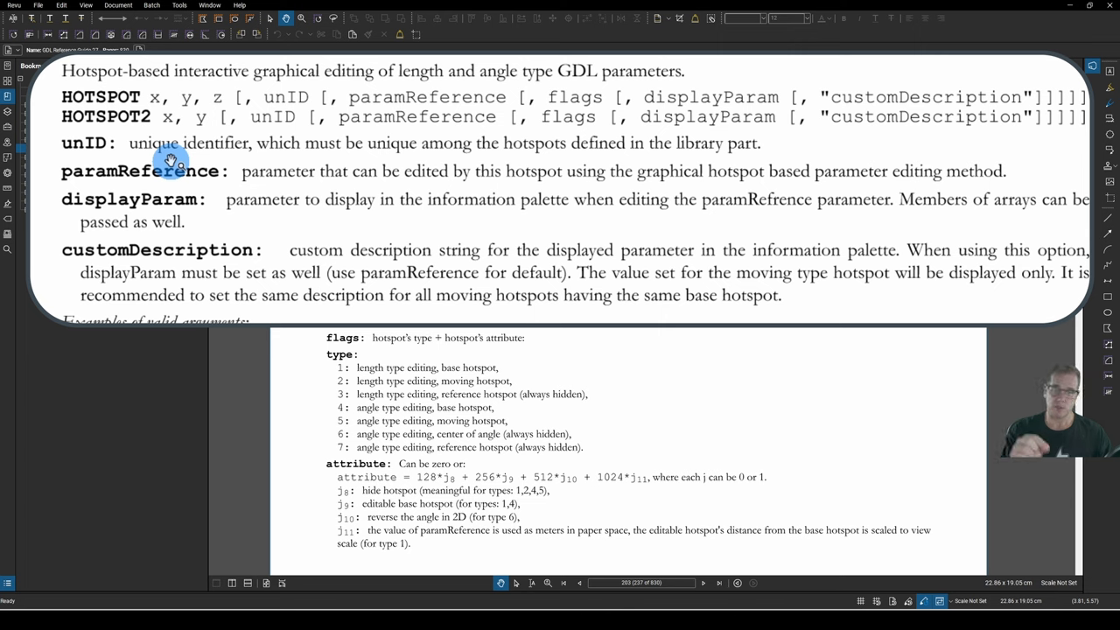
mouse_move(379, 117)
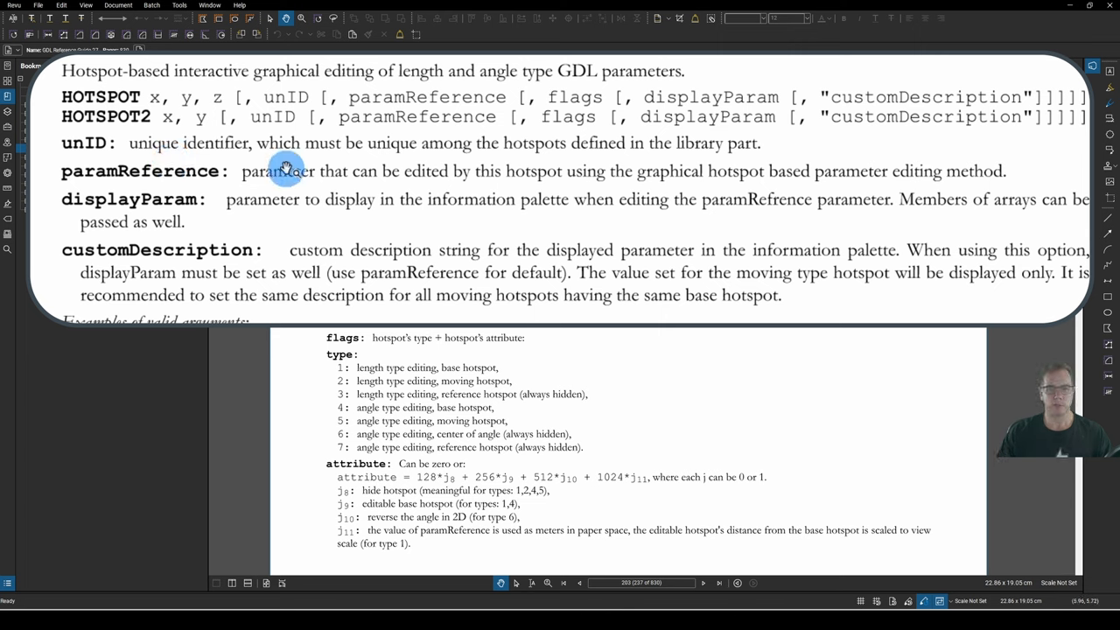
mouse_move(282, 178)
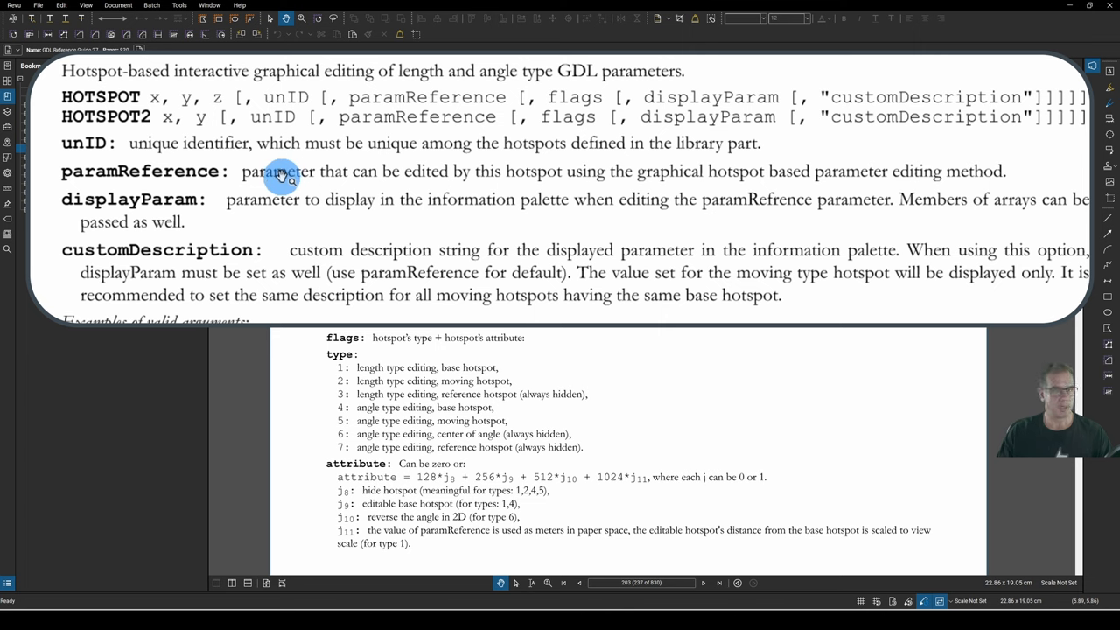
mouse_move(498, 144)
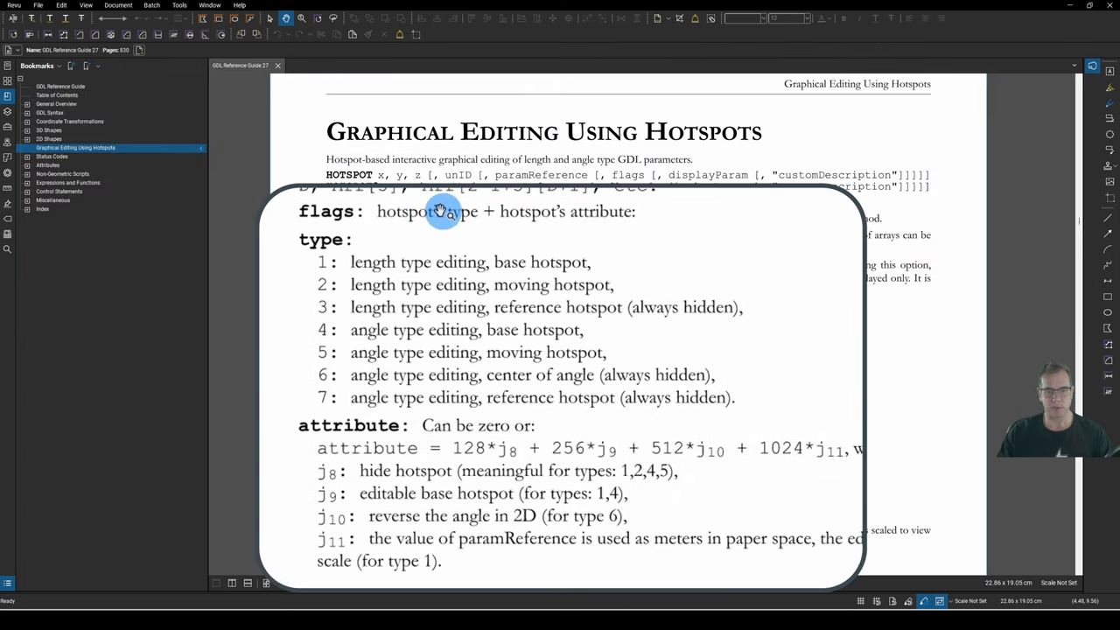
mouse_move(577, 211)
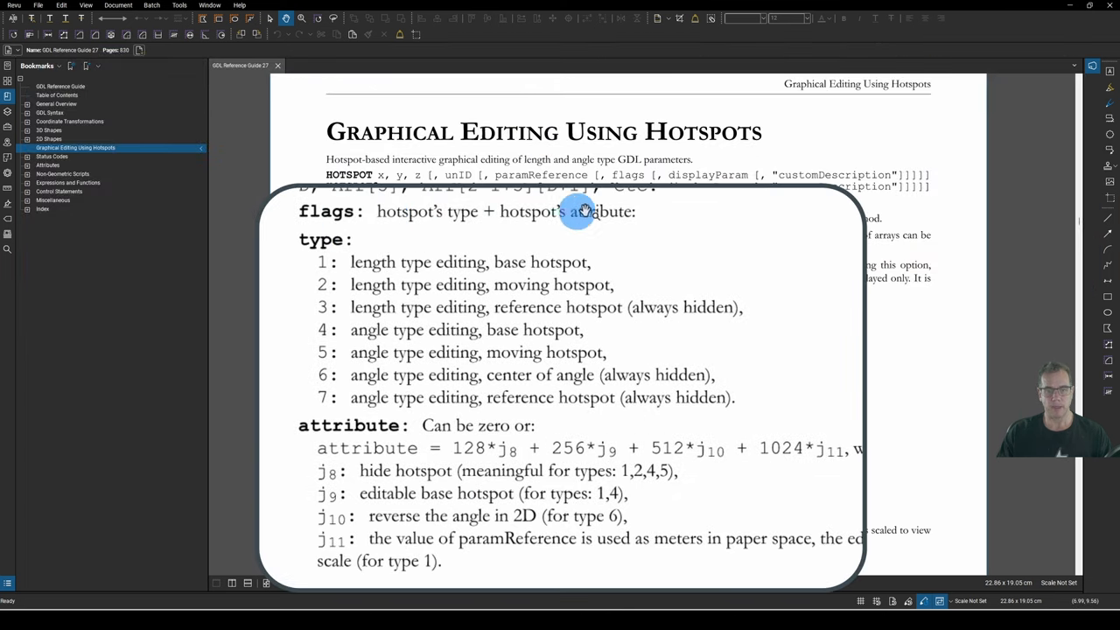
mouse_move(349, 424)
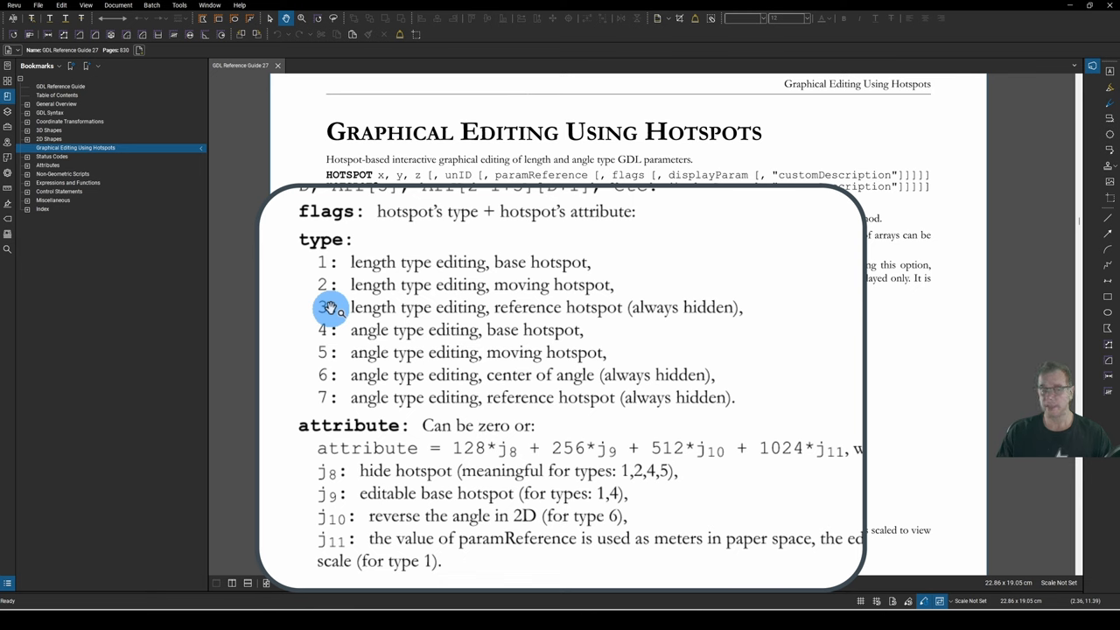
mouse_move(327, 322)
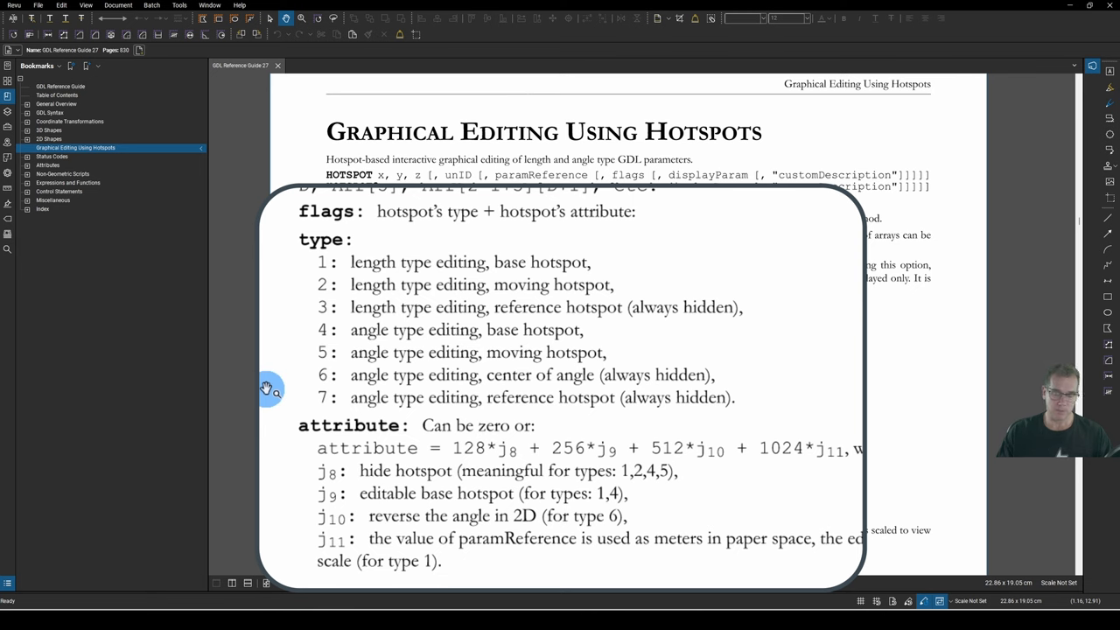
mouse_move(289, 347)
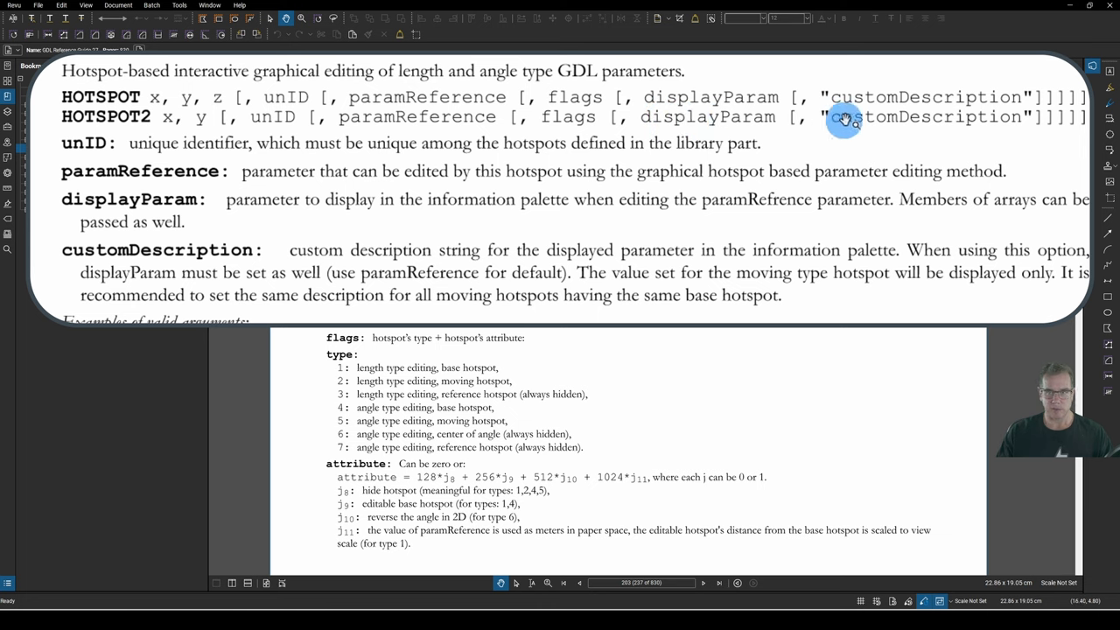
mouse_move(480, 352)
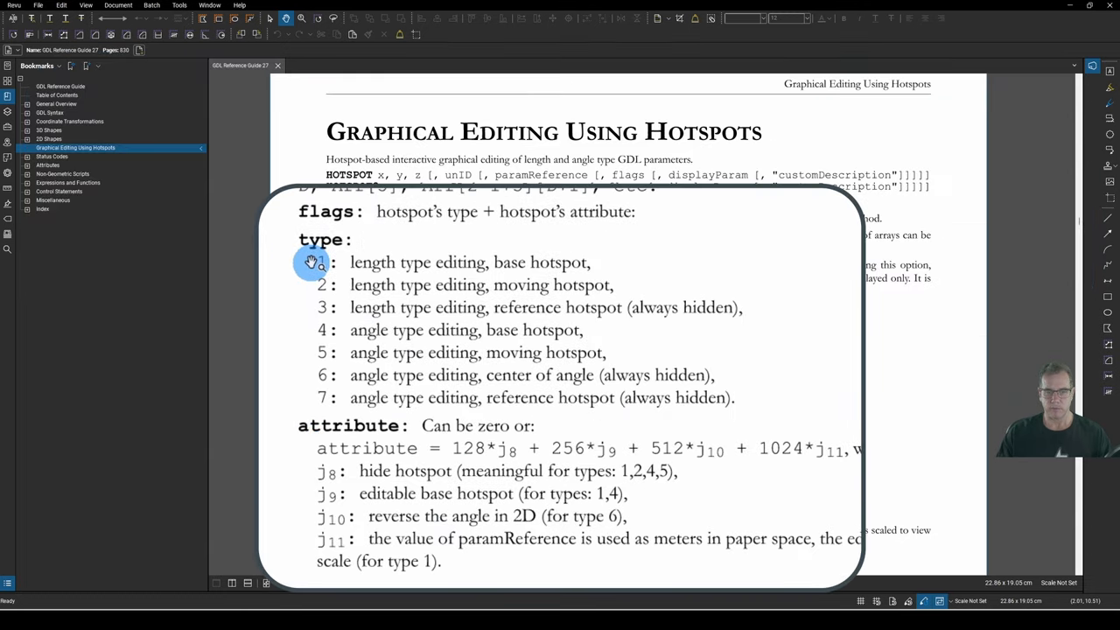
mouse_move(396, 264)
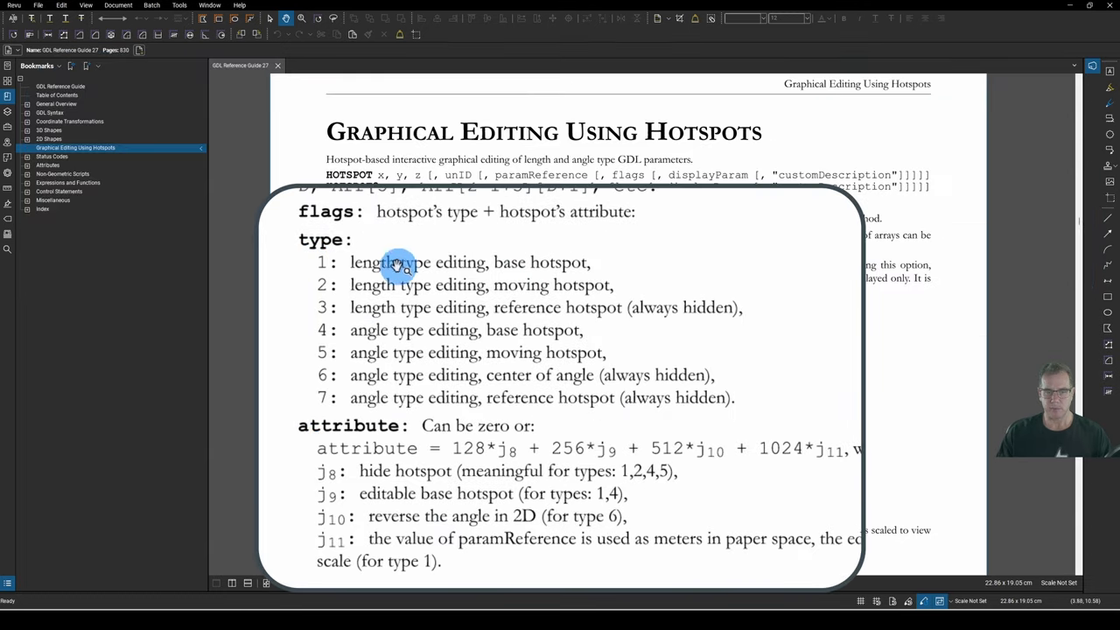
mouse_move(313, 285)
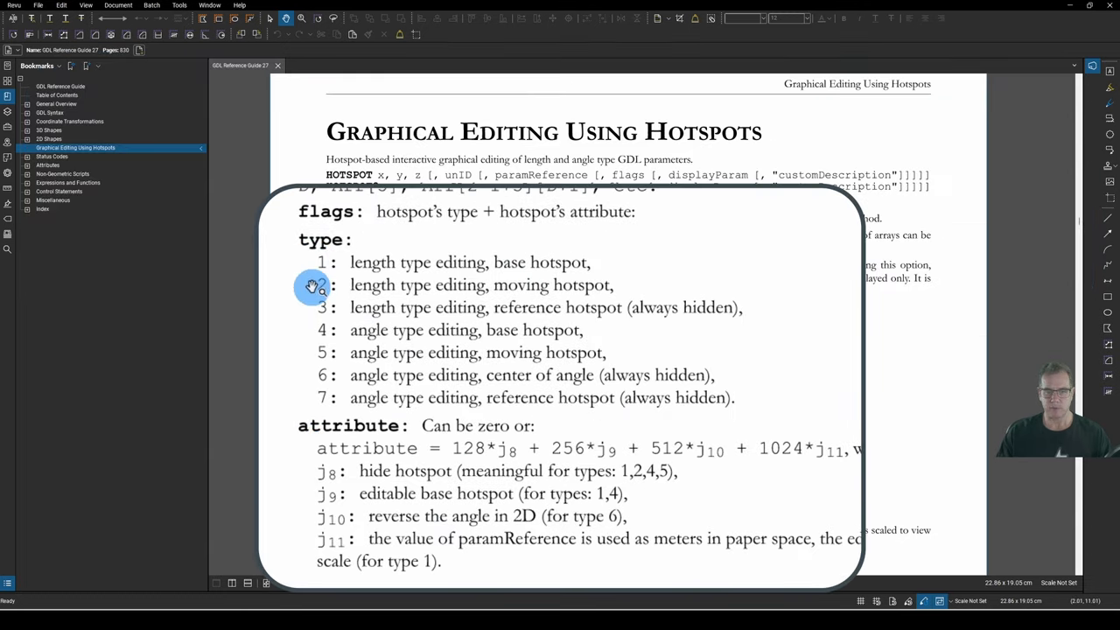
mouse_move(754, 264)
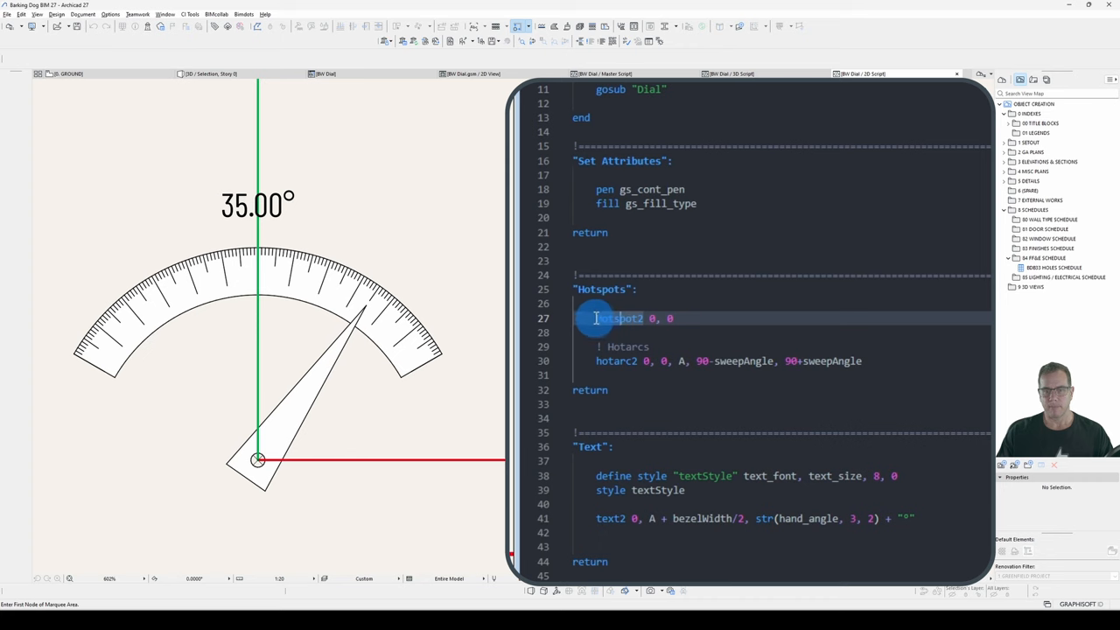
Step: Set unID=1 in the Master script and change the hotspot line to unID=unID+1 : hotspot2 0, 0, unID,
click(672, 319)
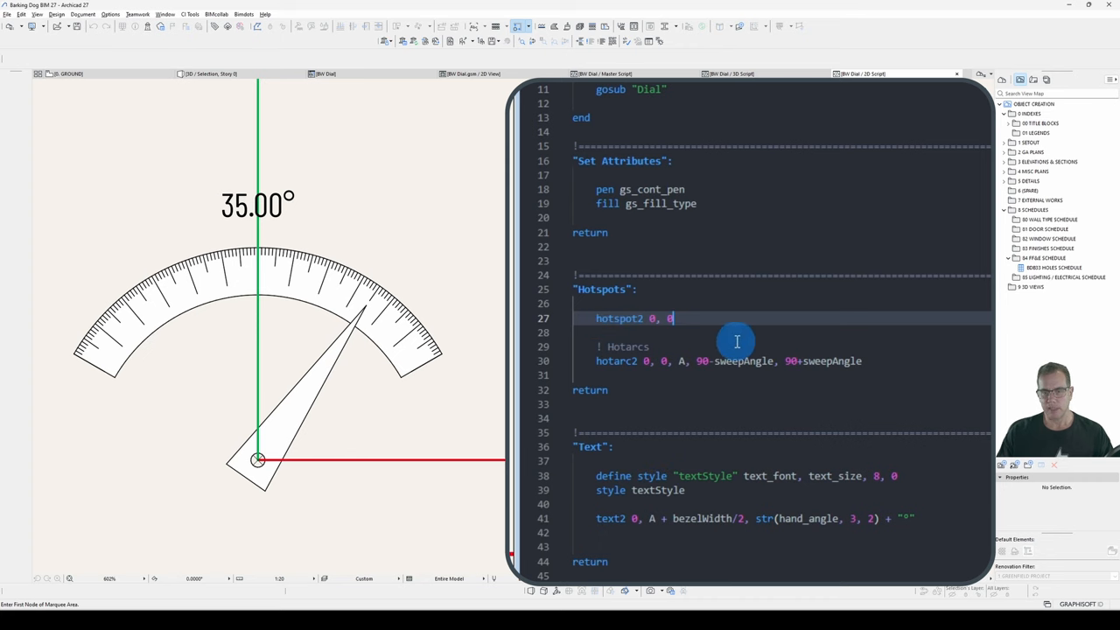
text(, 100)
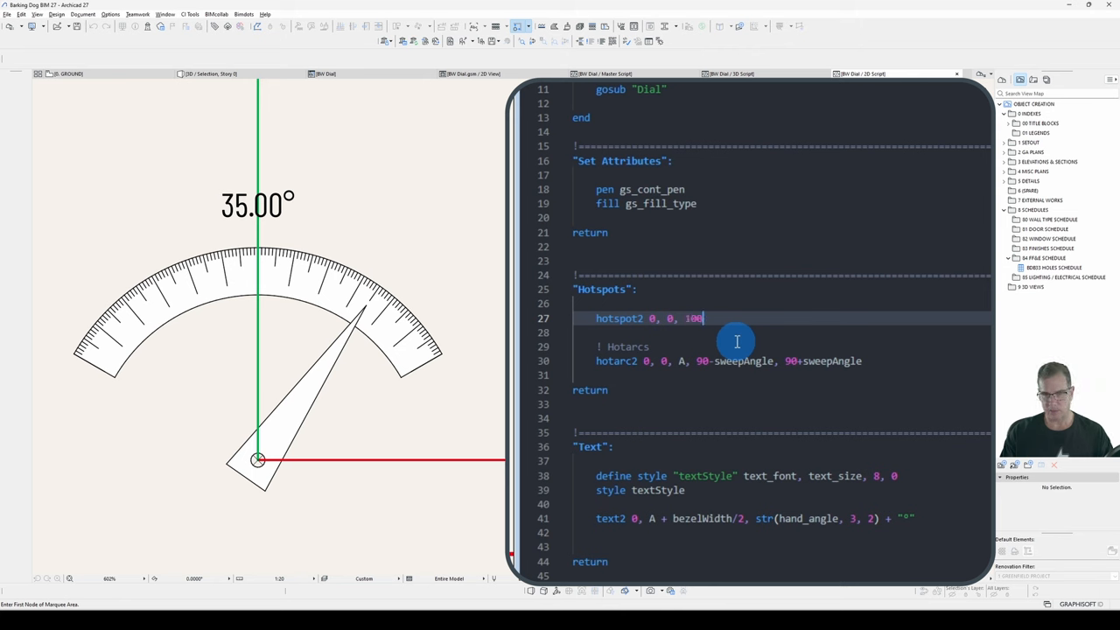
text(123)
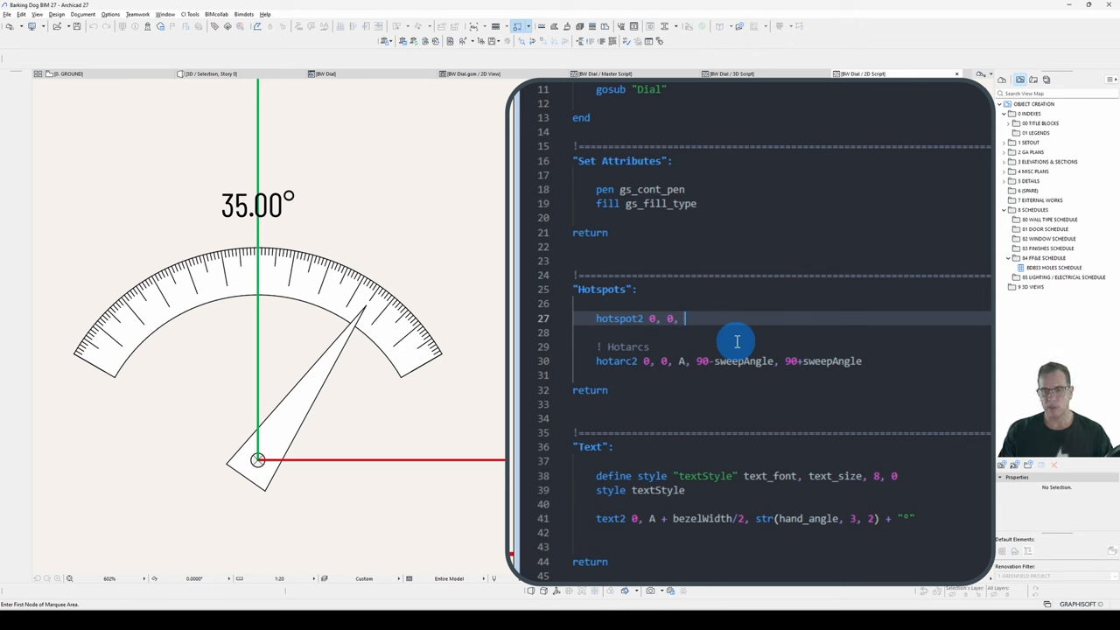
text(unID)
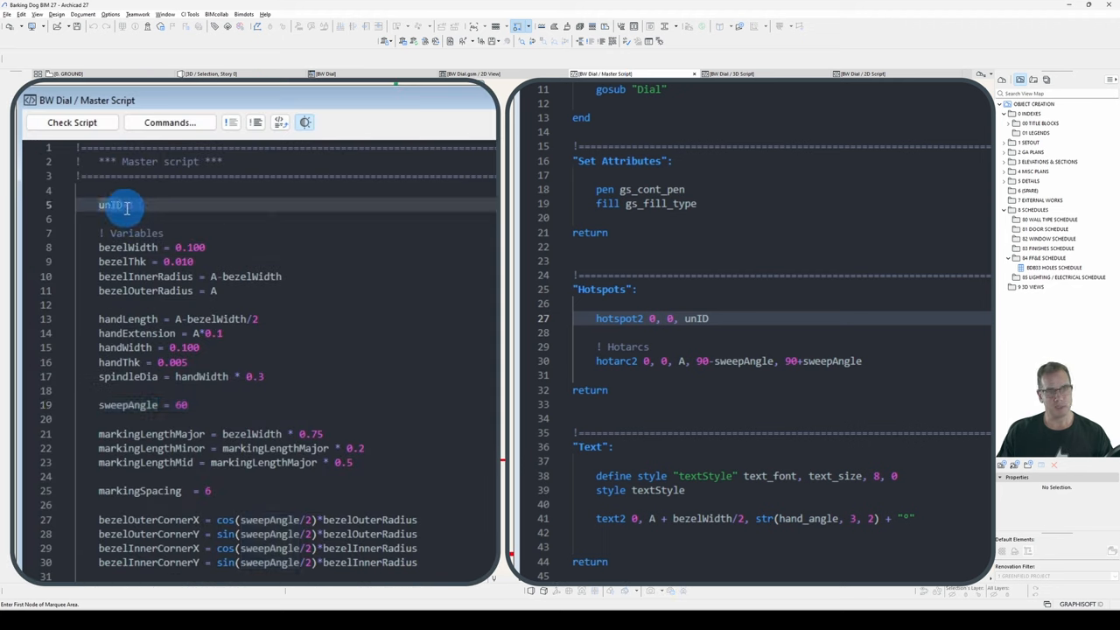
text(=1)
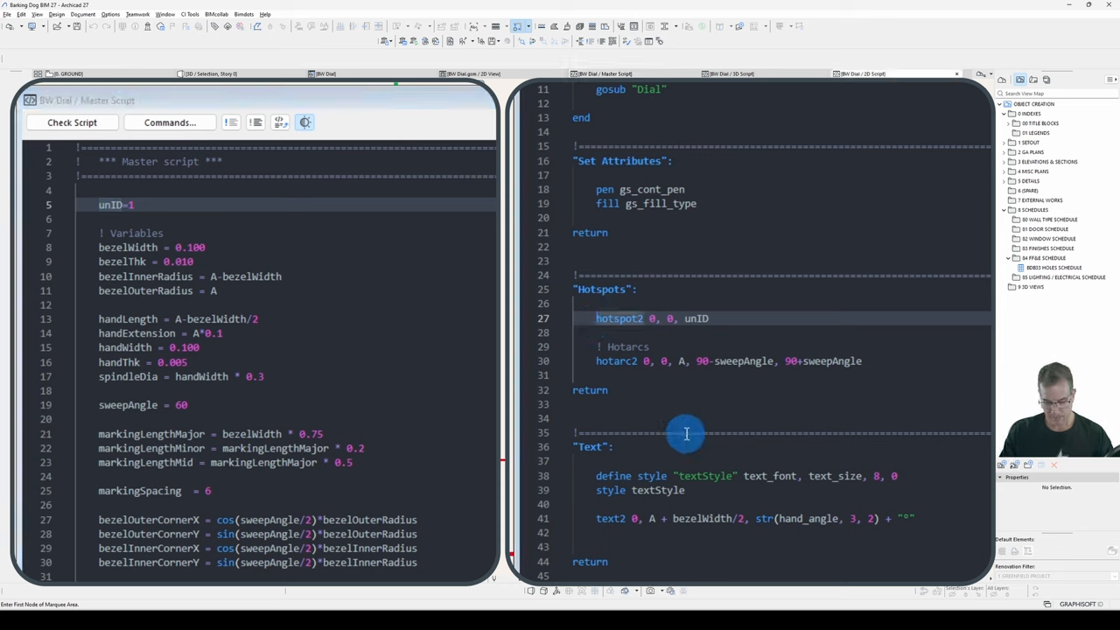
text(unID=unID+1 :)
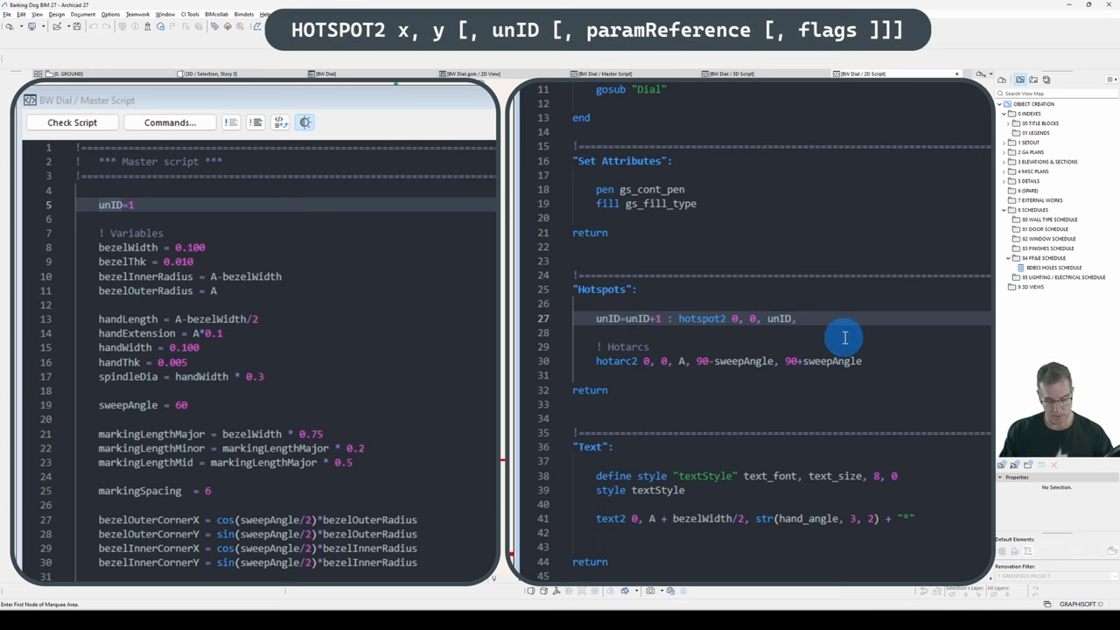
Step: Add 'A, 1 ! Base' to the first hotspot2 line for radius A, then duplicate the line
click(327, 74)
text( A,)
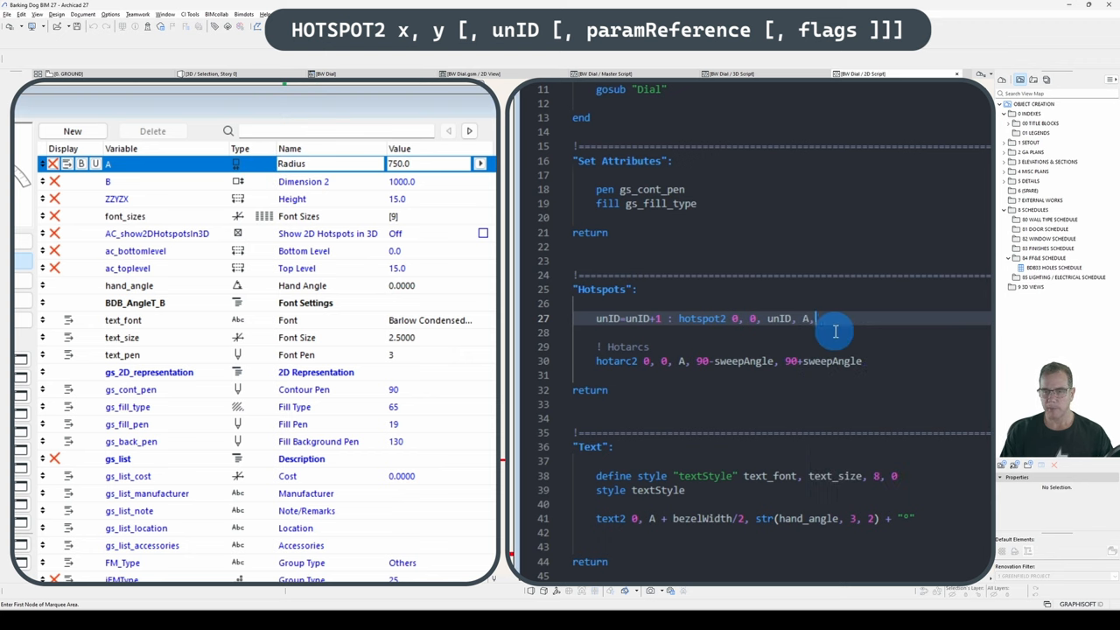
mouse_move(885, 347)
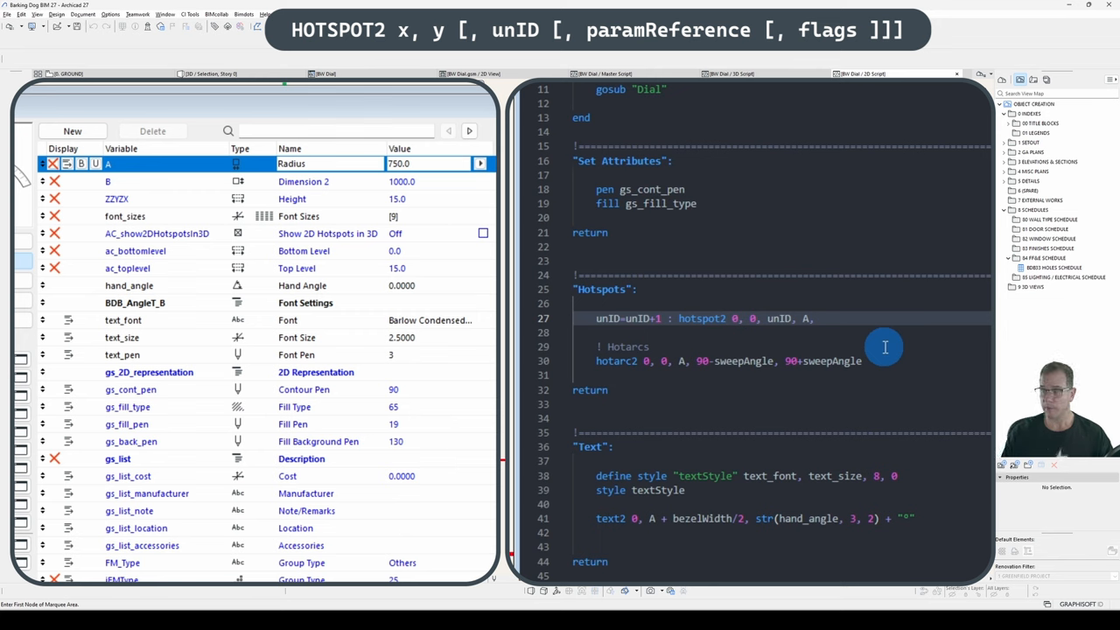
text(1     ! Base)
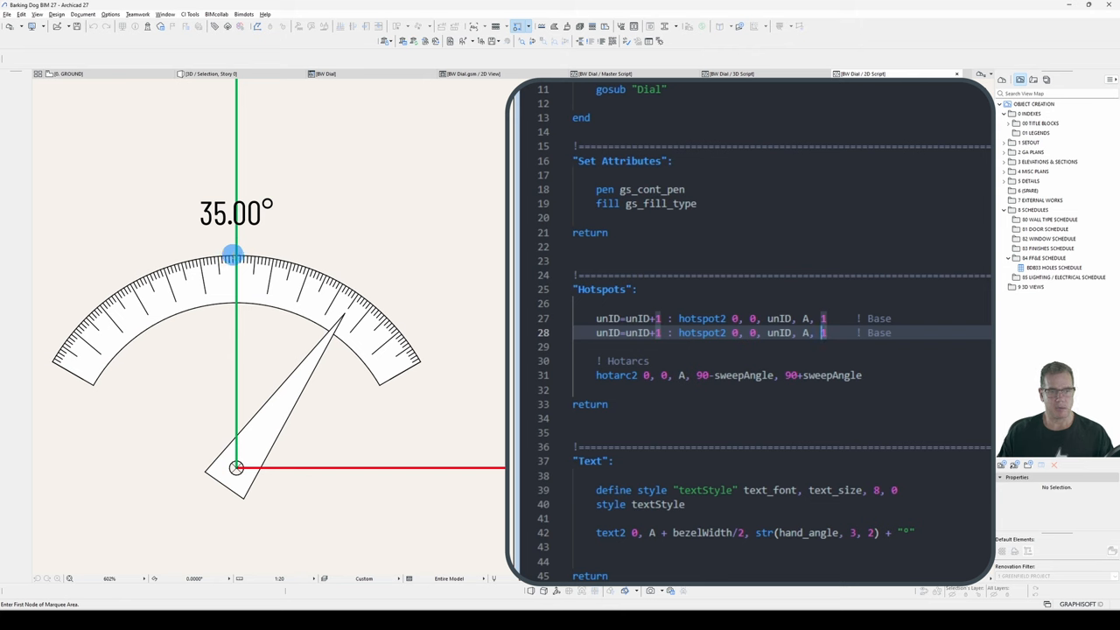
Step: Set the duplicated hotspot2 flags to 2 (Moving) and 3 (Reference), save, and return to floor plan
click(731, 332)
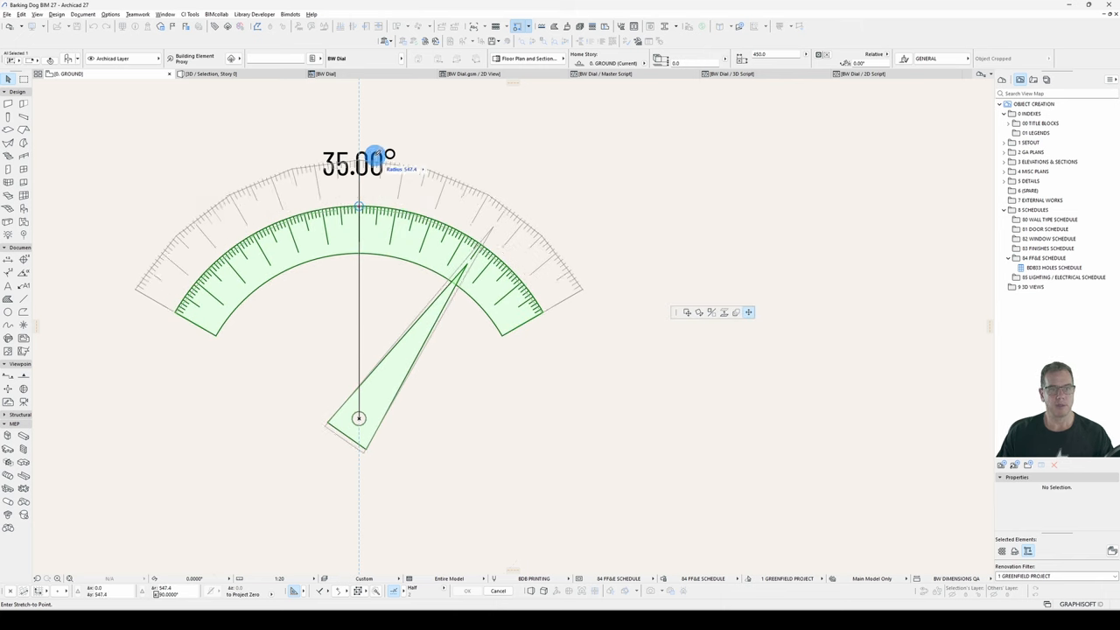
Step: Stretch the dial's radius hotspot on the floor plan, shrinking the radius to about 387
drag(375, 156, 361, 130)
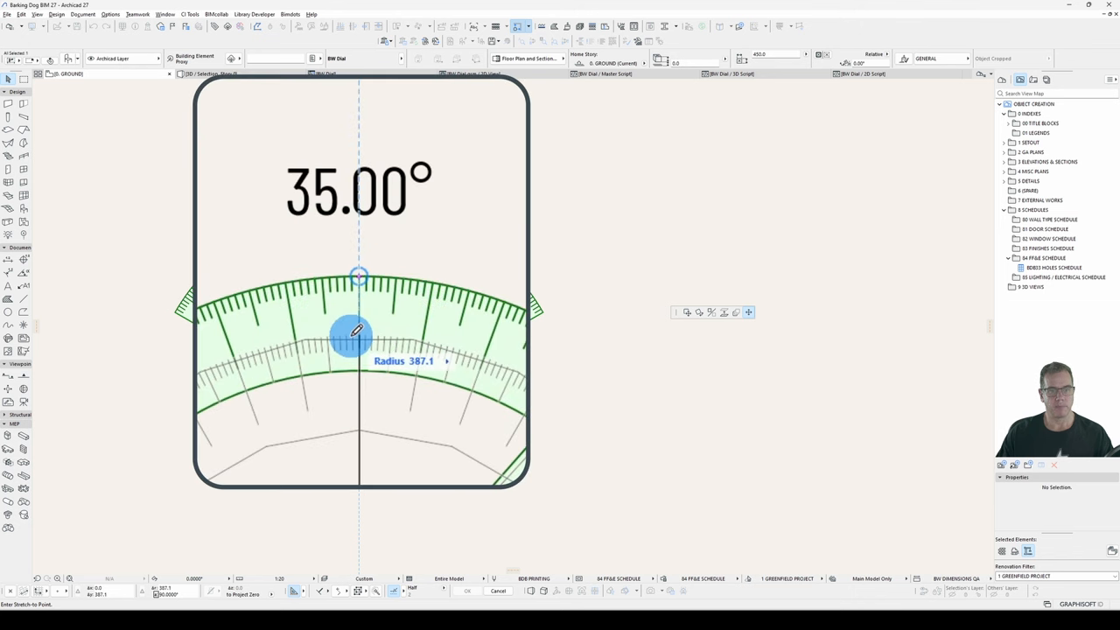
drag(356, 332, 348, 125)
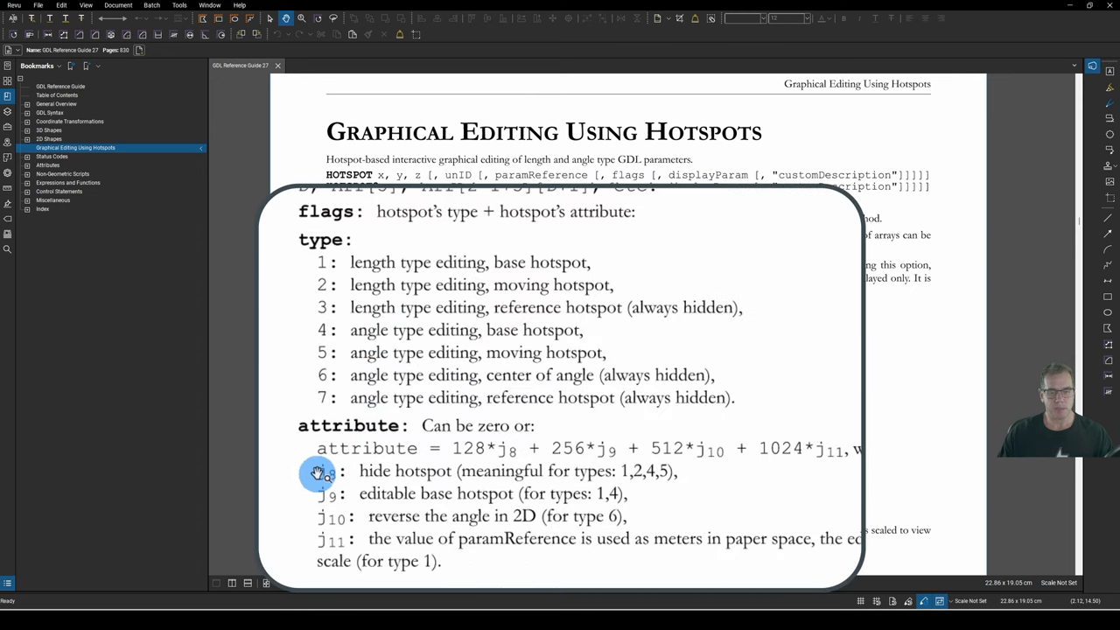
mouse_move(466, 474)
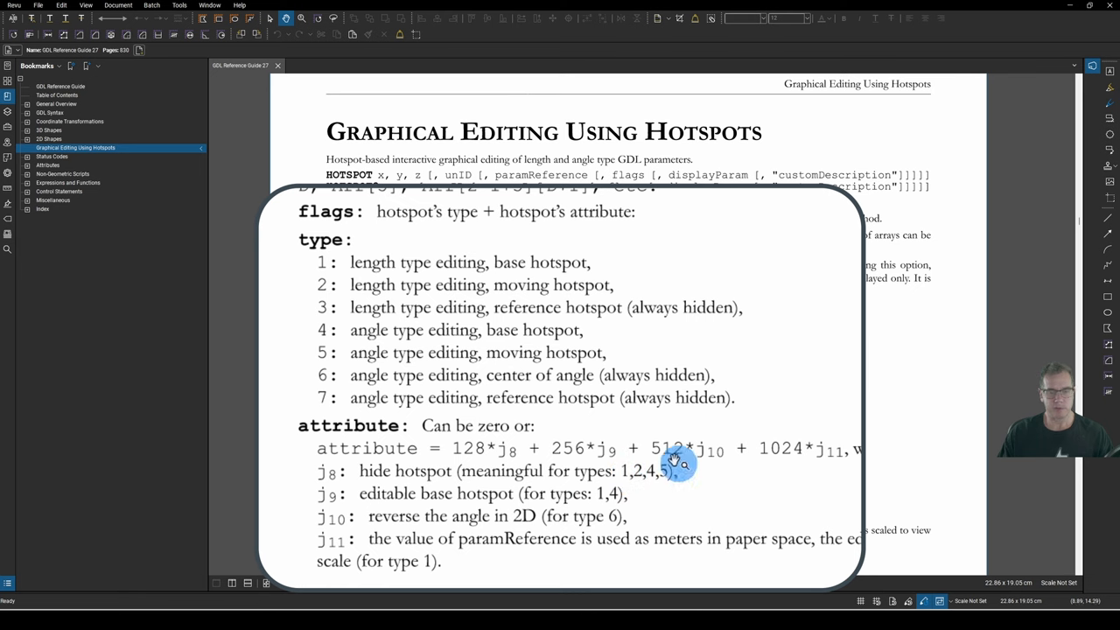
mouse_move(492, 258)
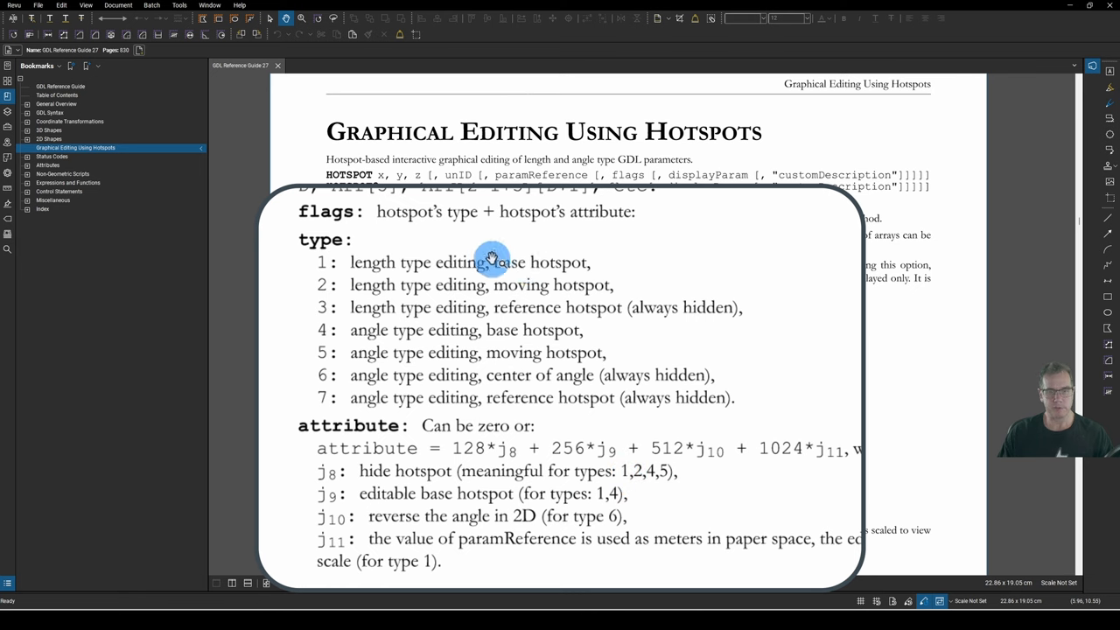
mouse_move(519, 284)
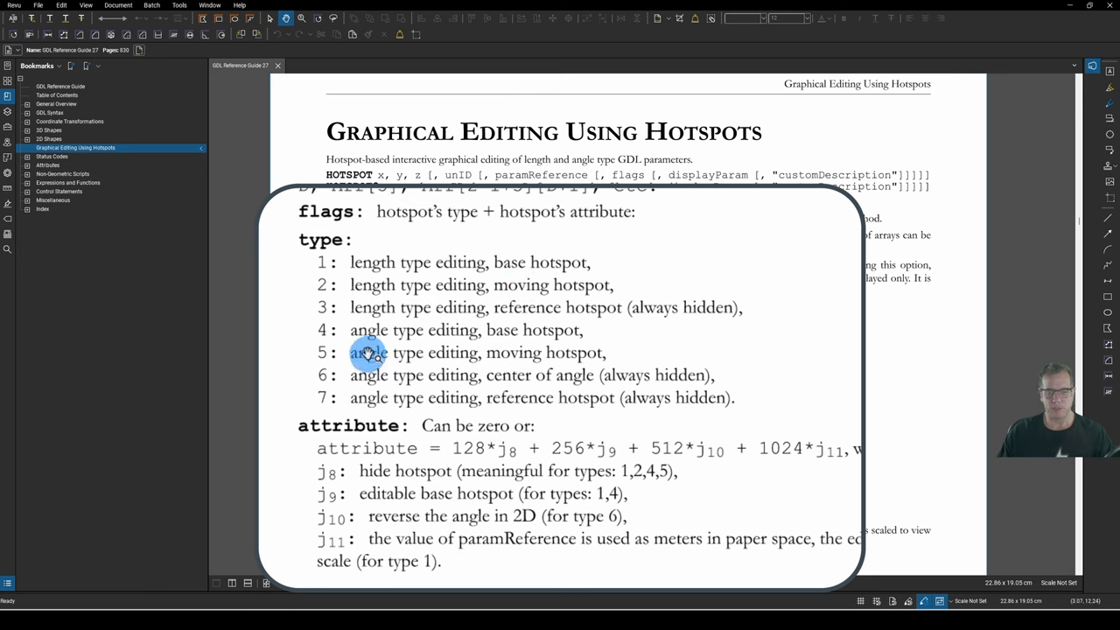
mouse_move(518, 286)
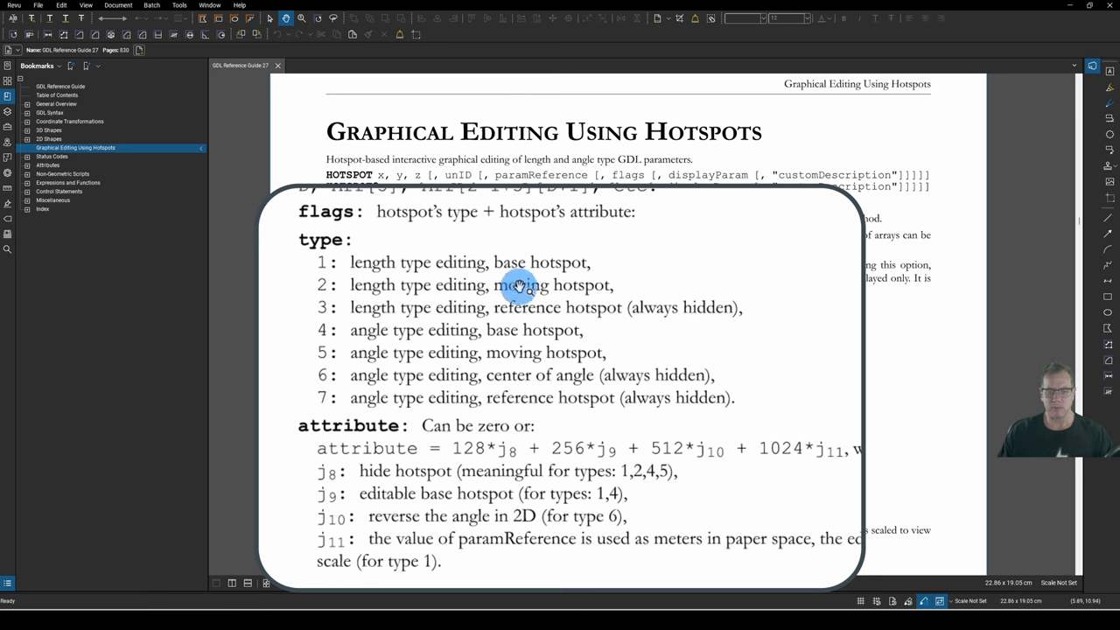
mouse_move(568, 288)
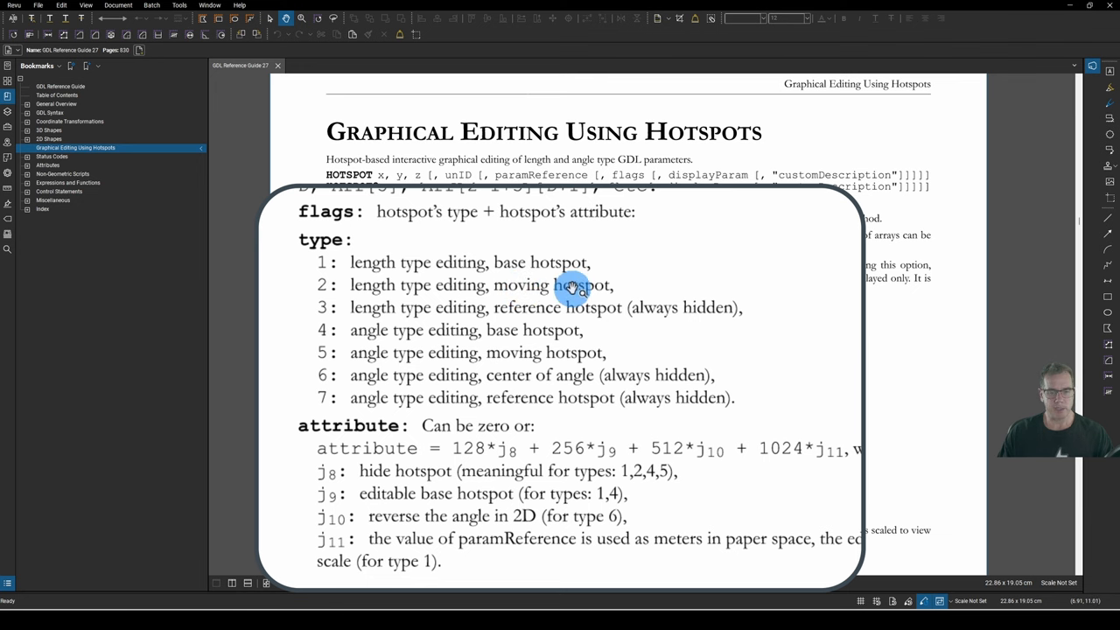
mouse_move(455, 446)
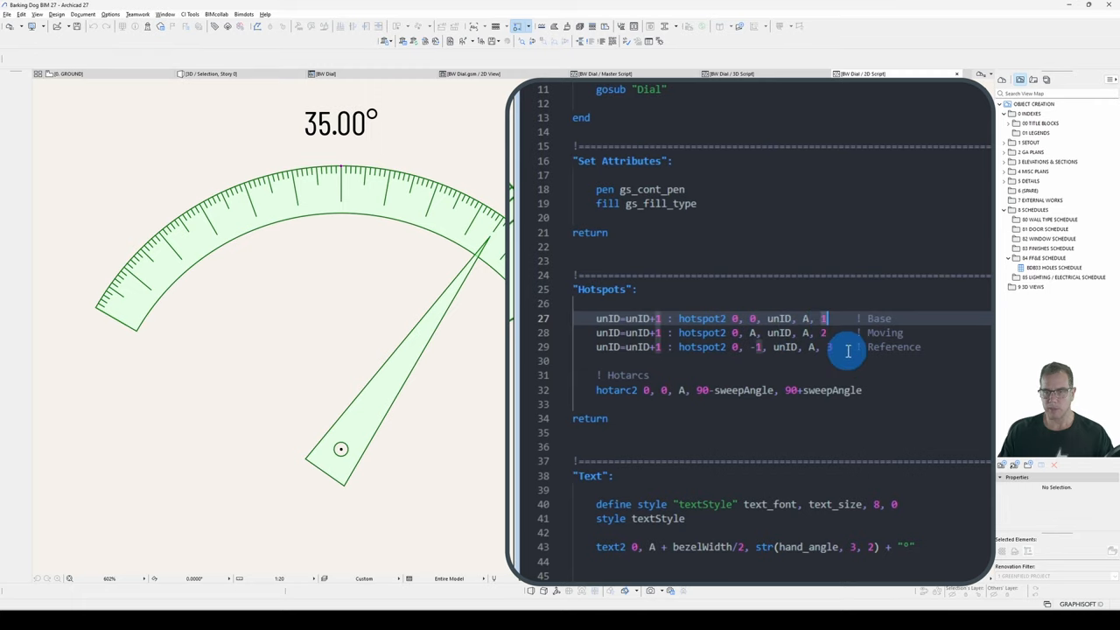
Step: Change the base hotspot flag to 1+128 to hide it
text(+128)
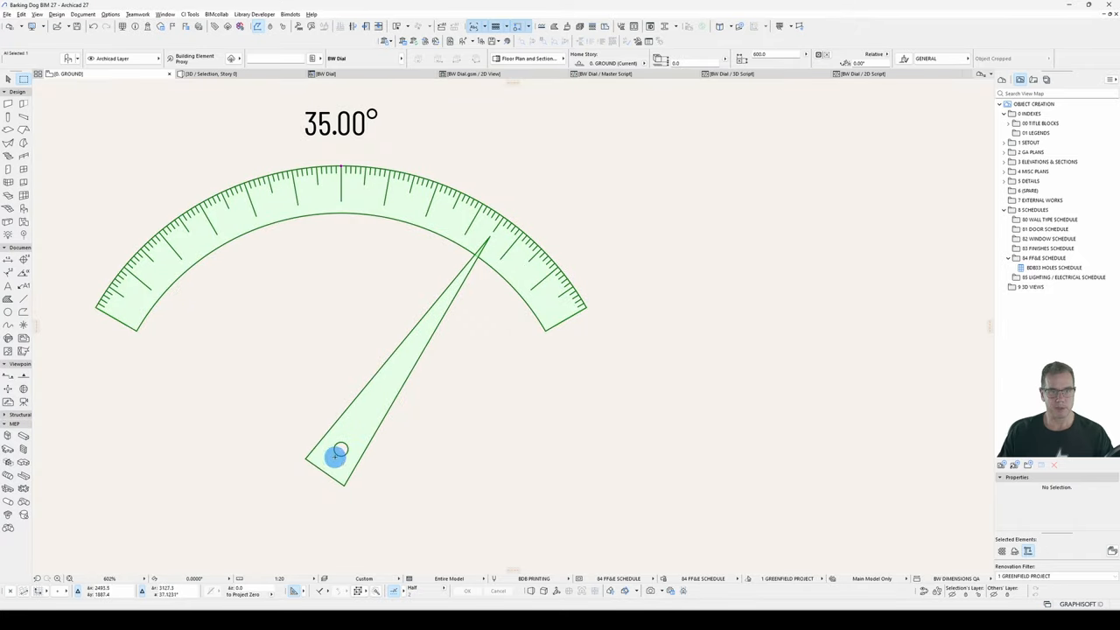
Step: Test the pivot hotspot, then stretch the dial's radius to about 604
drag(339, 455, 341, 164)
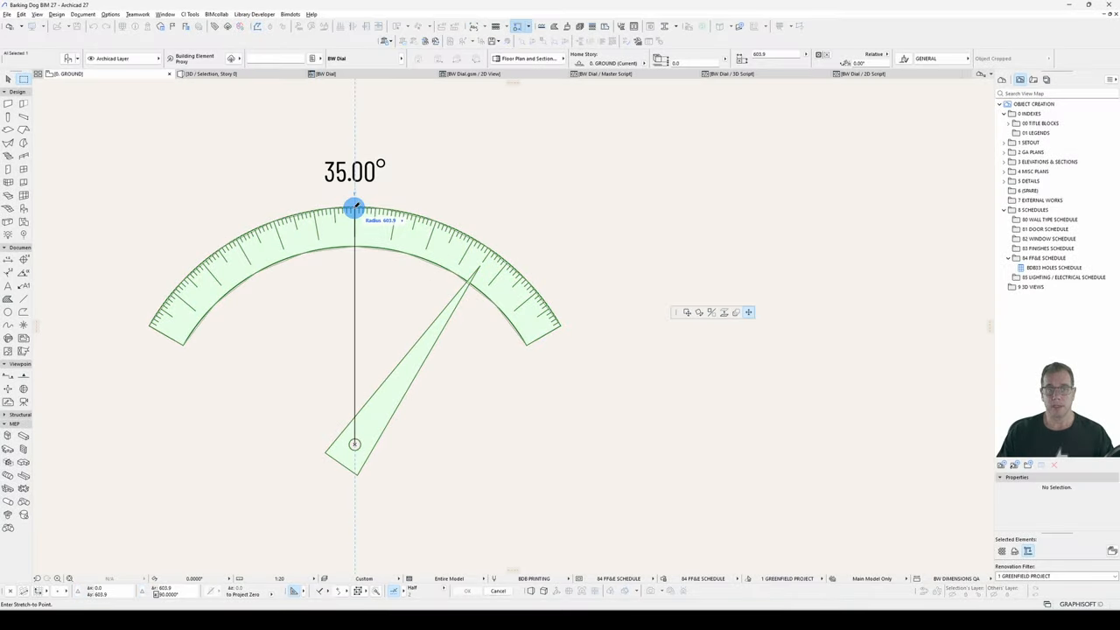
drag(354, 208, 361, 123)
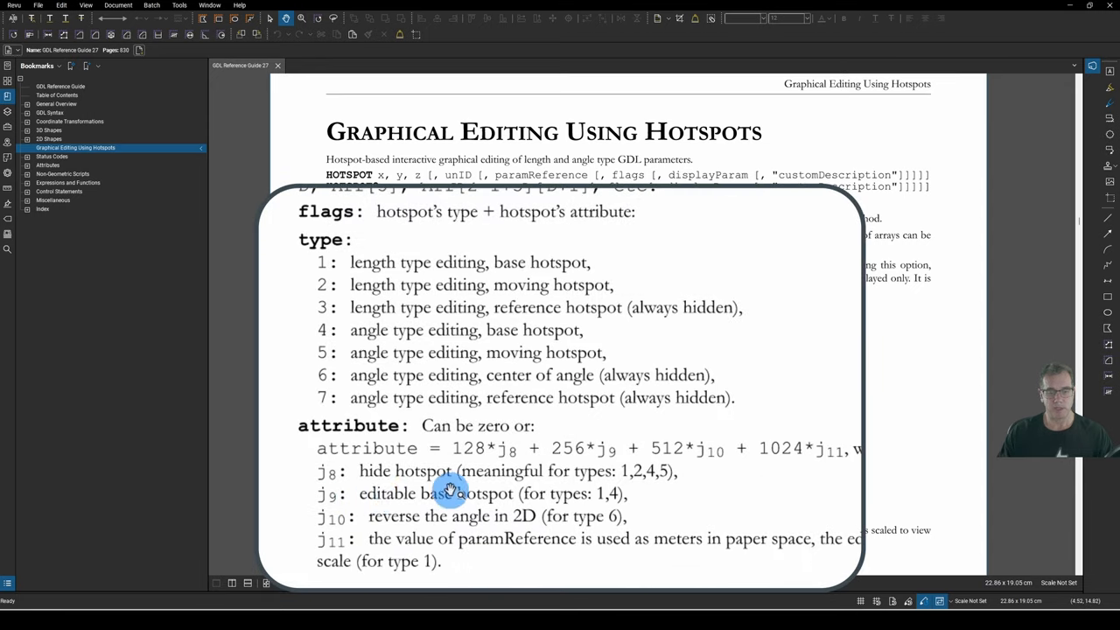
mouse_move(628, 497)
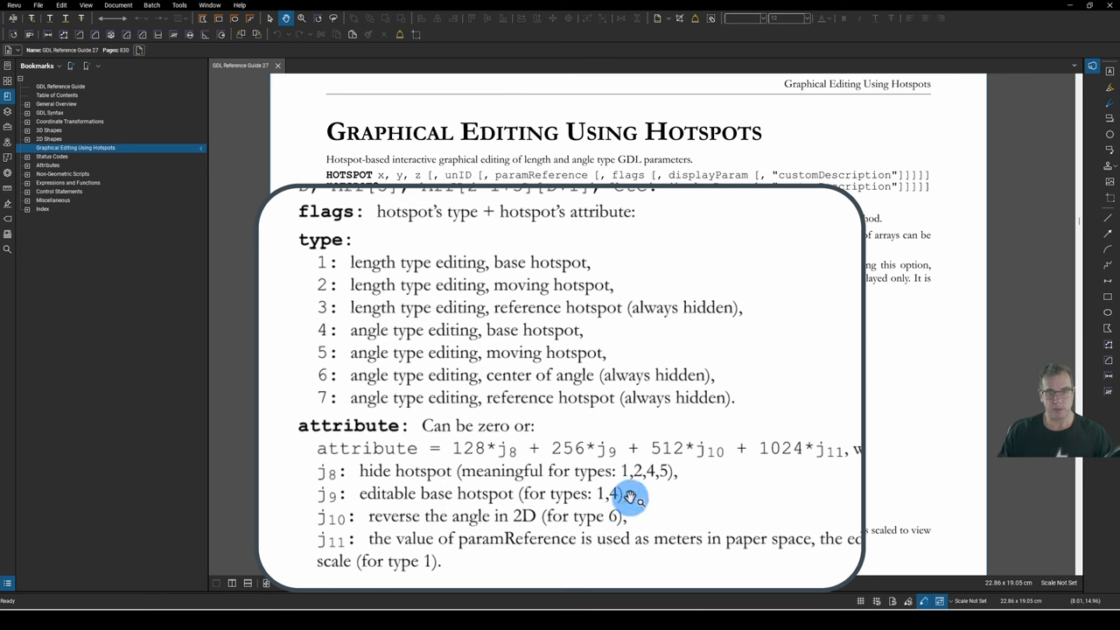
mouse_move(555, 261)
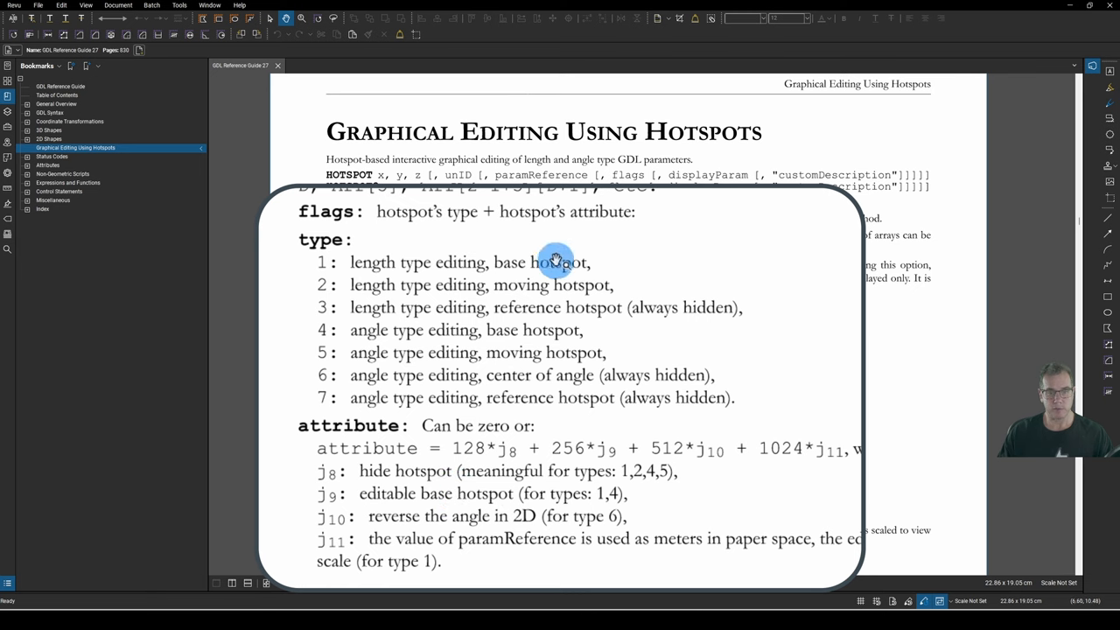
mouse_move(307, 337)
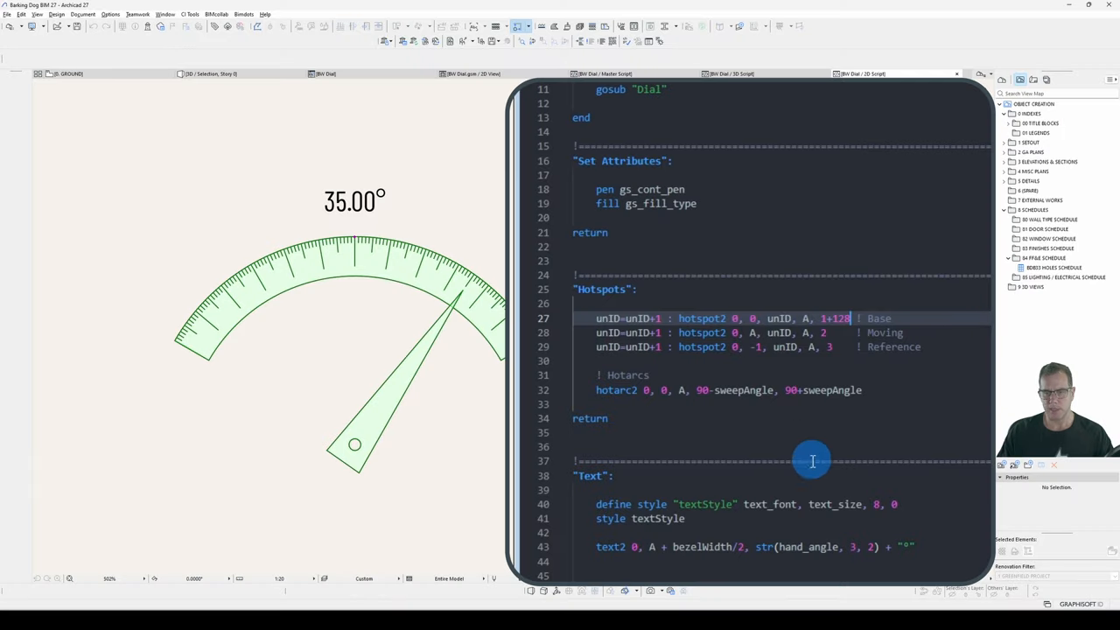
Step: Replace 128 with 256 in the base hotspot flag, making it 1+256
key(BackSpace)
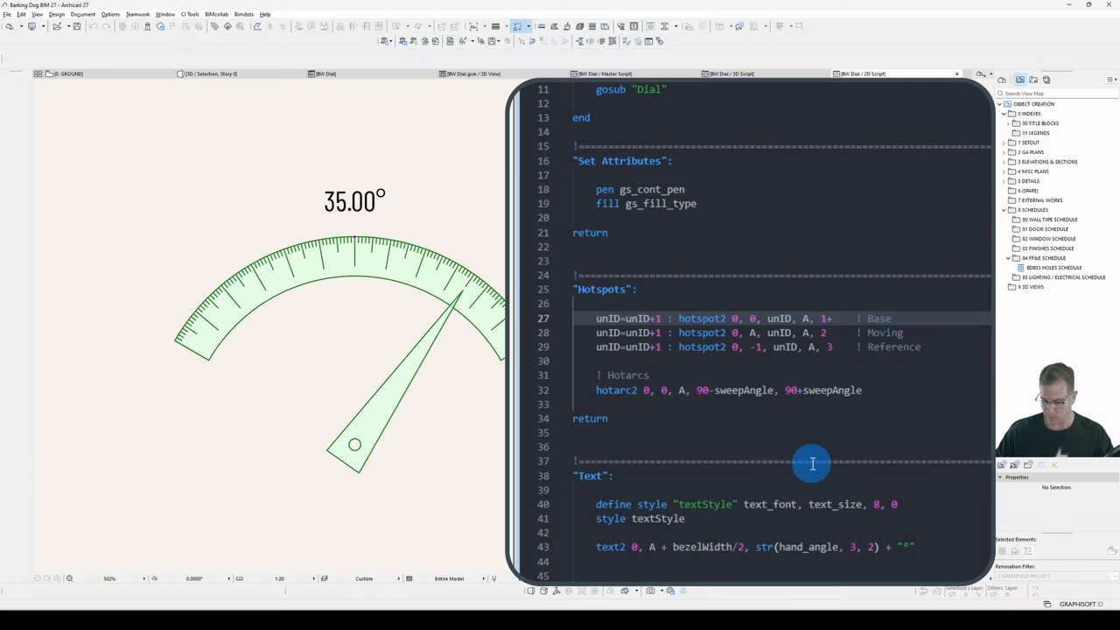
text(+256)
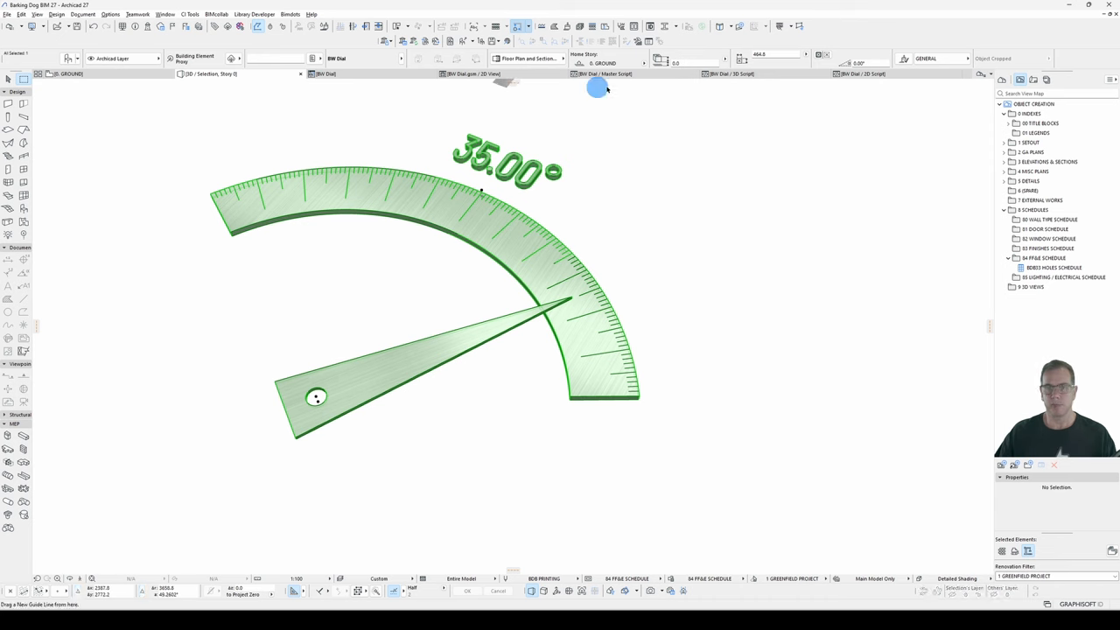
Step: In the 3D script Hotspots subroutine, add an addz line using the bezel thickness
click(862, 73)
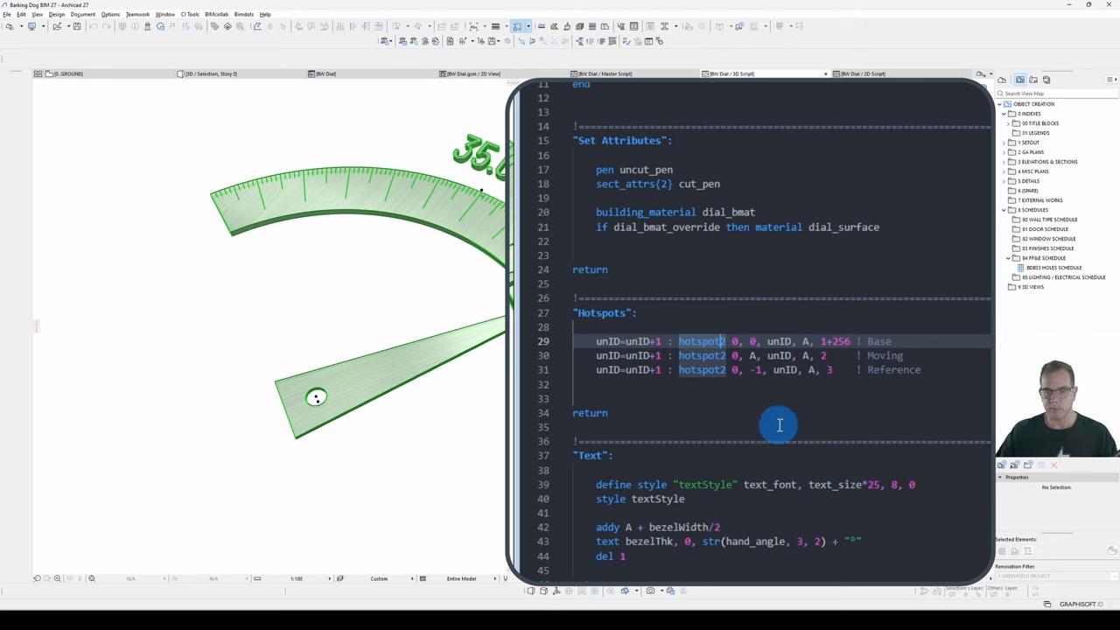
mouse_move(762, 387)
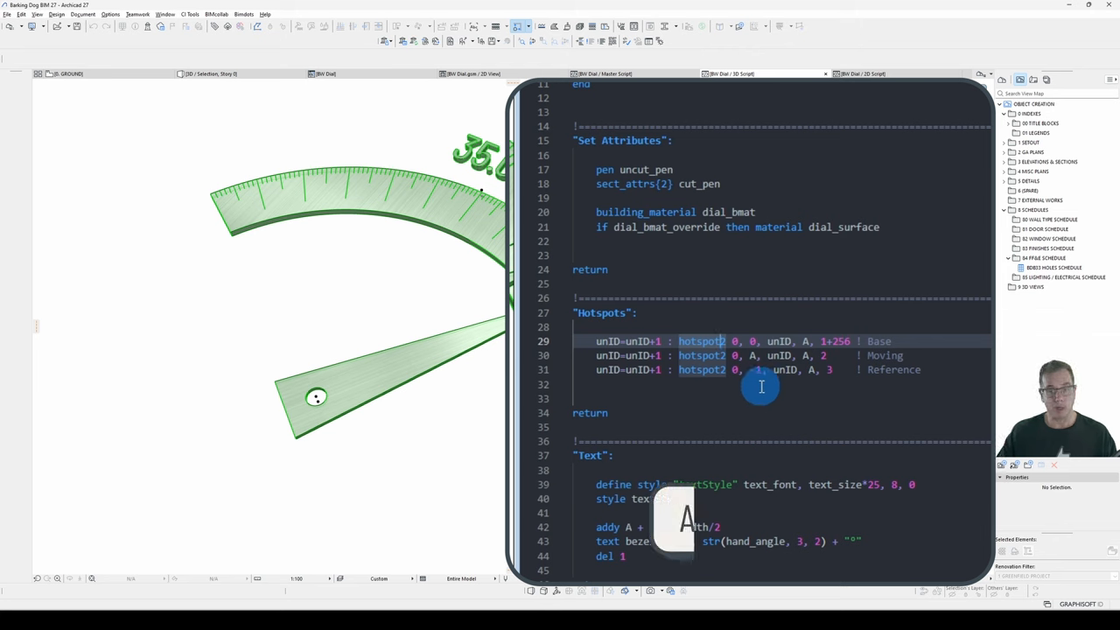
key(Alt)
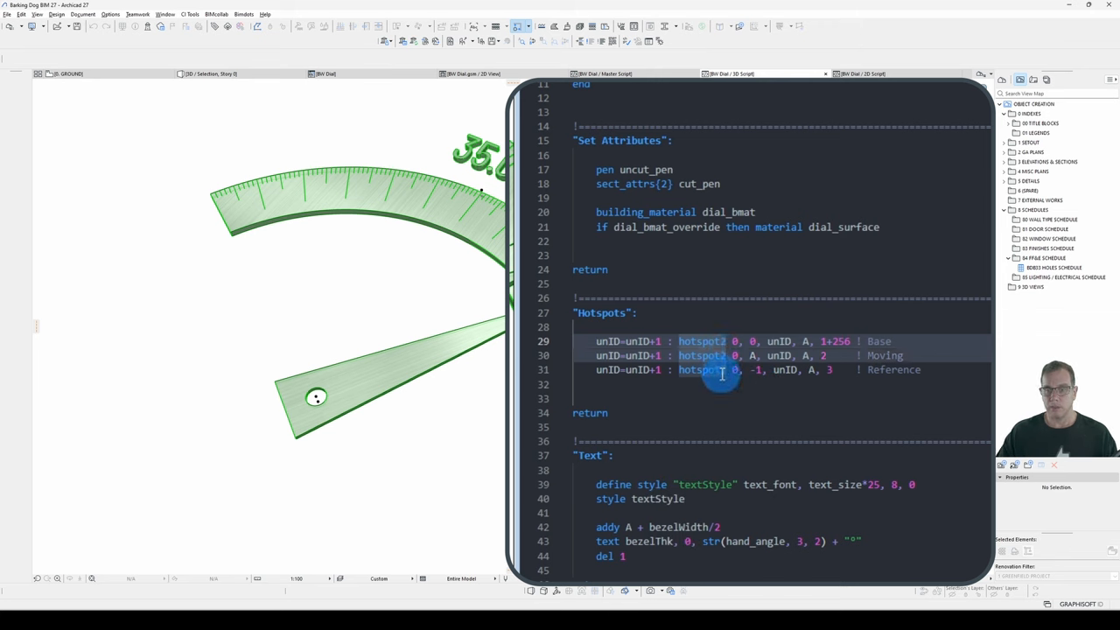
mouse_move(781, 516)
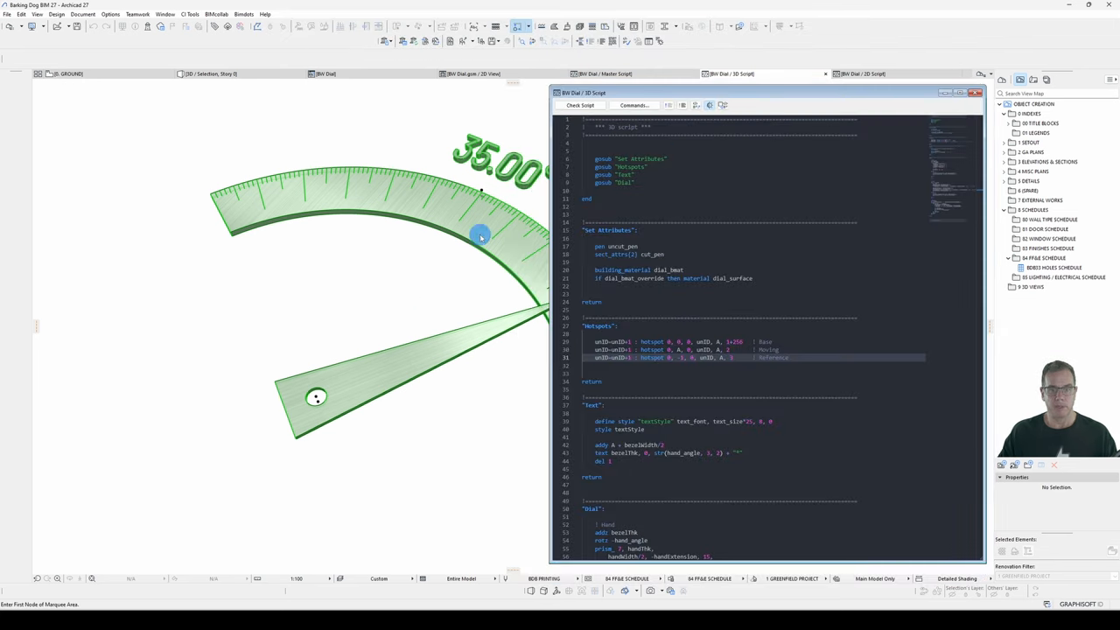
mouse_move(474, 202)
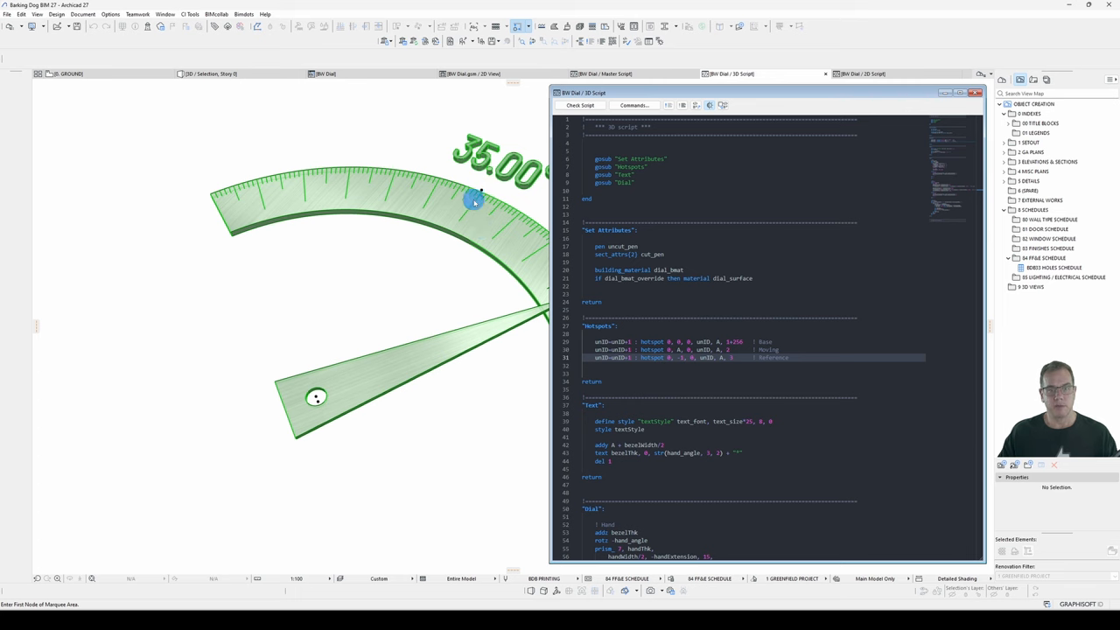
mouse_move(310, 413)
text(addz)
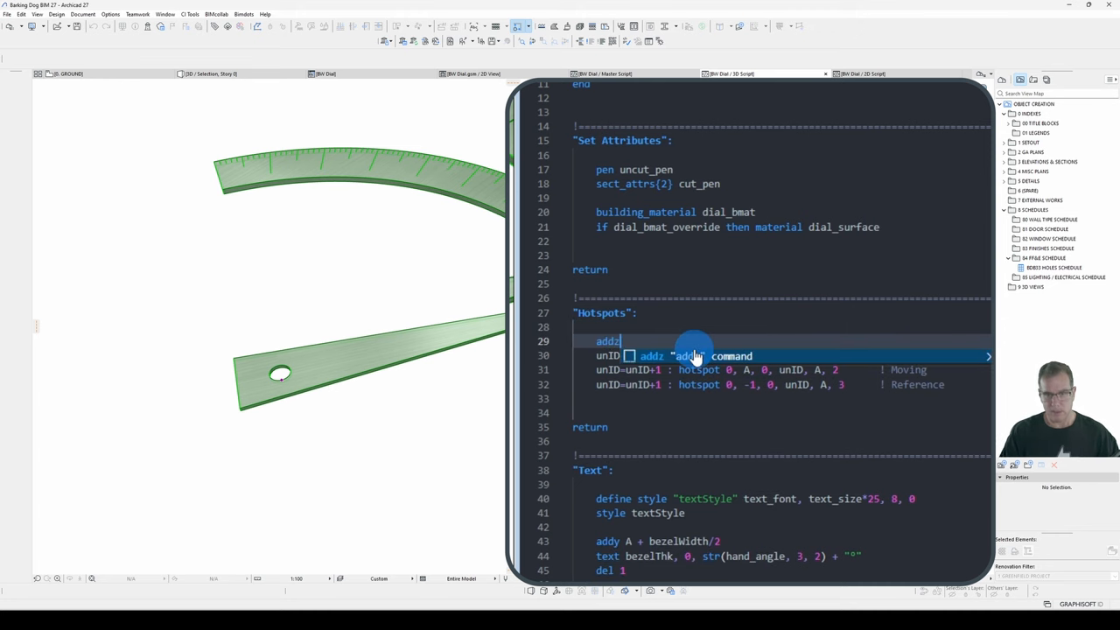
text(bezel)
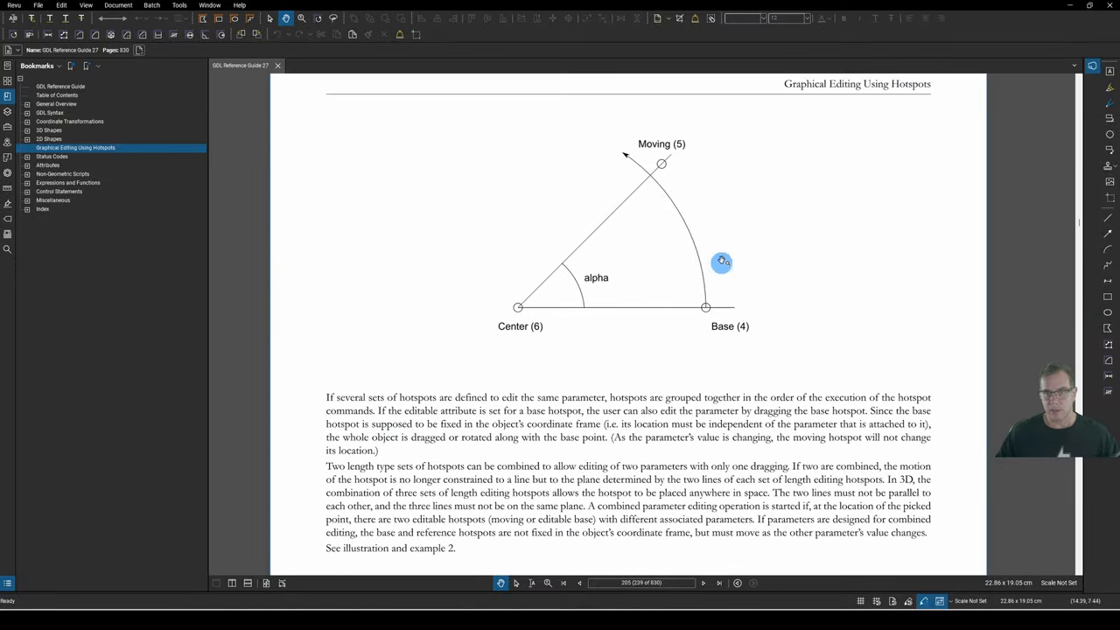
mouse_move(522, 333)
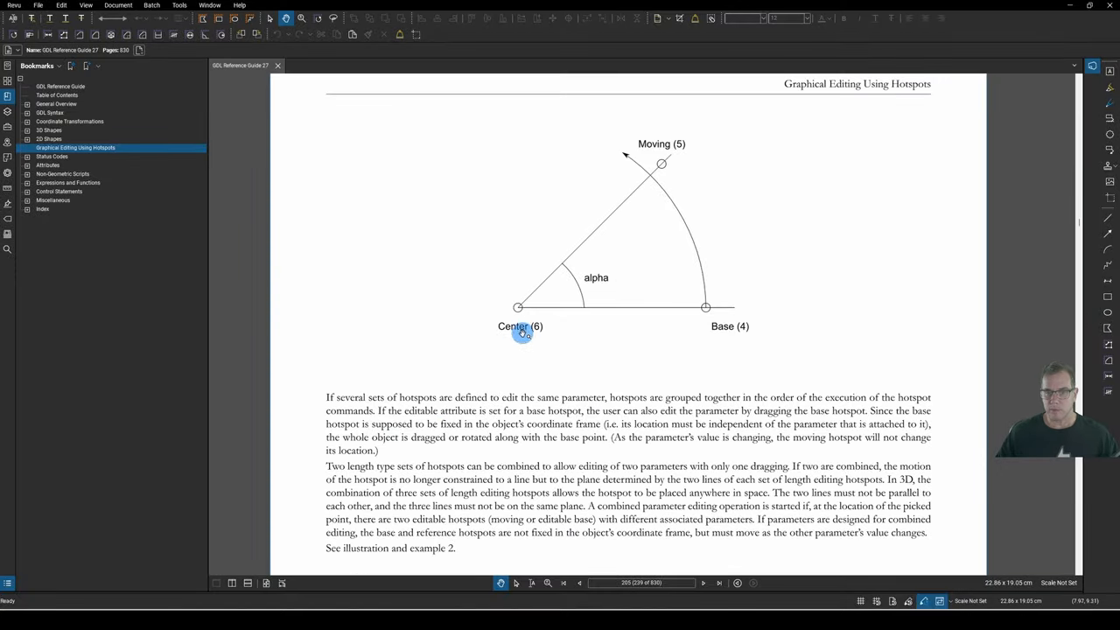
mouse_move(700, 303)
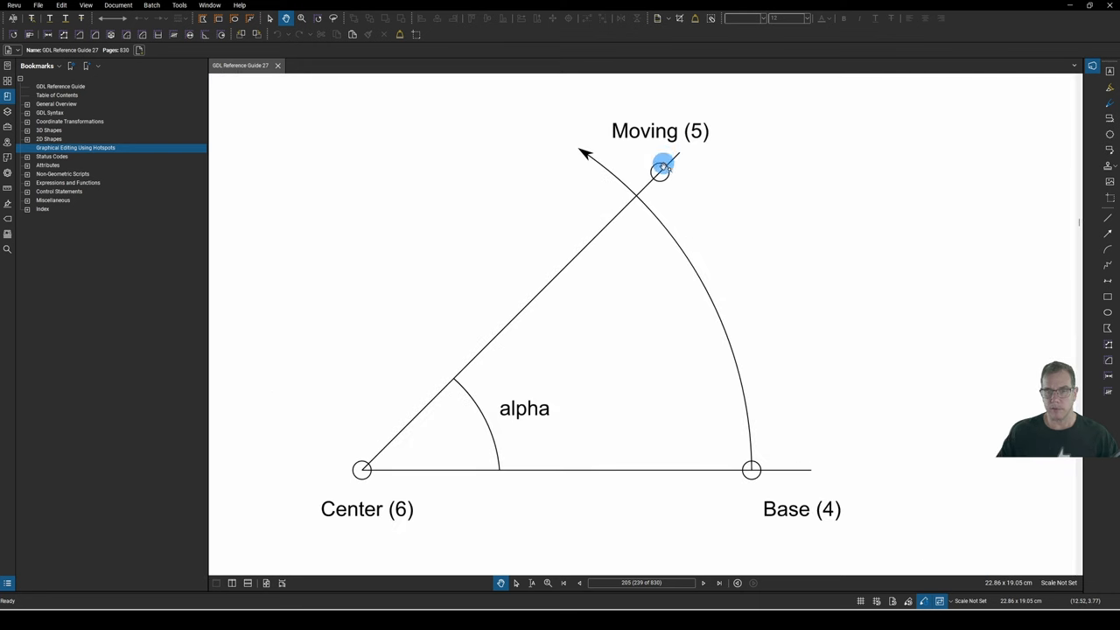
Step: Zoom into the GDL Reference Guide's angle hotspot diagram
drag(661, 170, 643, 186)
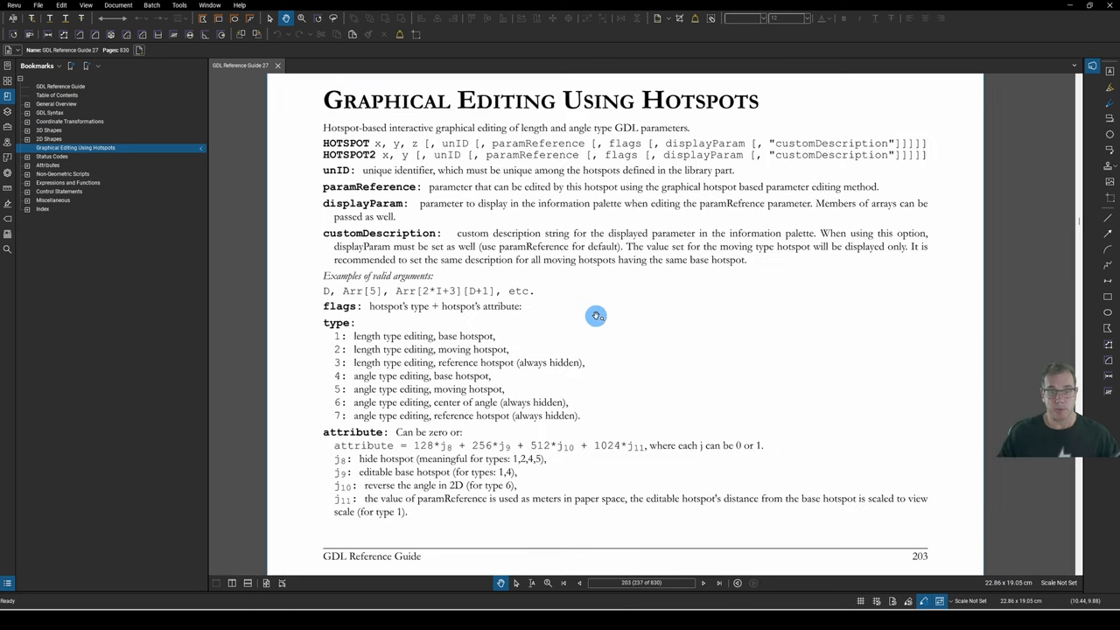
mouse_move(603, 321)
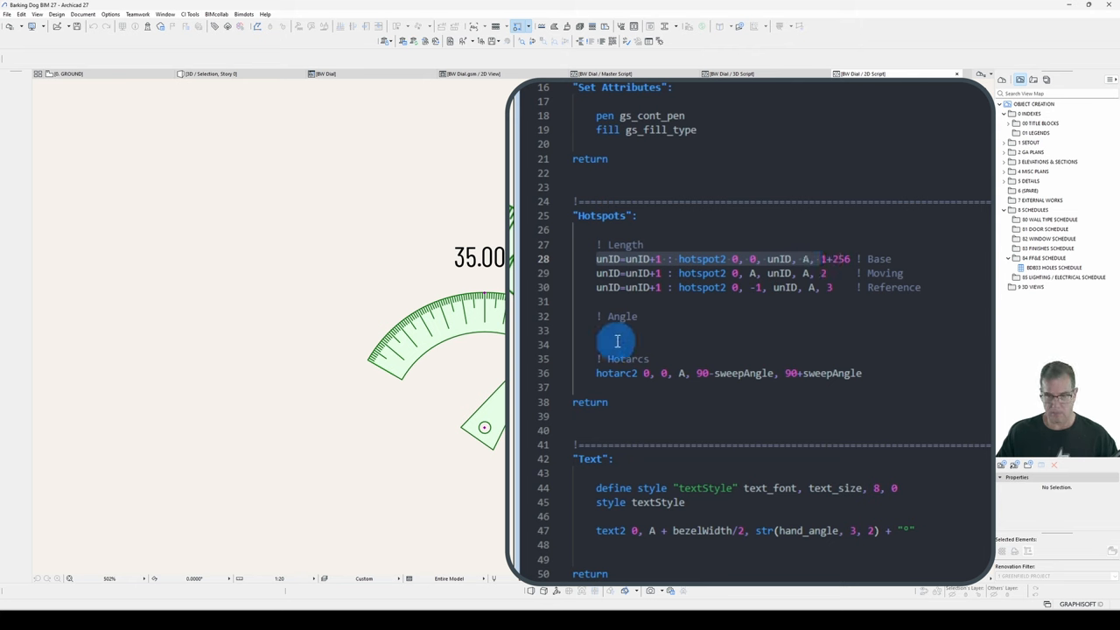
Step: Type 'unID=unID+1 : hotspot2 0, 0, unID, A,' below the '! Angle' comment
text(unID=unID+1 : hotspot2 0, 0, unID, A,)
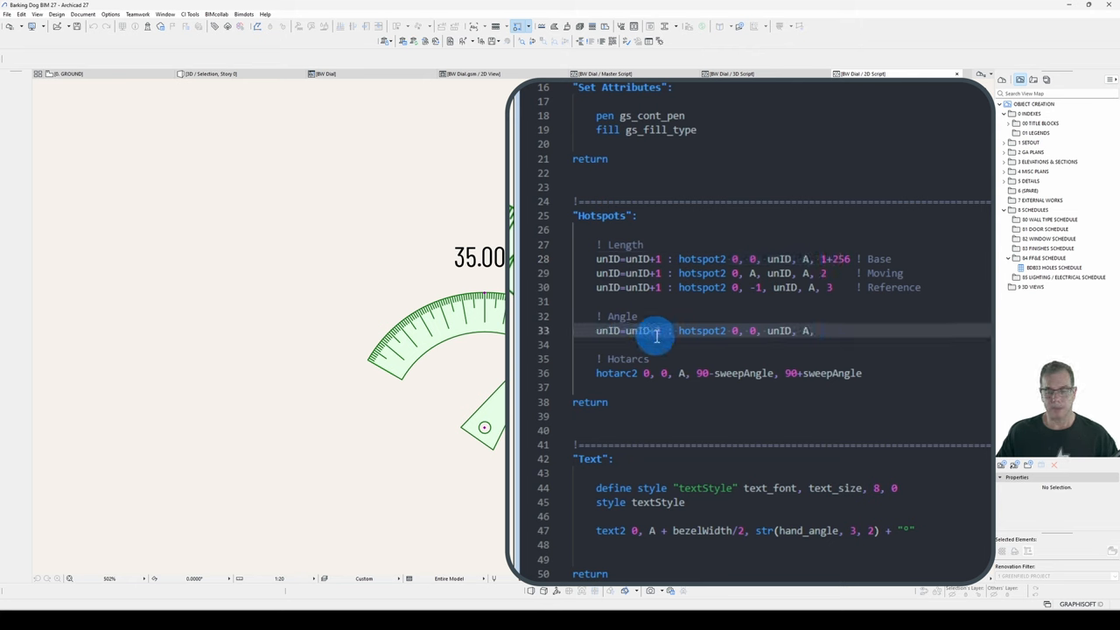
mouse_move(738, 331)
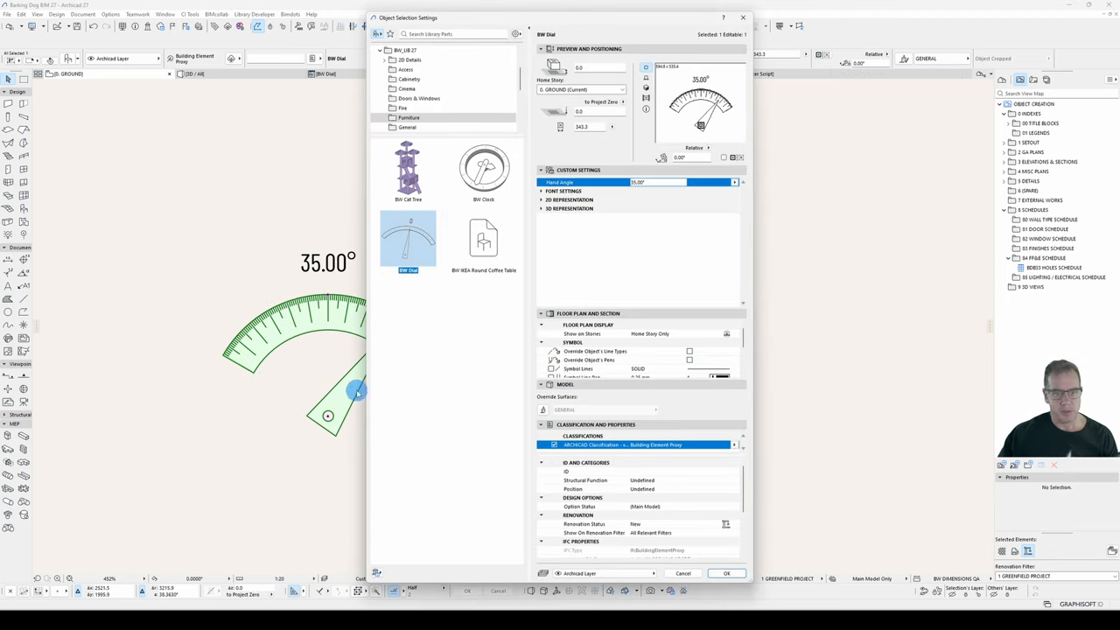
Step: Reset BW Dial to its default settings in Object Selection Settings, returning the hand to 30°
right_click(408, 241)
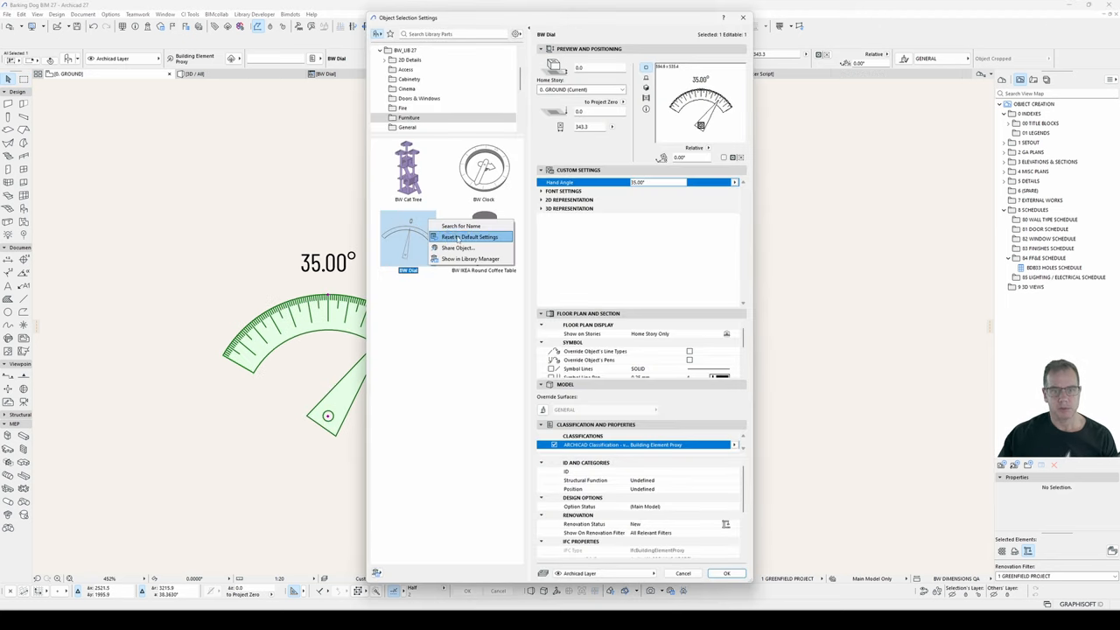
click(457, 236)
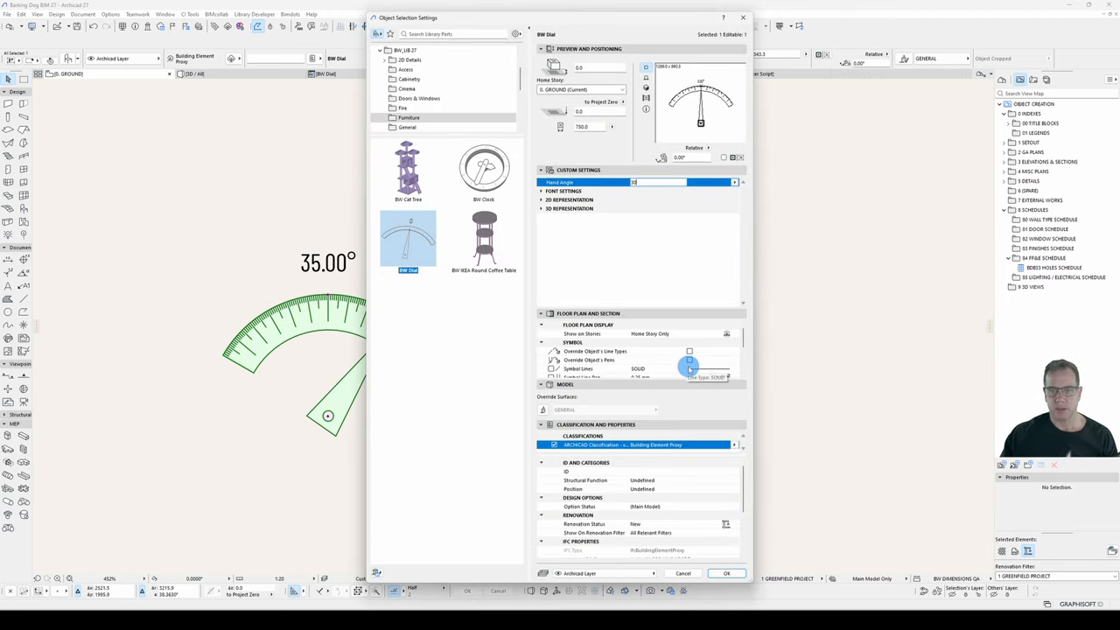
click(725, 573)
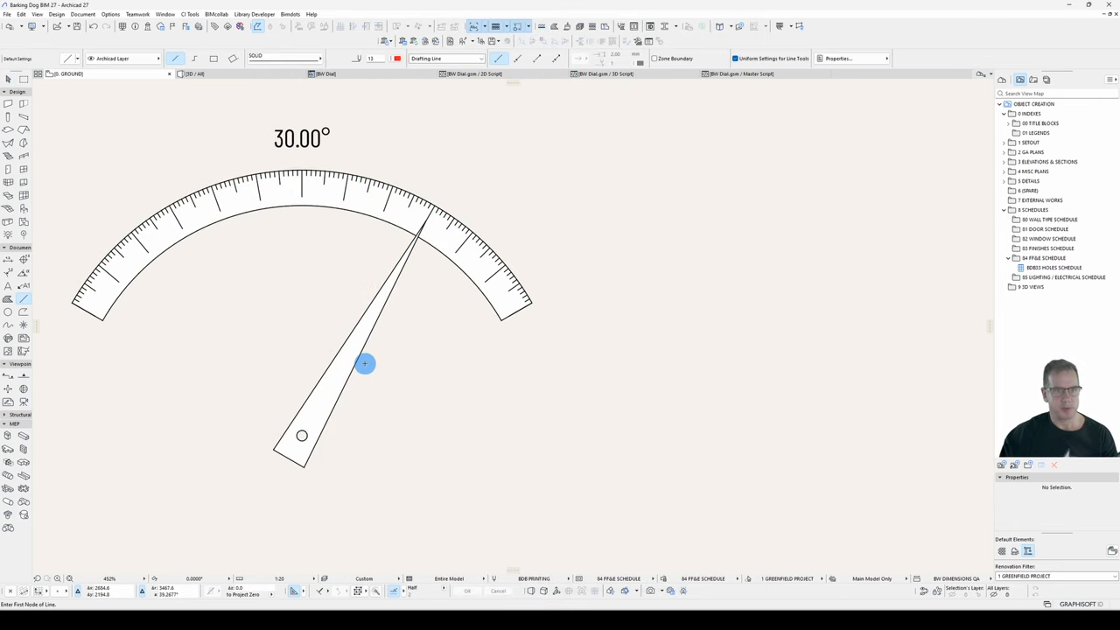
Step: Draw a vertical line from the pivot, a bezel arc, and a horizontal from the hand tip
click(301, 403)
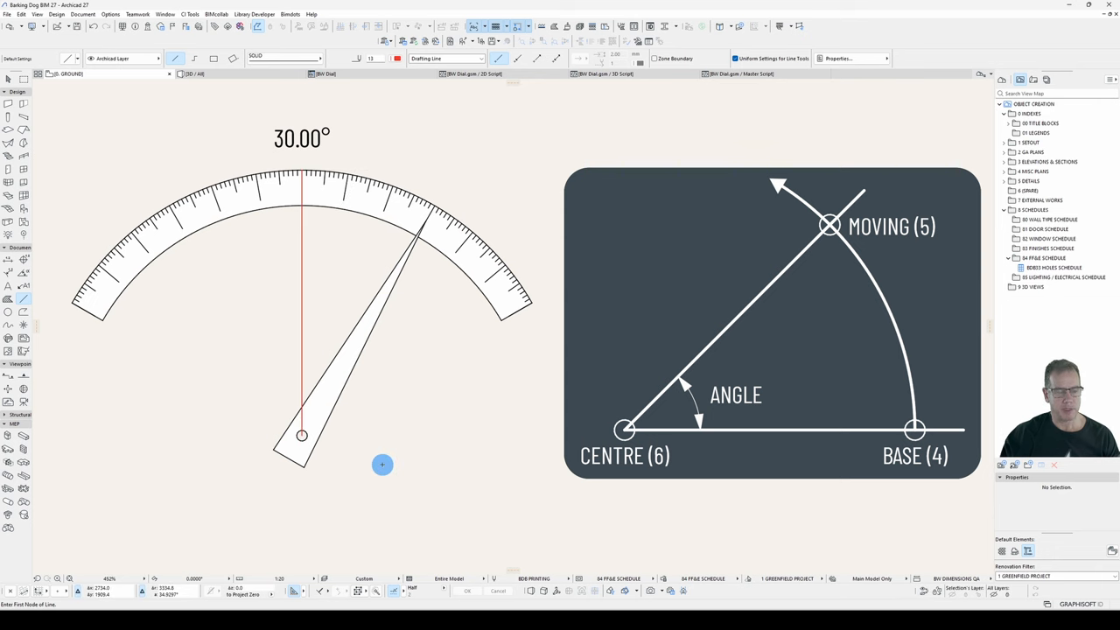
mouse_move(156, 234)
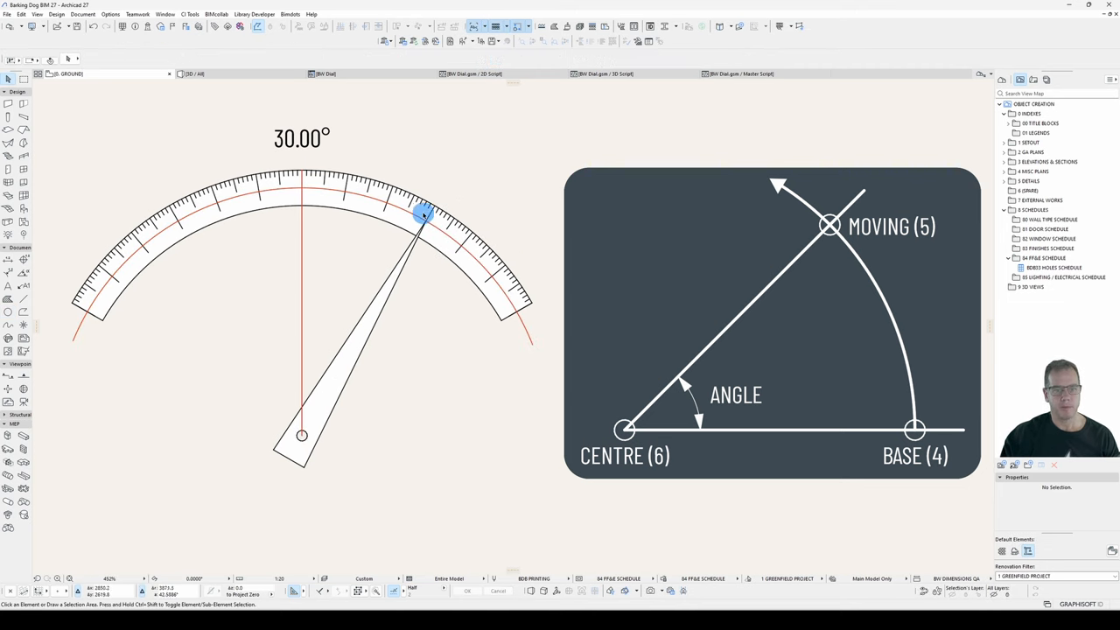
drag(422, 214, 302, 177)
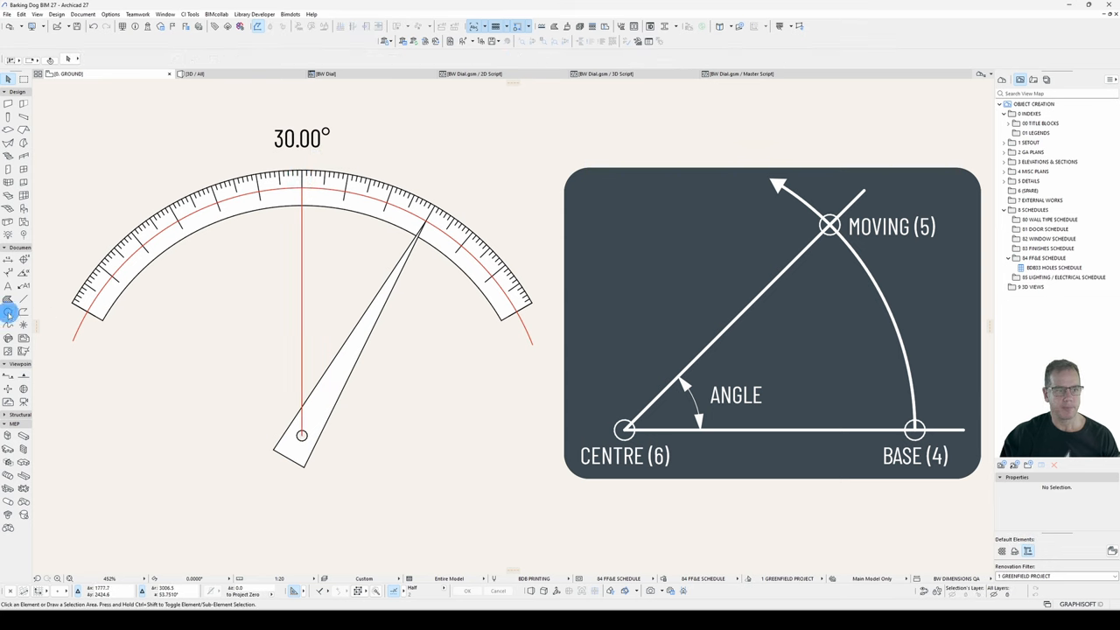
mouse_move(302, 191)
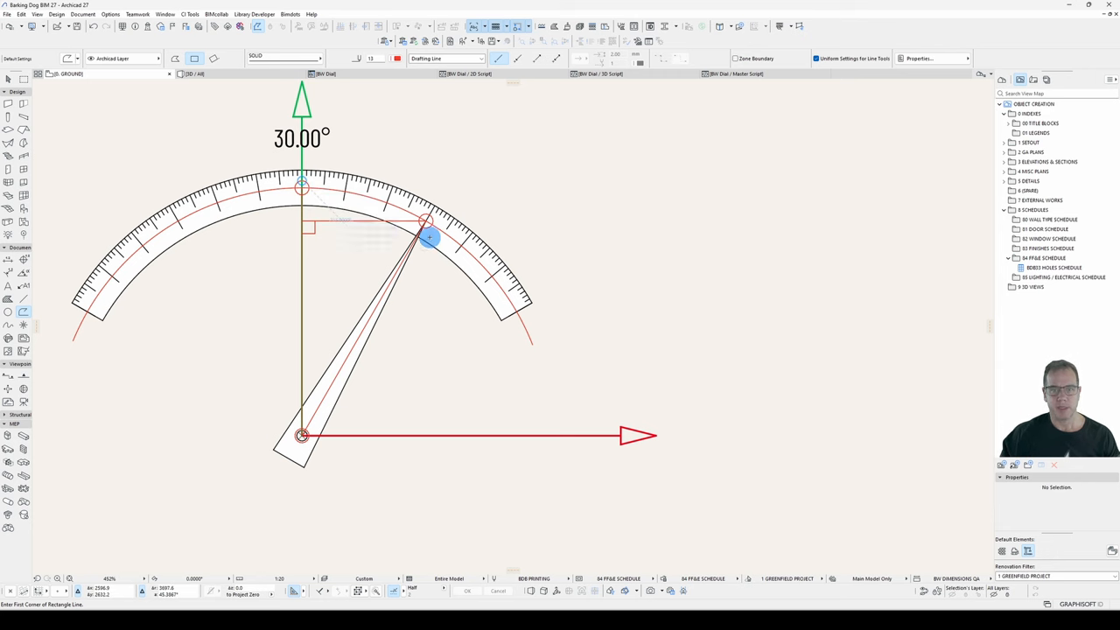
click(465, 83)
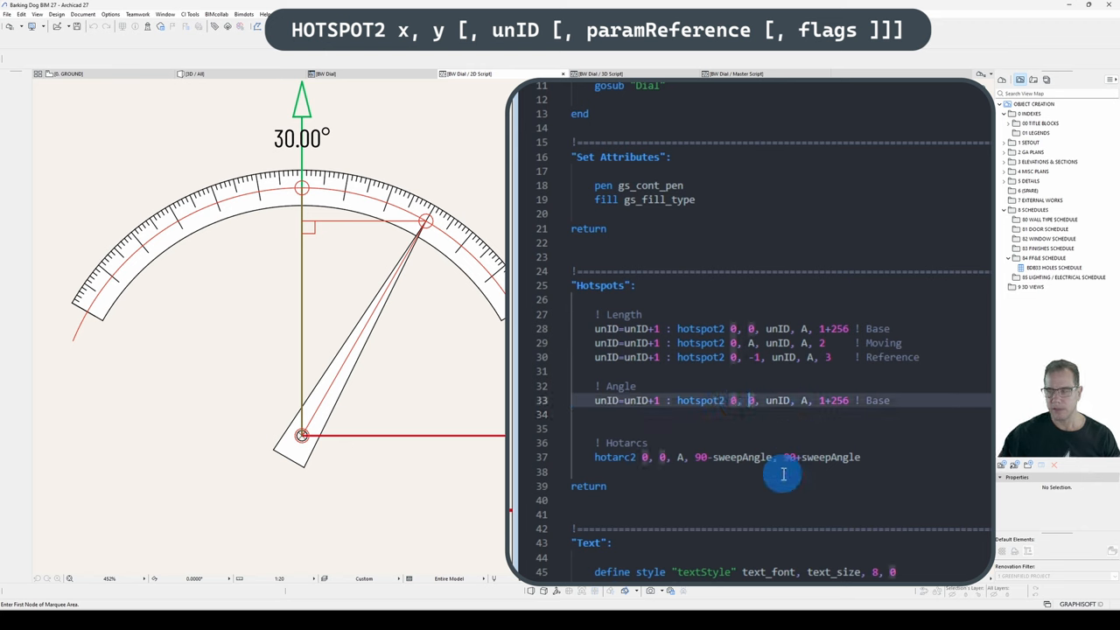
Step: Enter handLength in the Angle hotspot2 line via autocomplete, checking the parameter names
text(handLe)
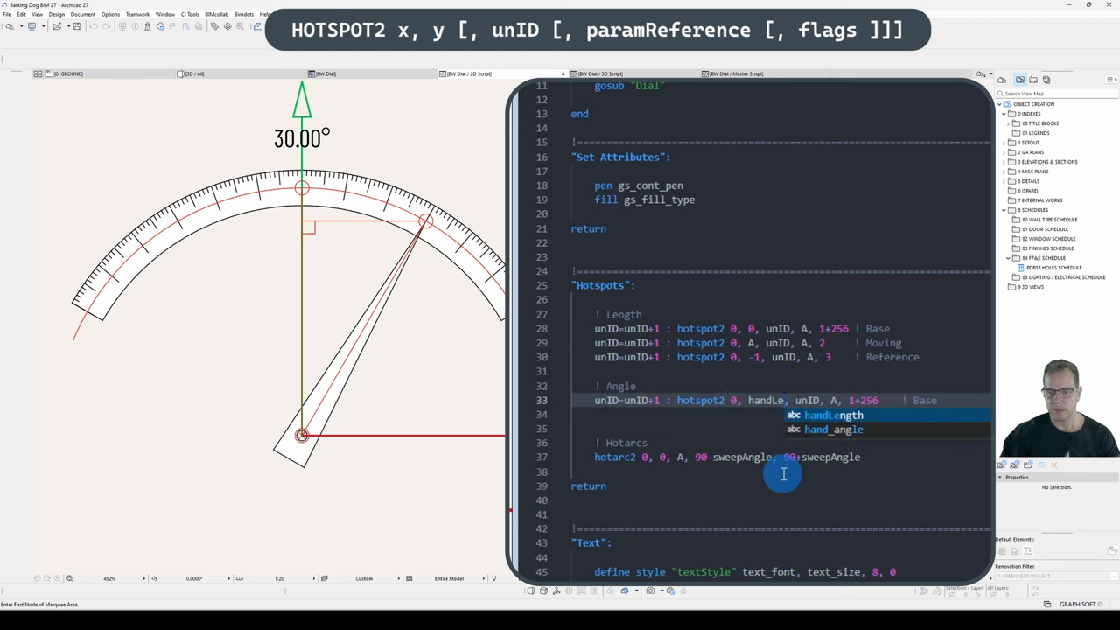
click(832, 415)
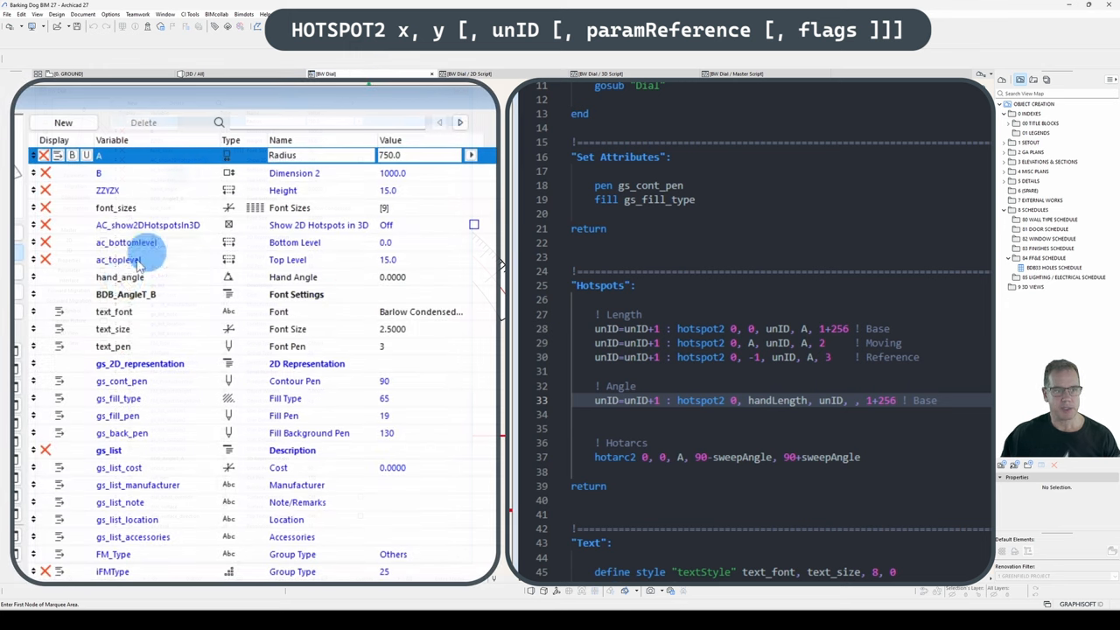
click(119, 277)
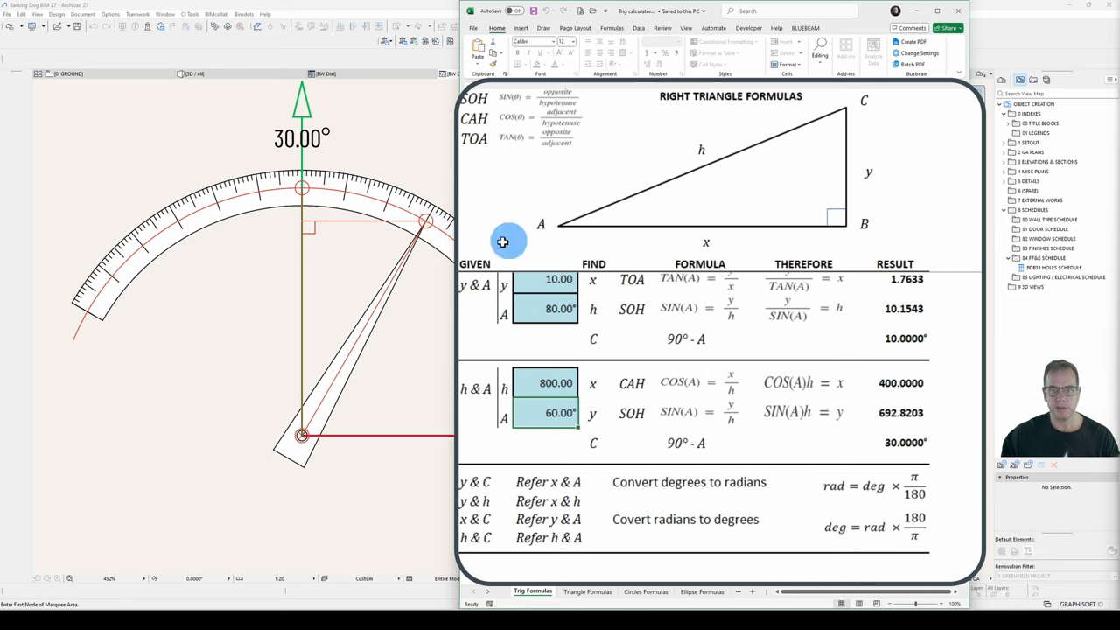
mouse_move(879, 171)
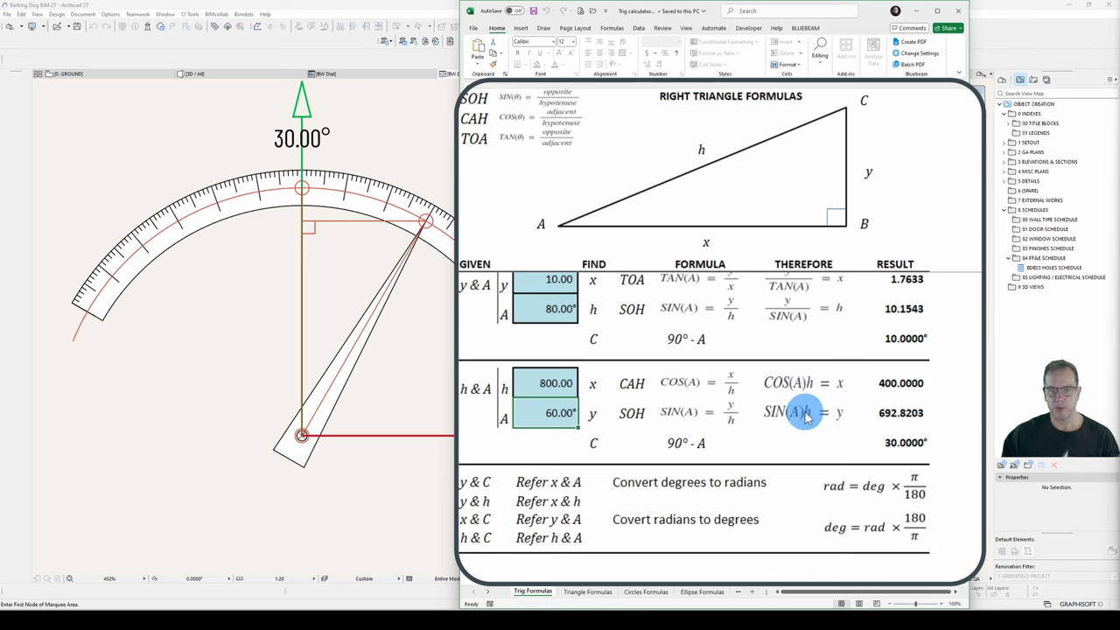
mouse_move(605, 216)
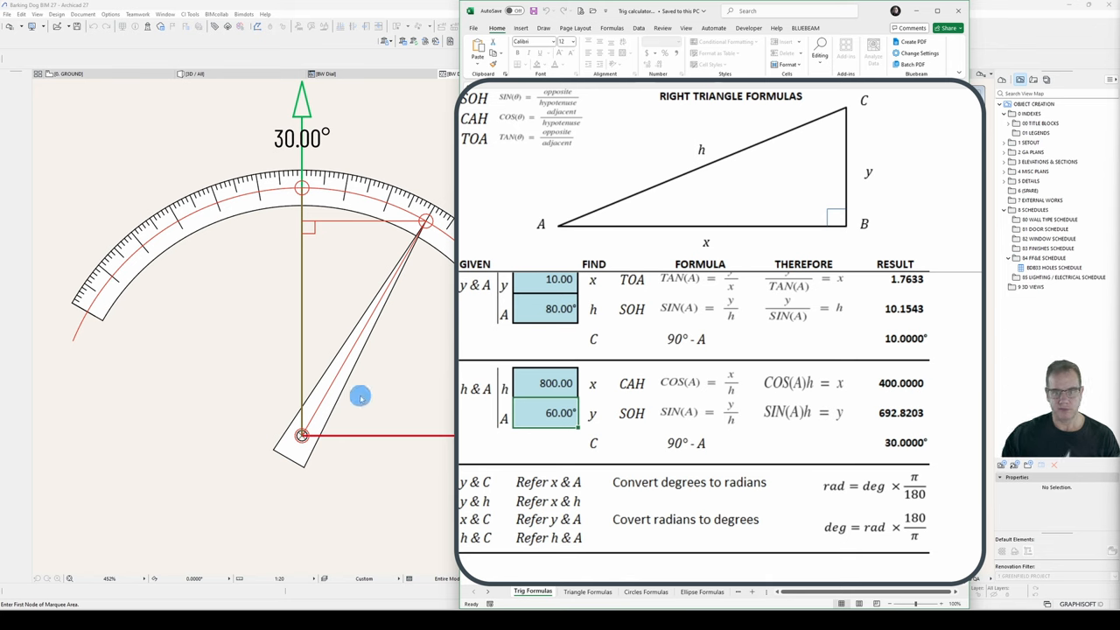
mouse_move(900, 163)
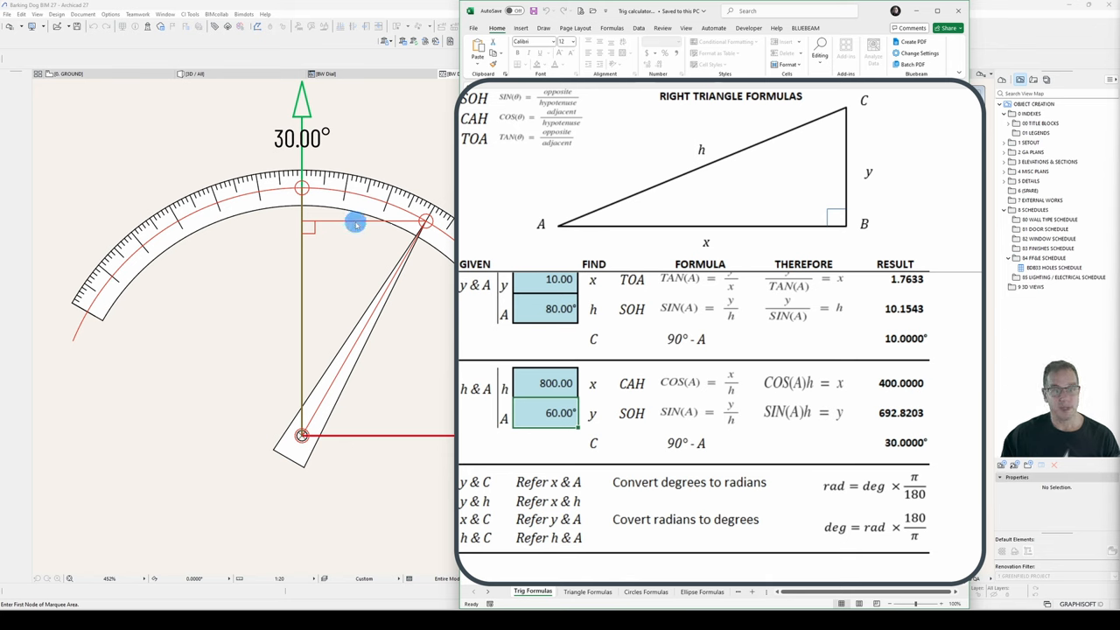
mouse_move(734, 240)
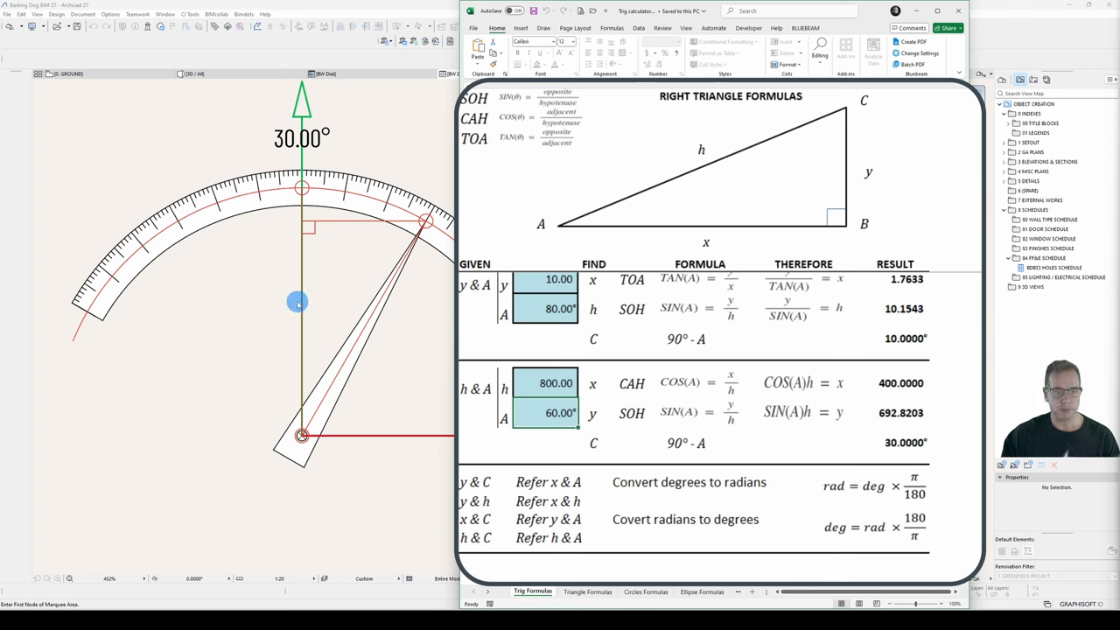
mouse_move(283, 312)
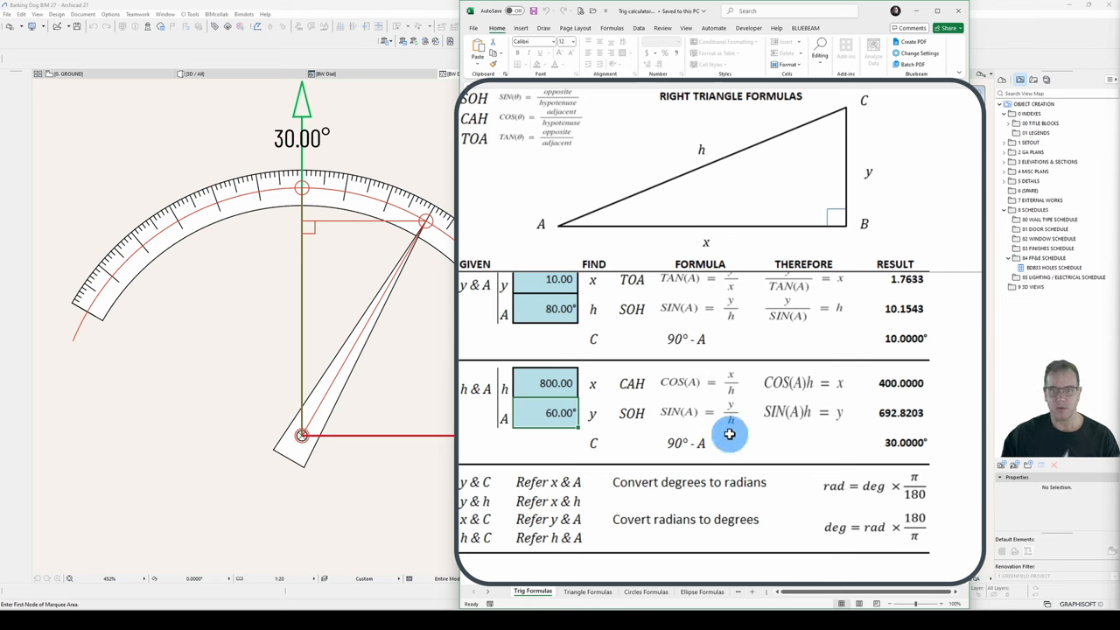
mouse_move(462, 348)
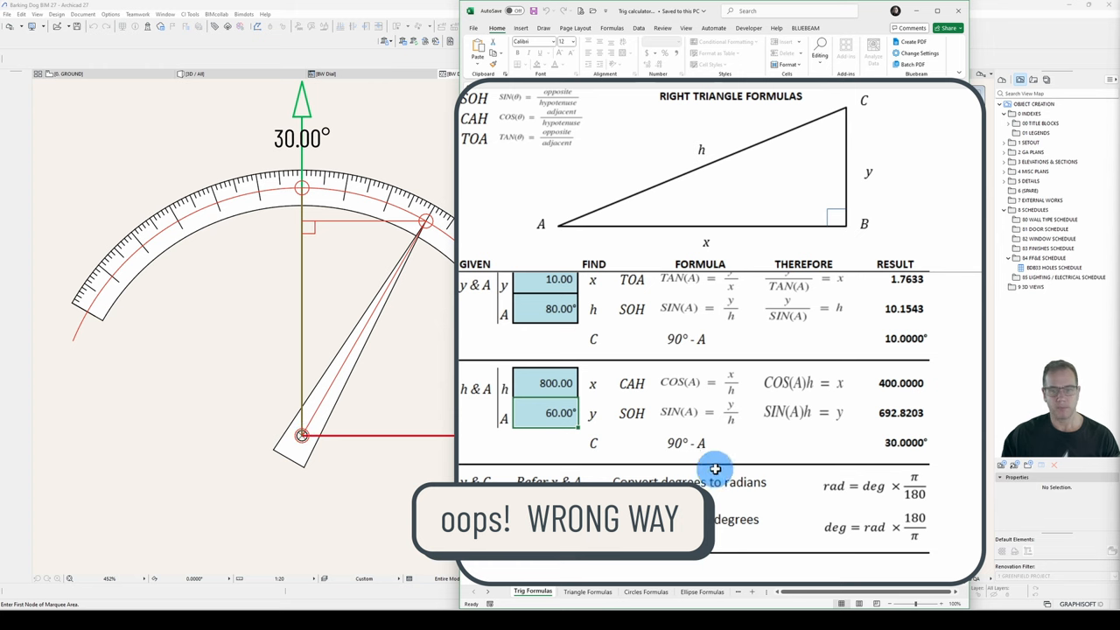
mouse_move(813, 419)
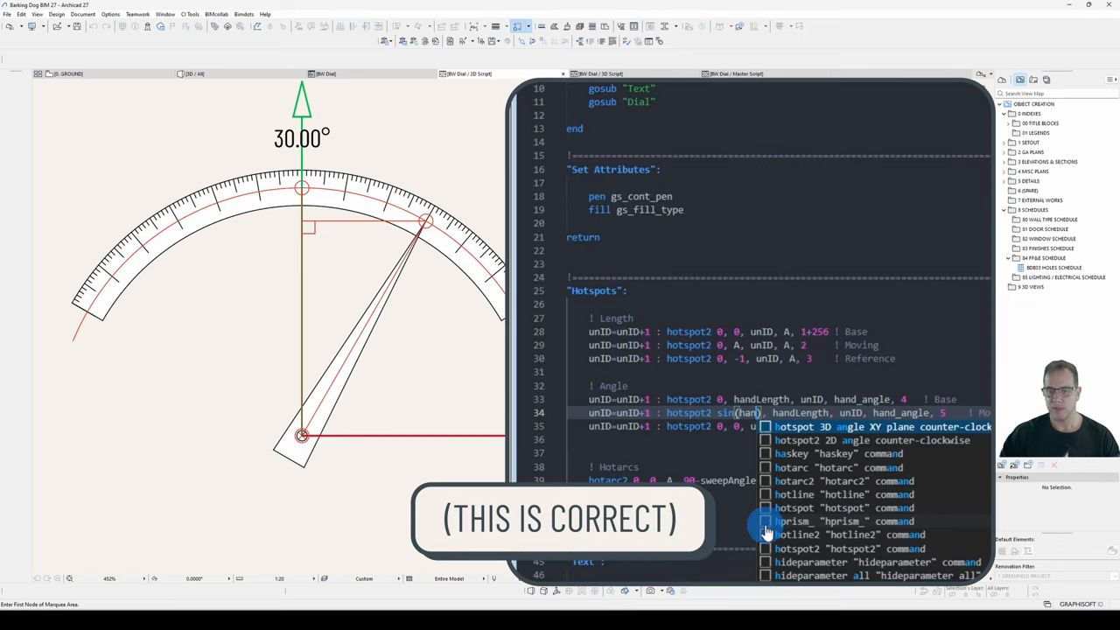
Step: Use hand_angle in the moving hotspot's sin/cos coordinates in the 2D Script
text(hand_angle)
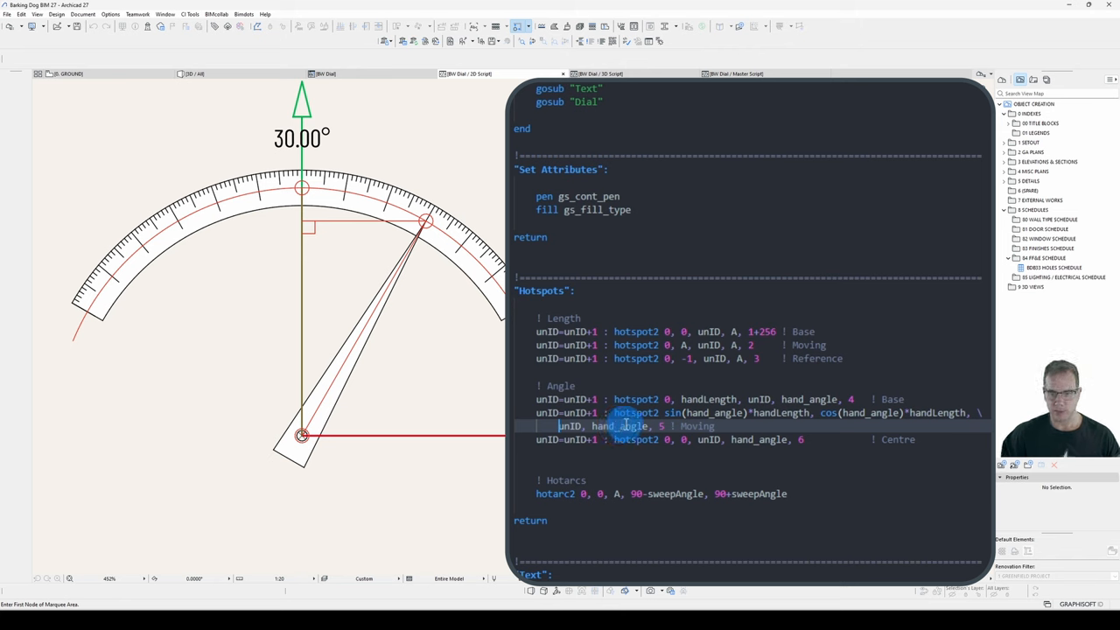
double_click(636, 399)
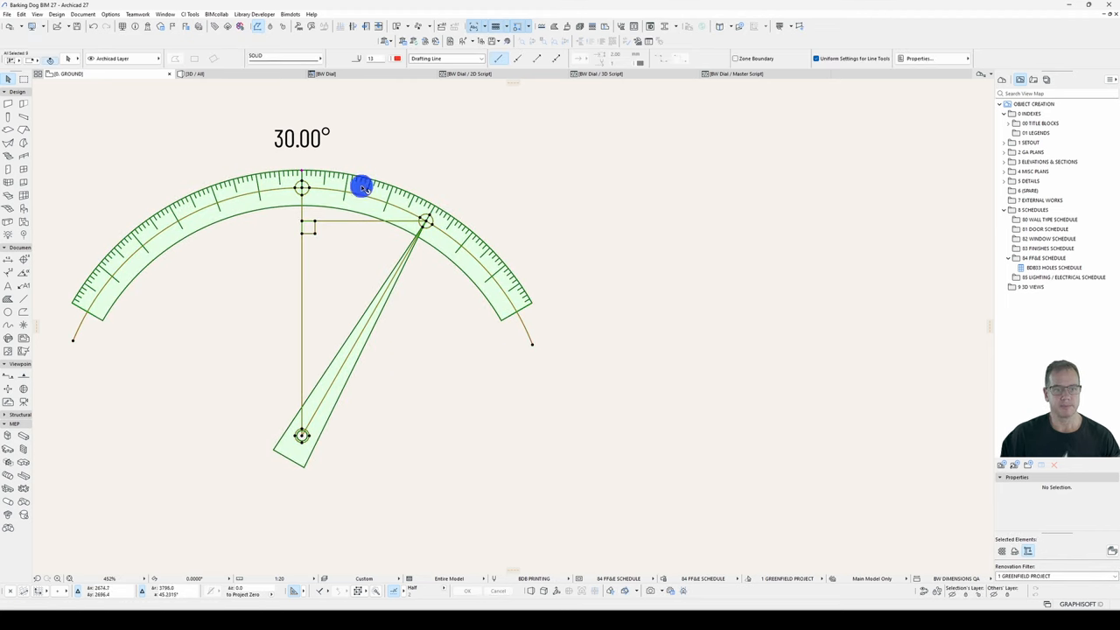
Step: Drag the hand's angle hotspot left, down-right and back left to test it
click(424, 222)
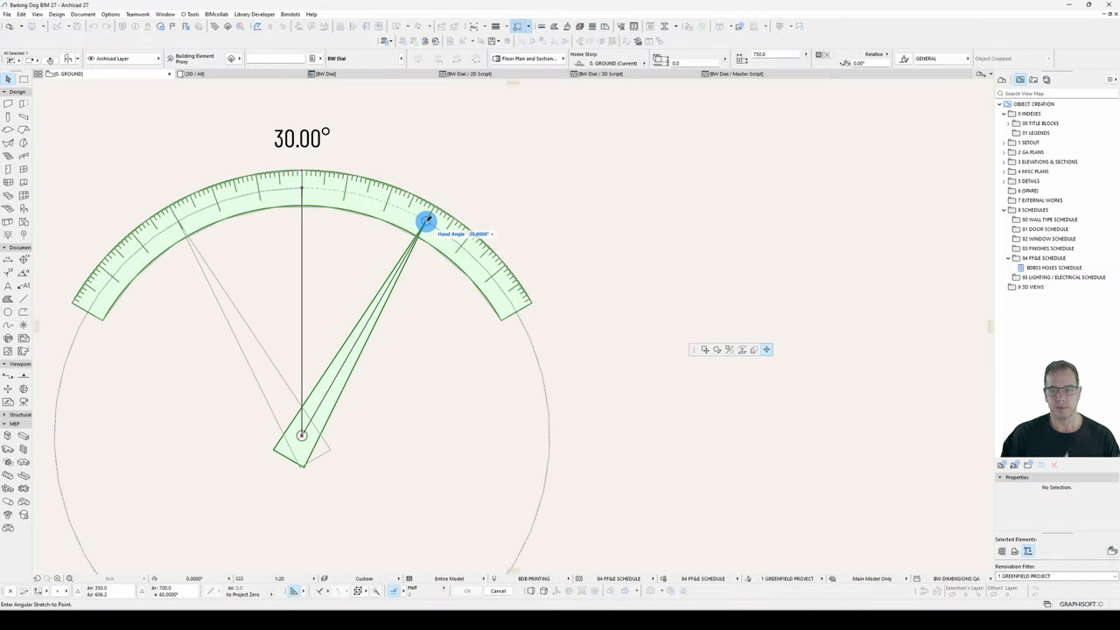
drag(424, 221, 191, 229)
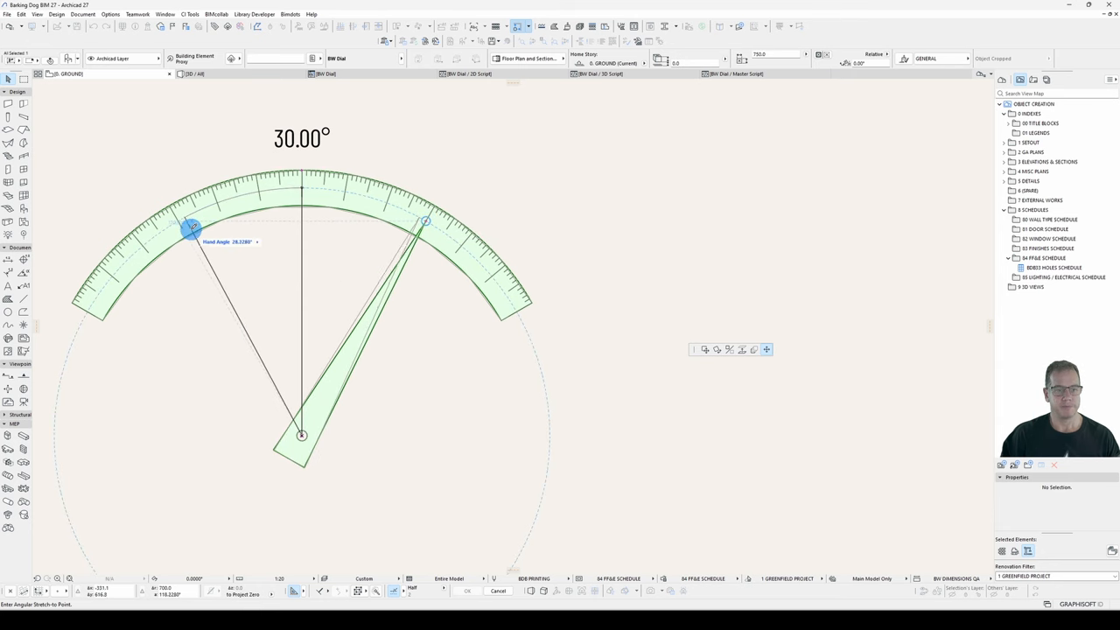
drag(190, 227, 449, 312)
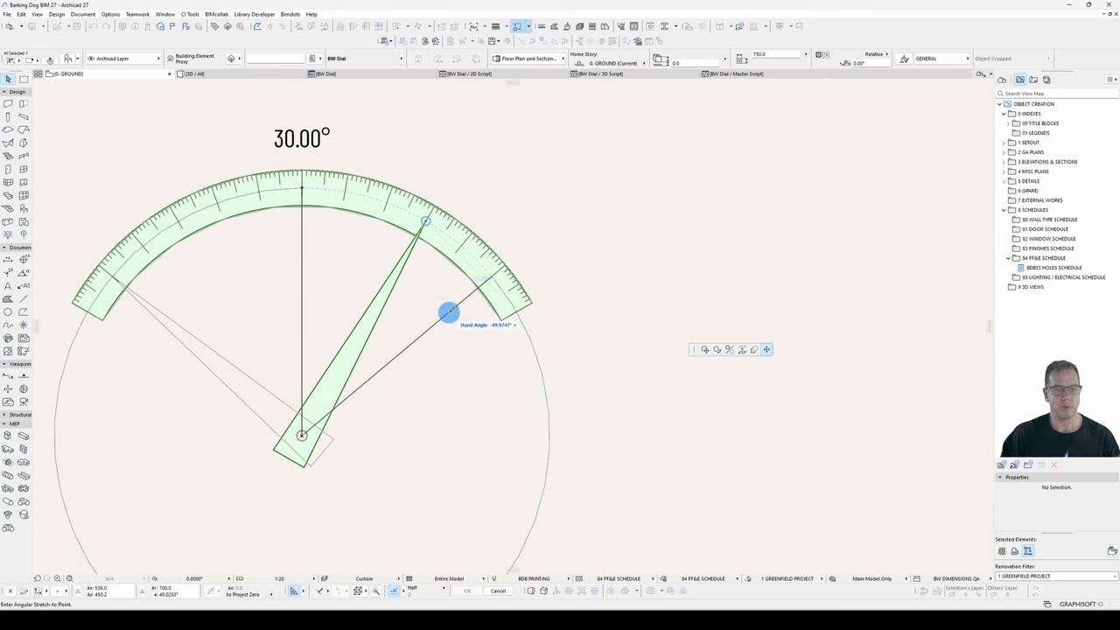
drag(448, 312, 223, 290)
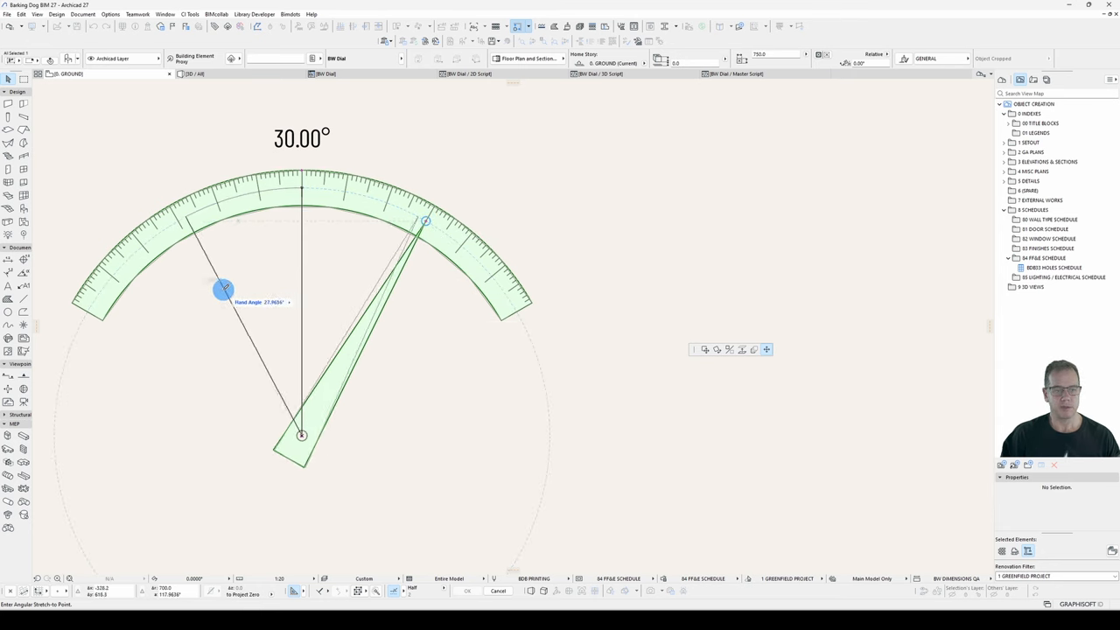
drag(223, 289, 196, 328)
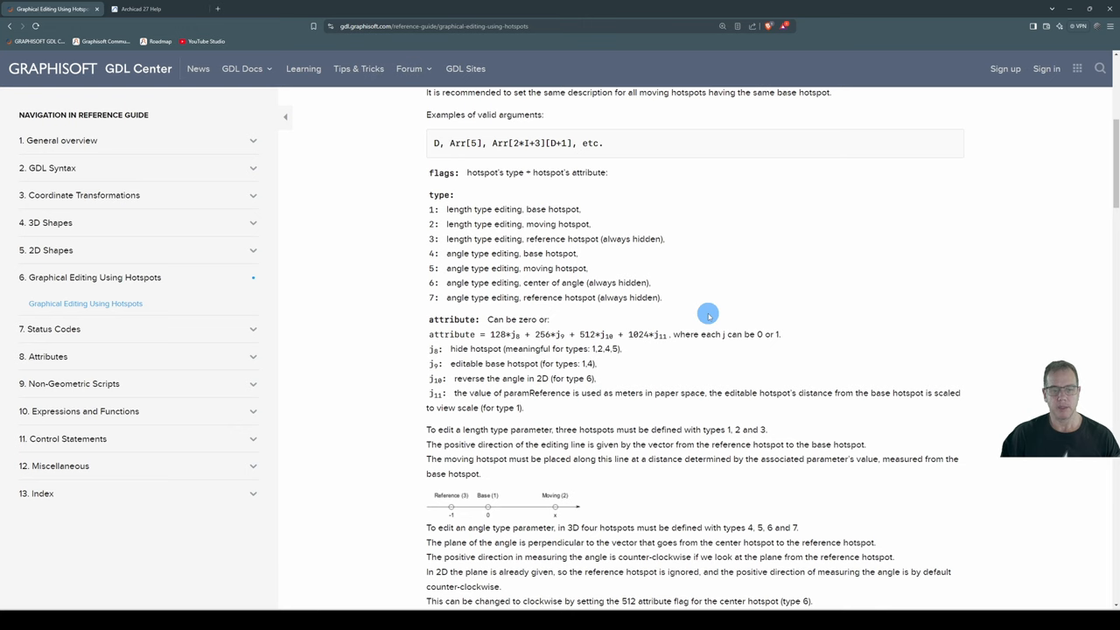
mouse_move(717, 318)
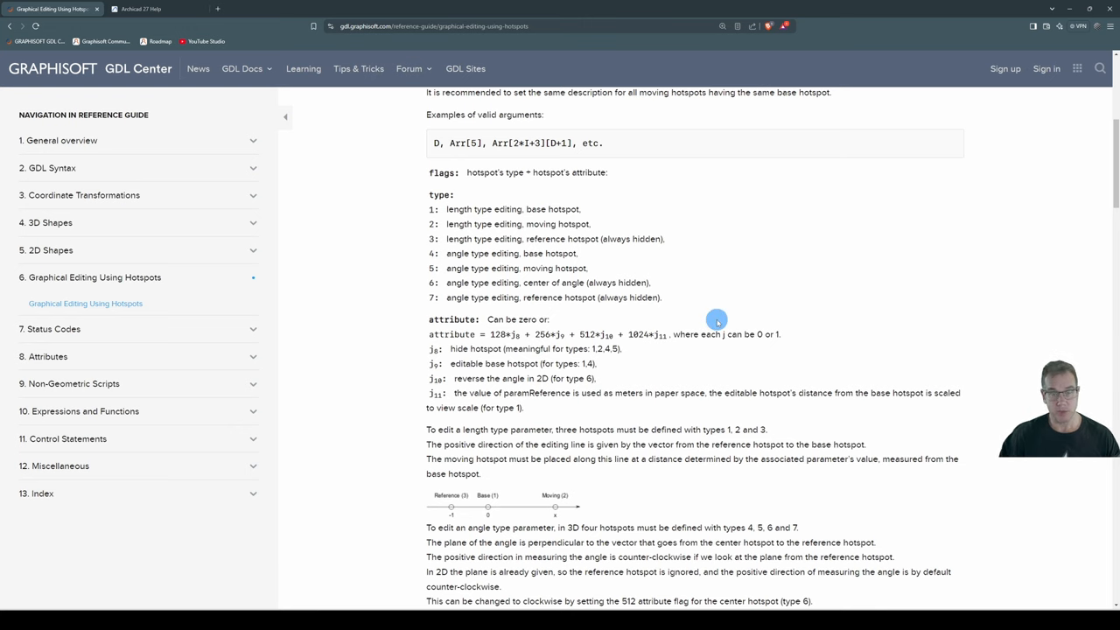
mouse_move(694, 326)
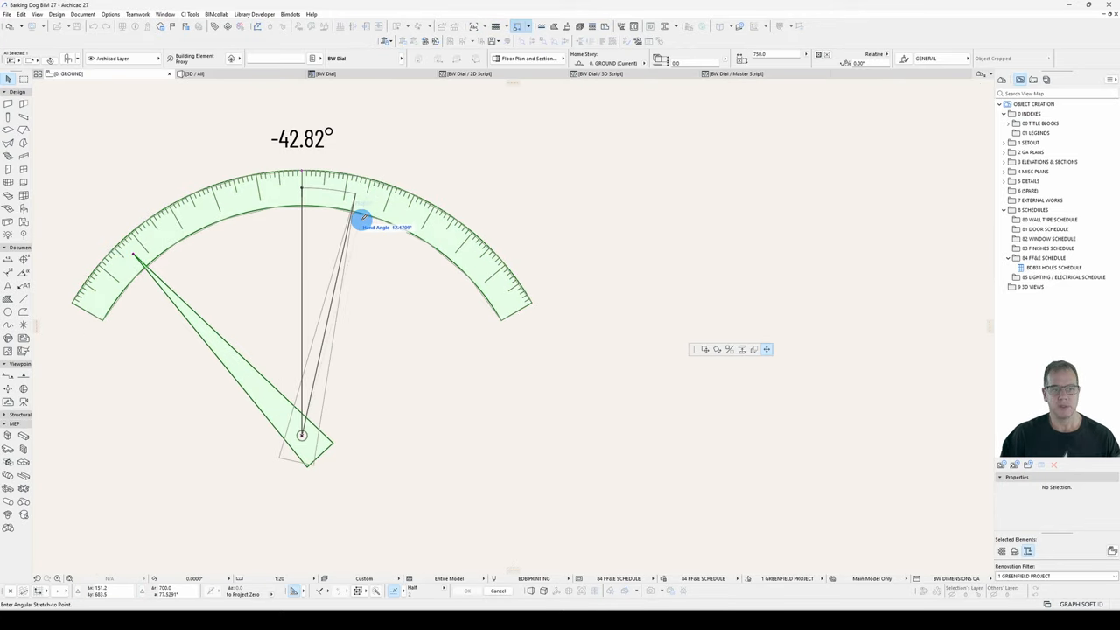
Step: Drag the hand upper right, near vertical, then down below centre to read 161.90°
drag(363, 216, 461, 245)
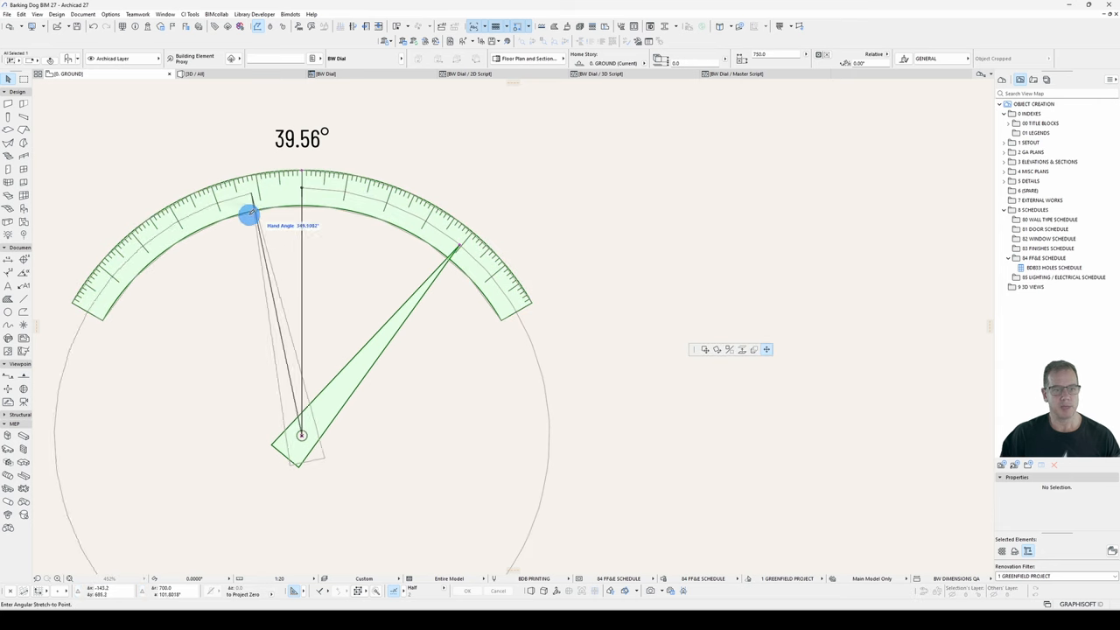
drag(249, 214, 158, 236)
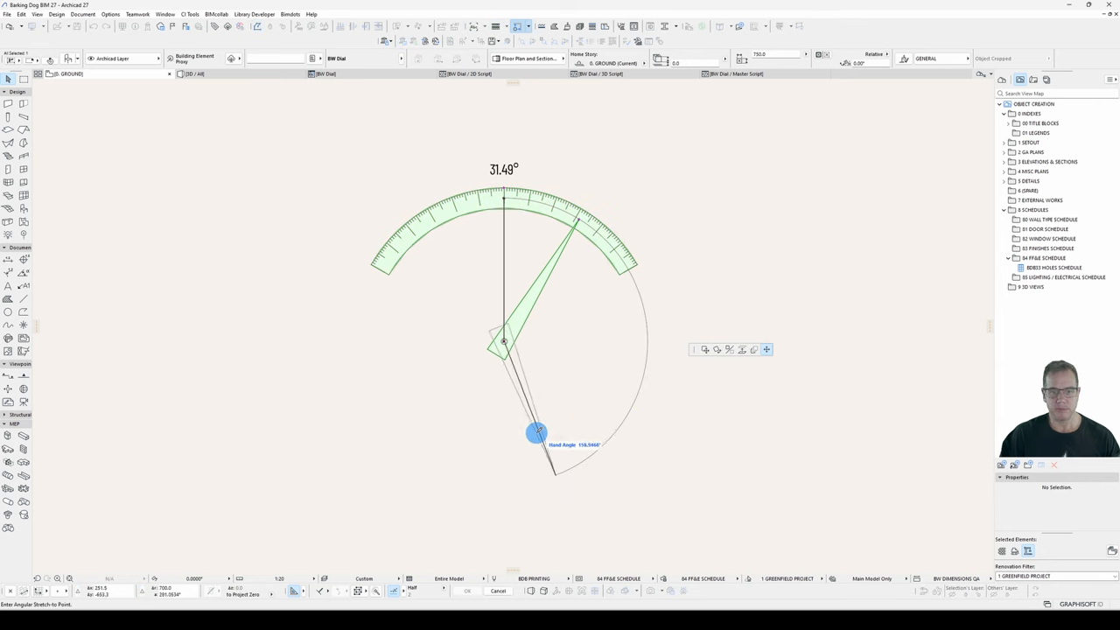
drag(535, 433, 546, 477)
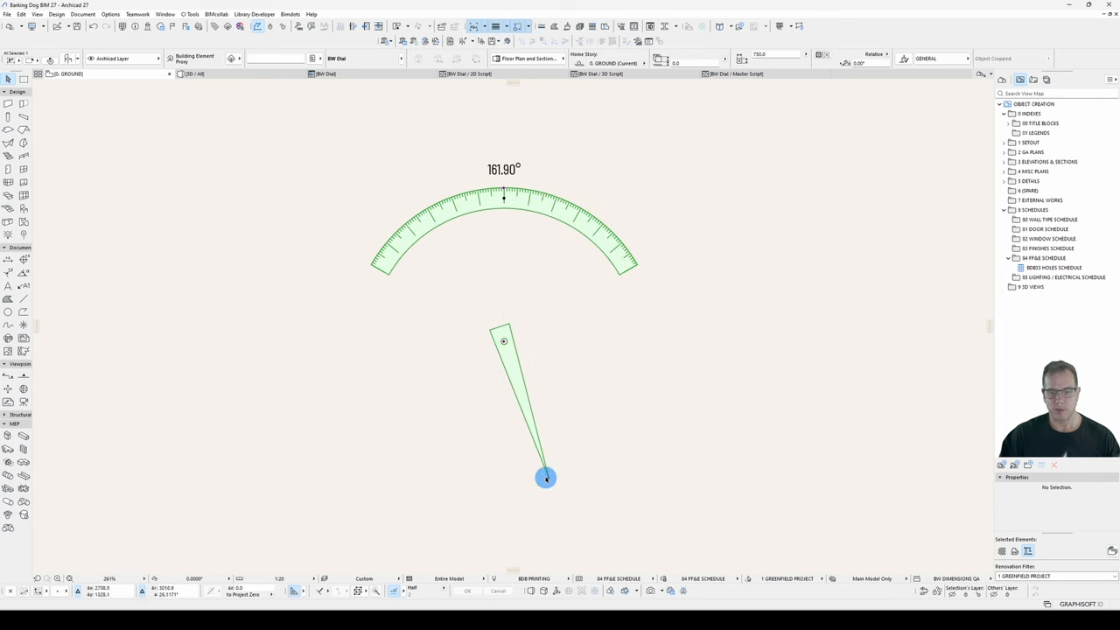
drag(546, 478, 417, 452)
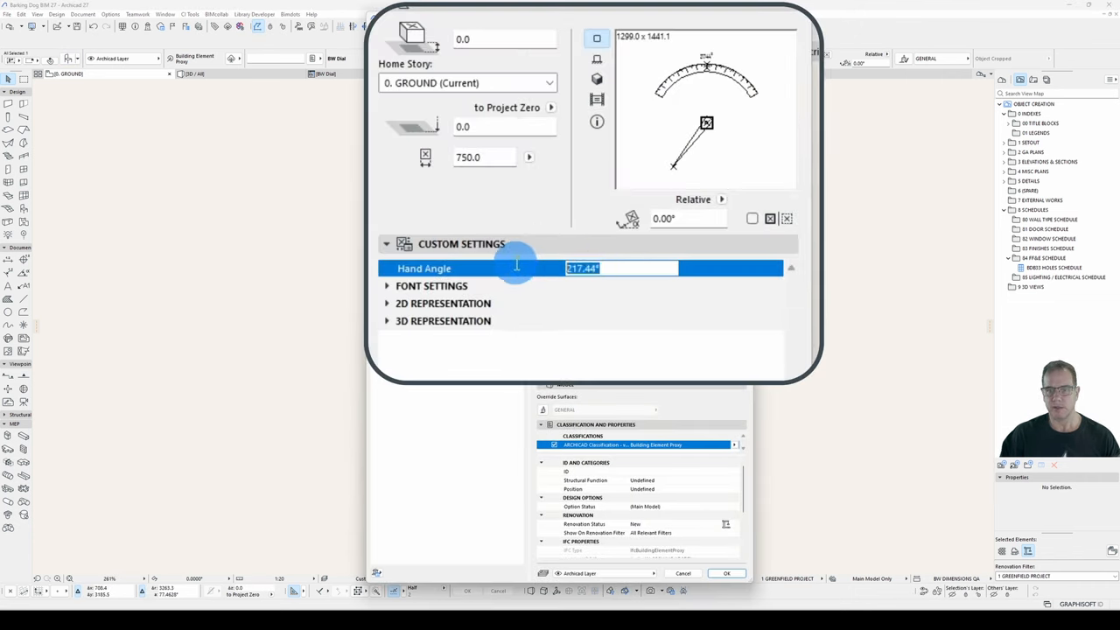
Step: Enter 750.00 as the Hand Angle in Object Settings and confirm
text(7)
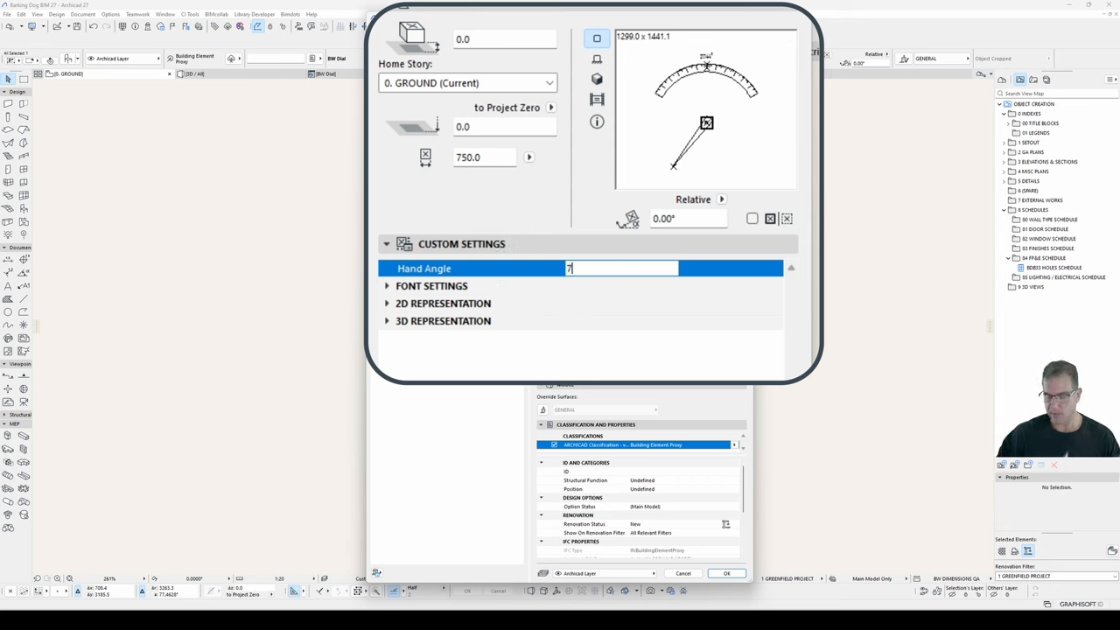
text(750.00°)
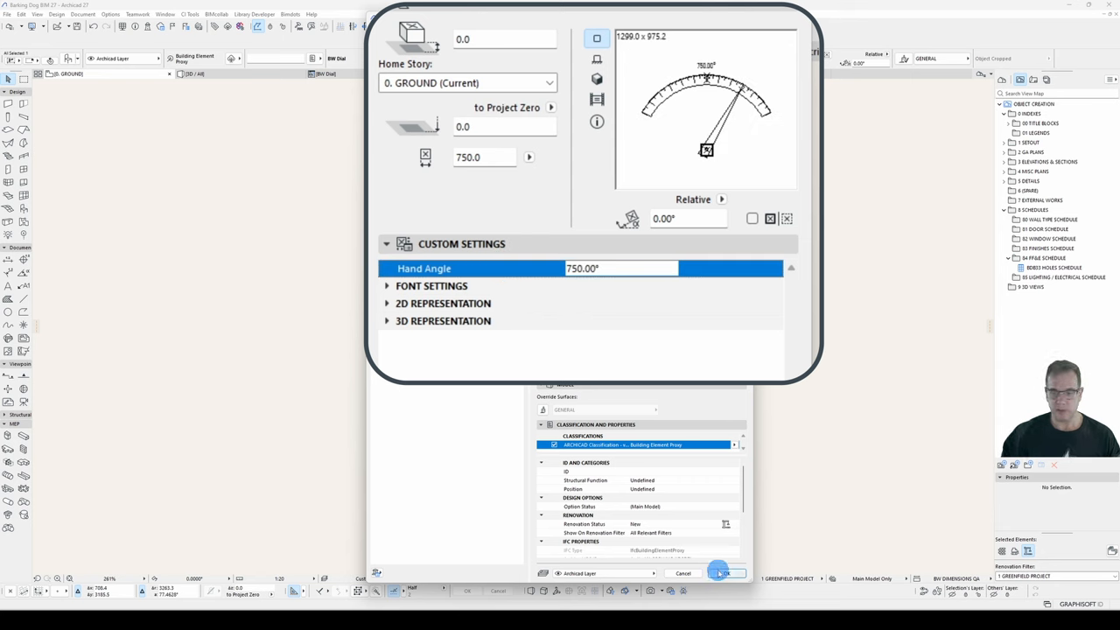
click(724, 573)
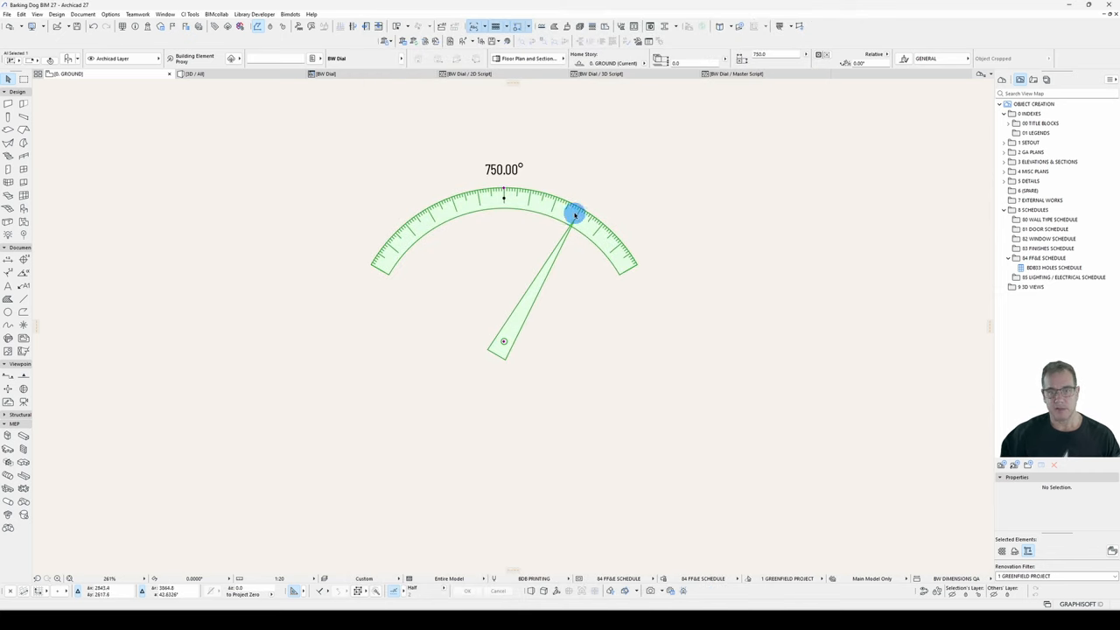
click(573, 215)
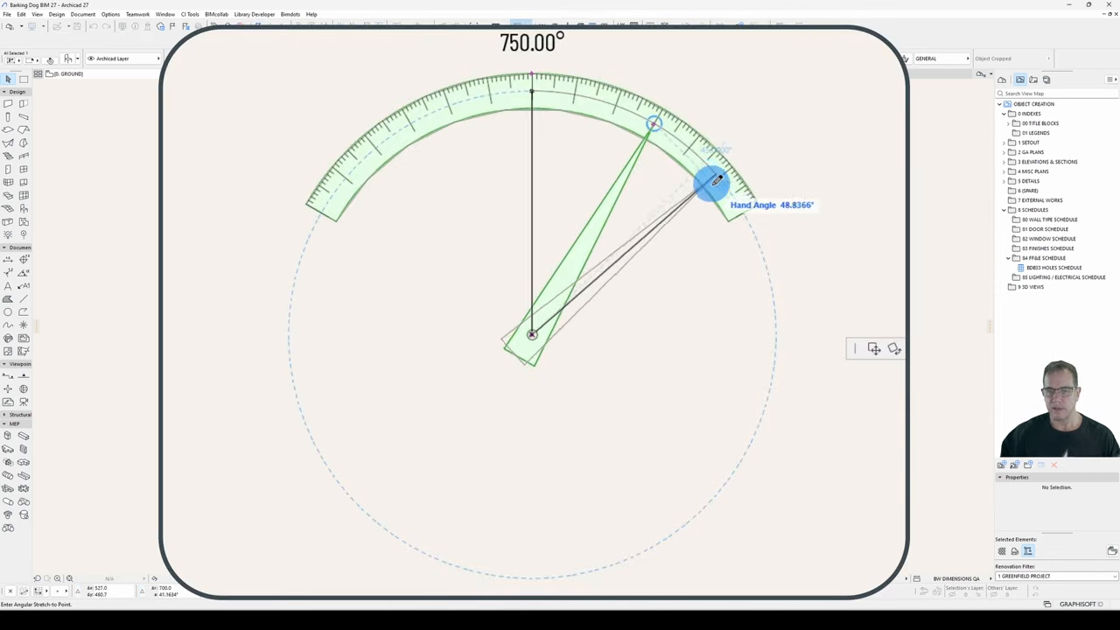
Step: Swing the hand right, up and around, releasing at the upper left at 326.82°
drag(713, 184, 287, 240)
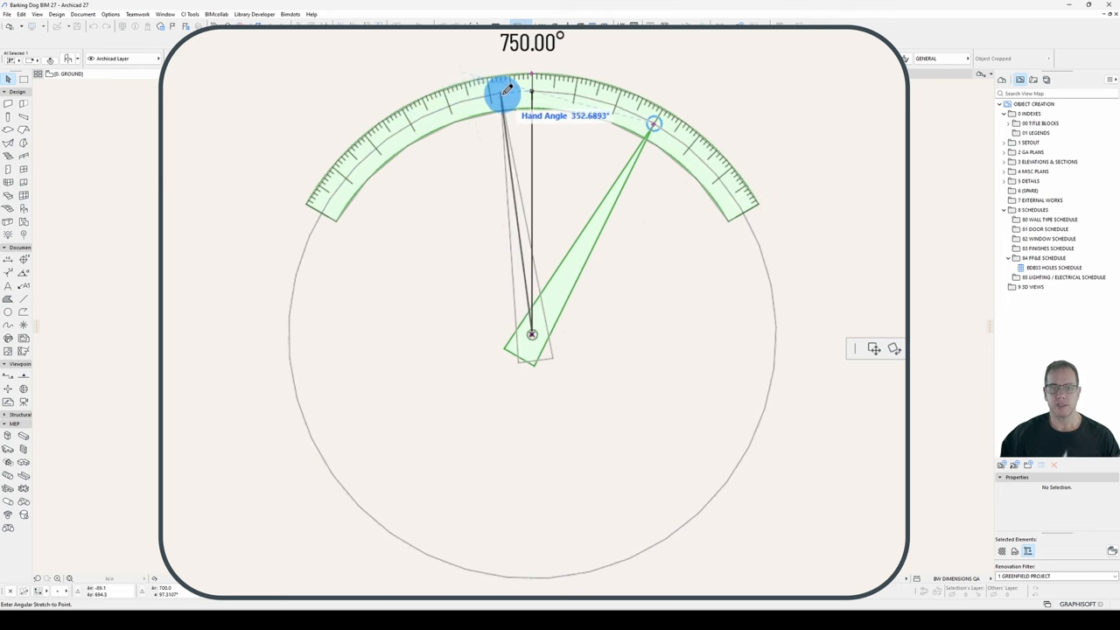
drag(503, 92, 531, 87)
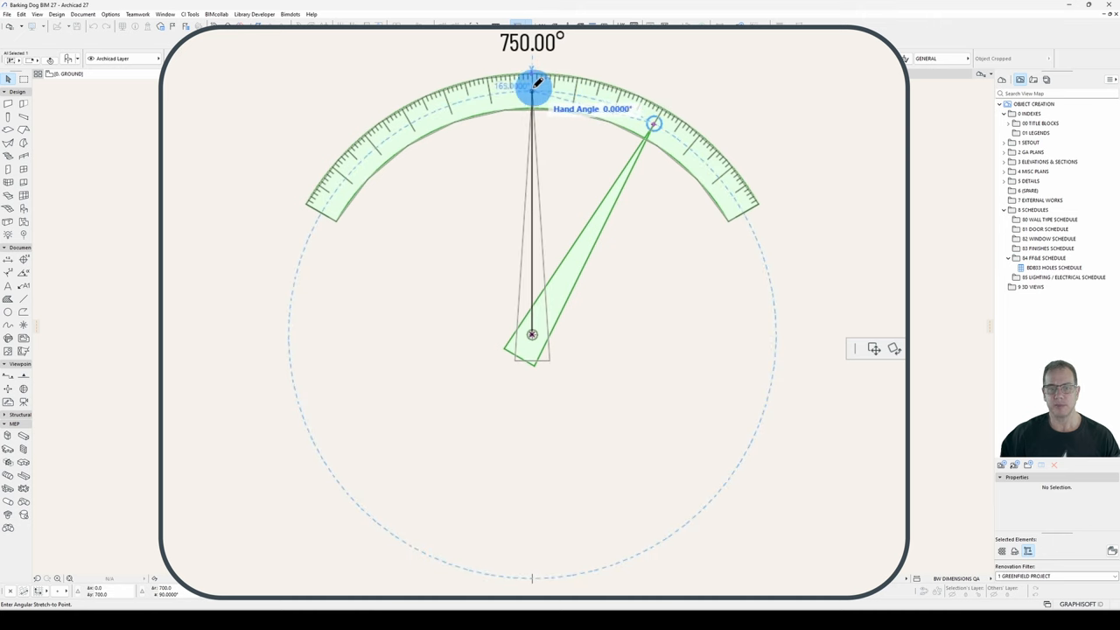
drag(538, 86, 498, 86)
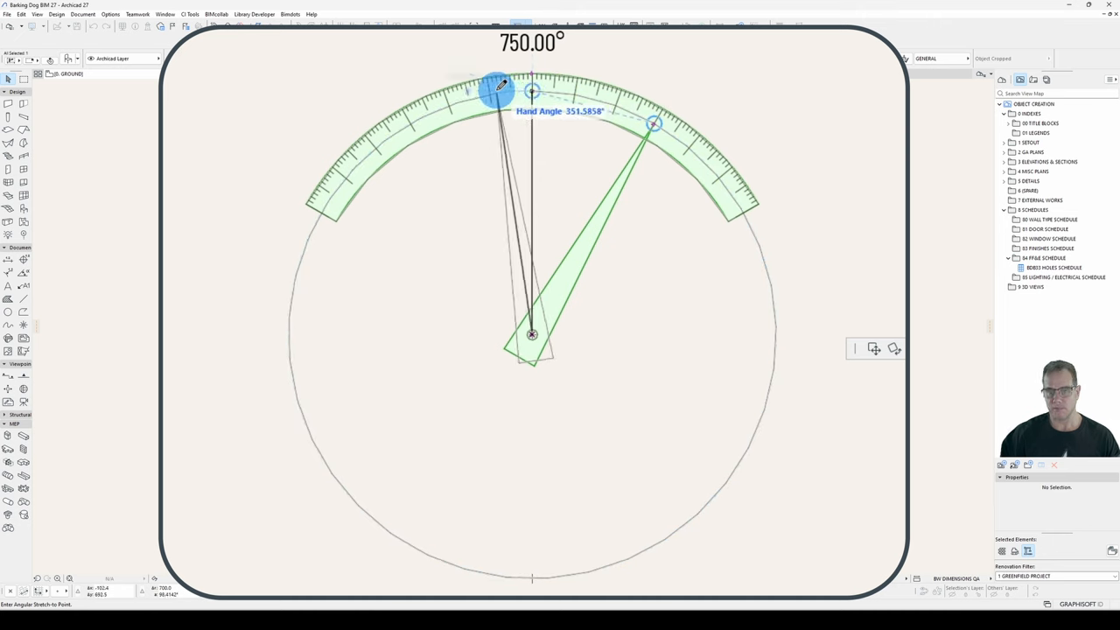
drag(499, 87, 686, 273)
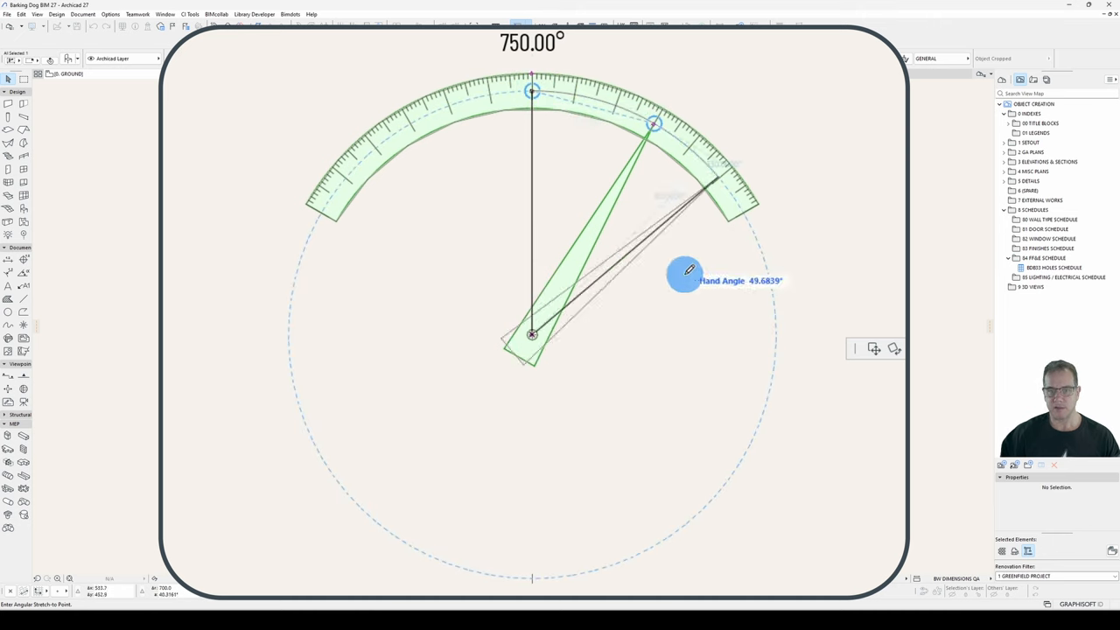
drag(686, 274, 510, 122)
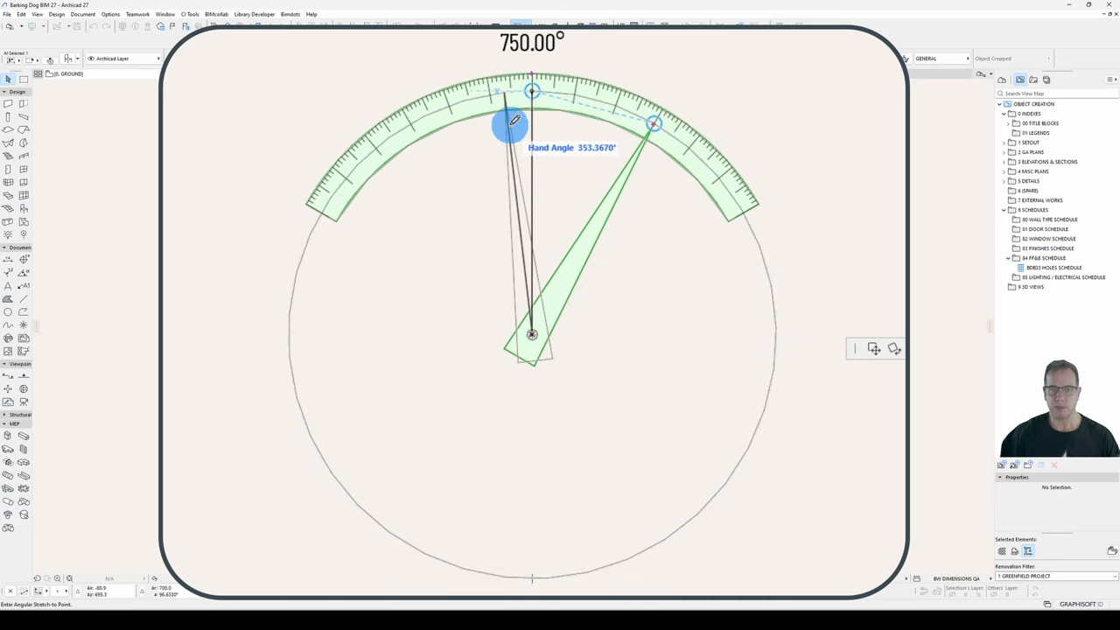
drag(510, 124, 652, 122)
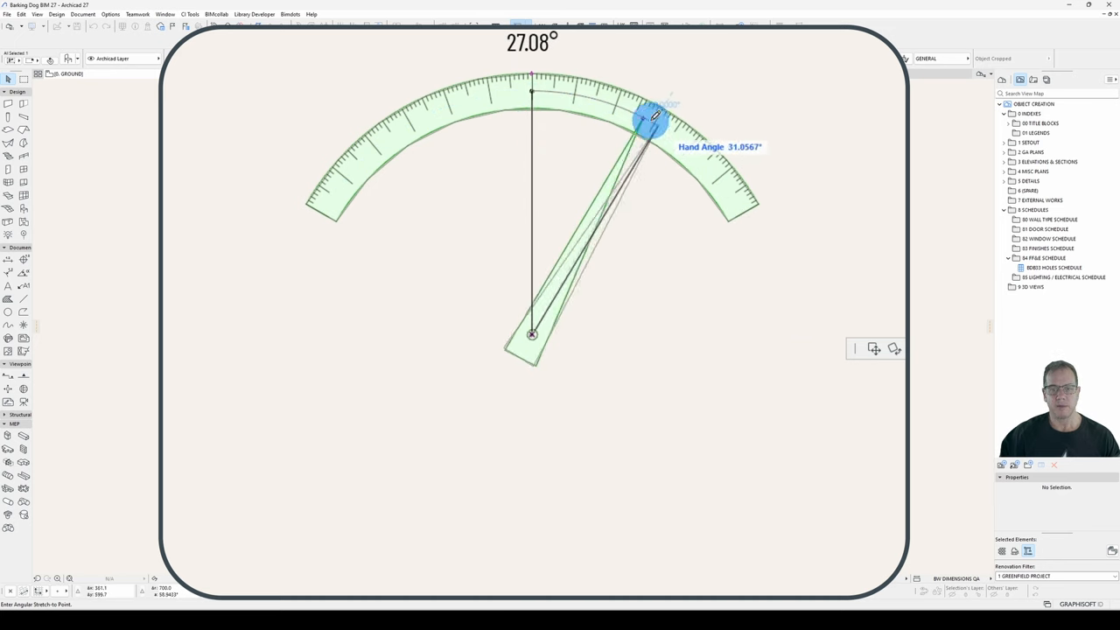
drag(648, 122, 472, 97)
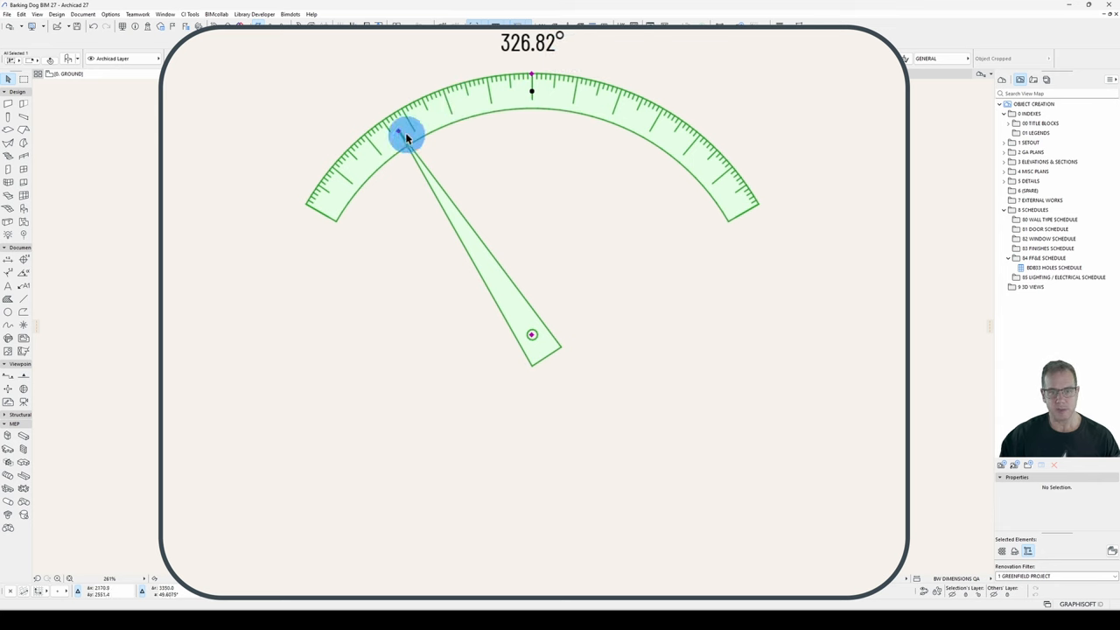
Step: Drag the hand to 60°, then right, near vertical and to the upper left
drag(406, 138, 474, 67)
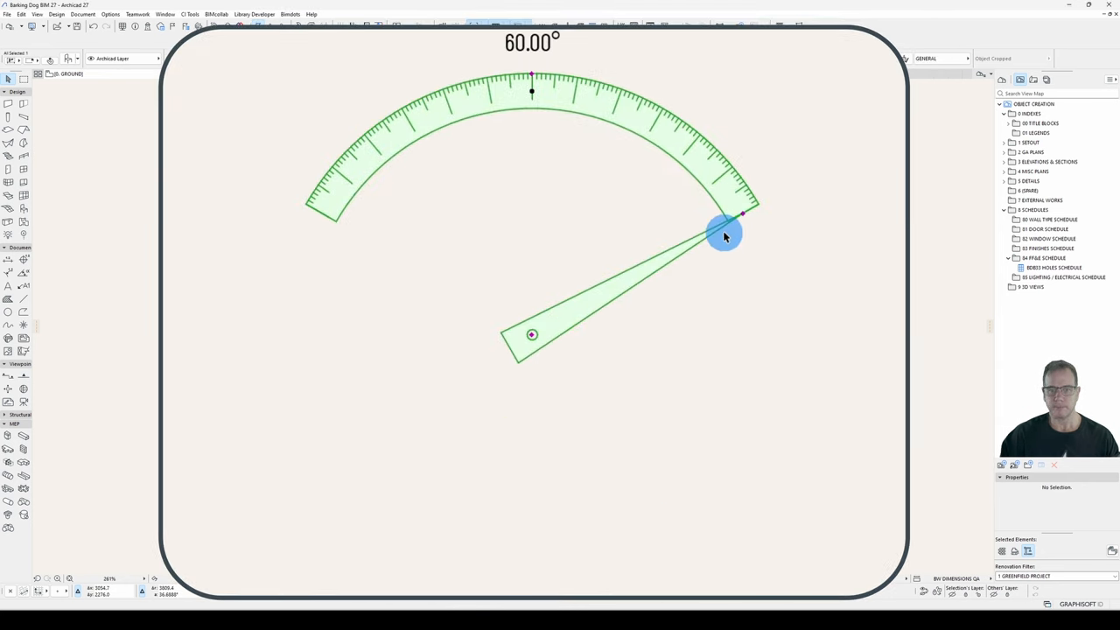
drag(724, 234, 600, 135)
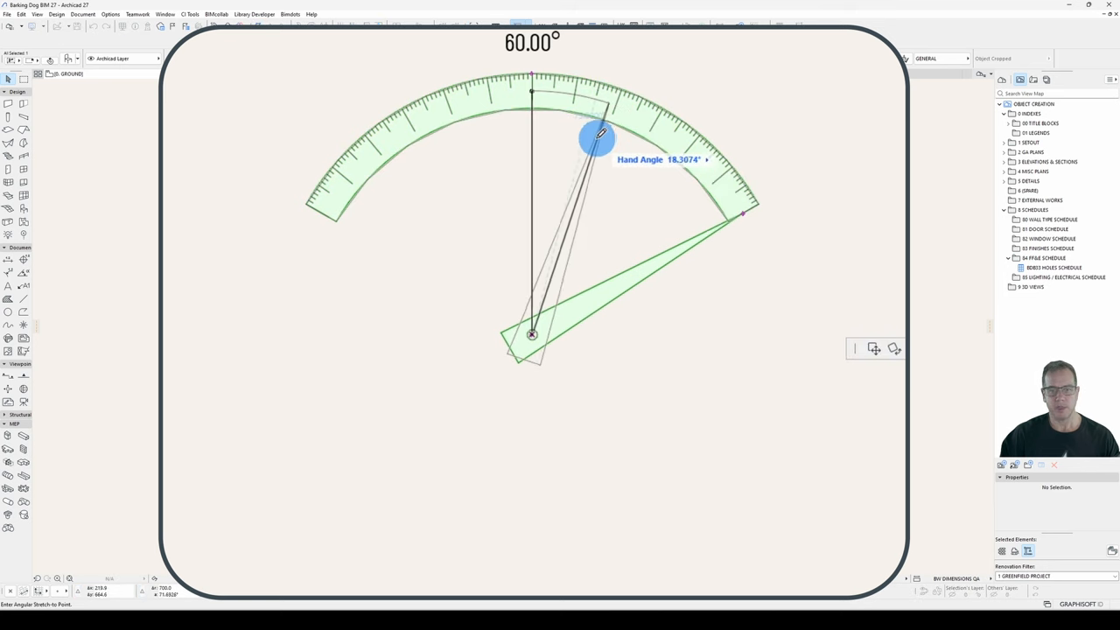
drag(598, 138, 757, 233)
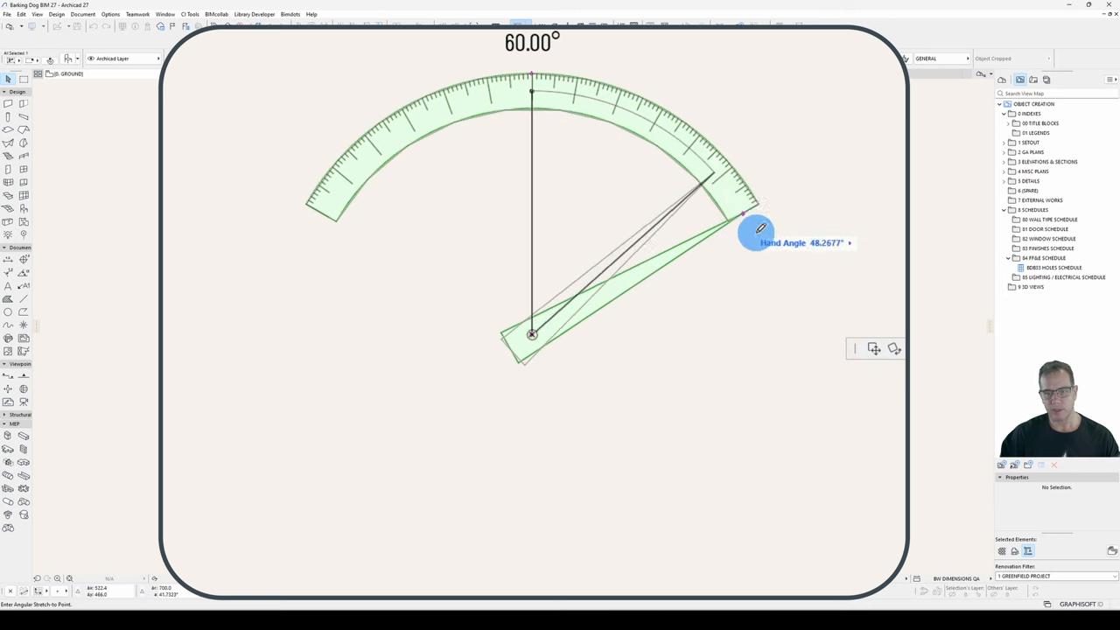
drag(744, 217, 553, 136)
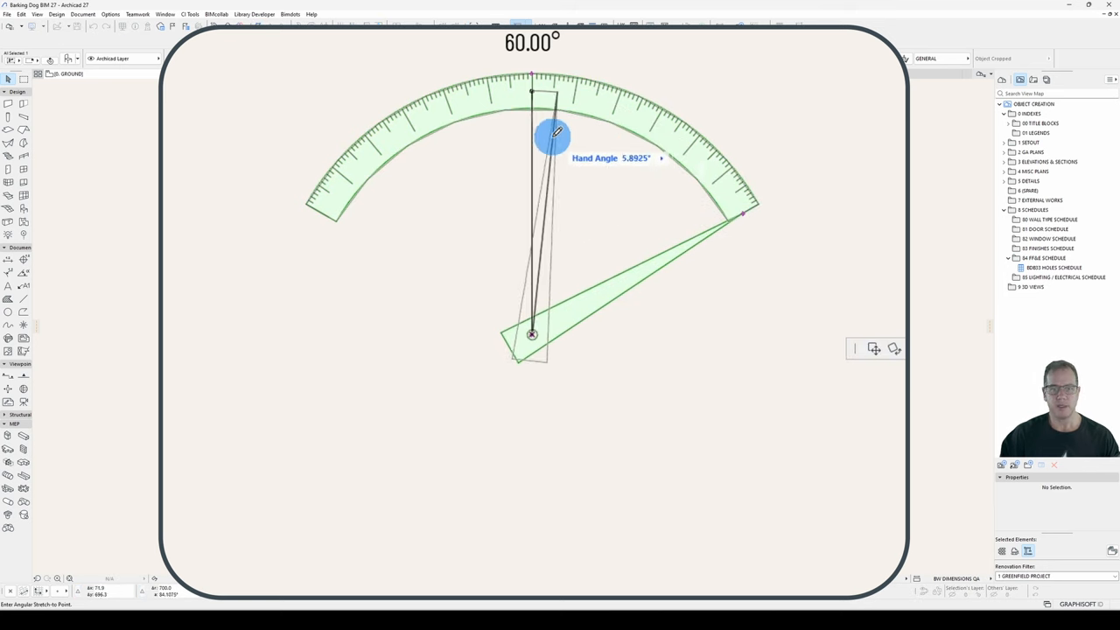
drag(553, 136, 436, 144)
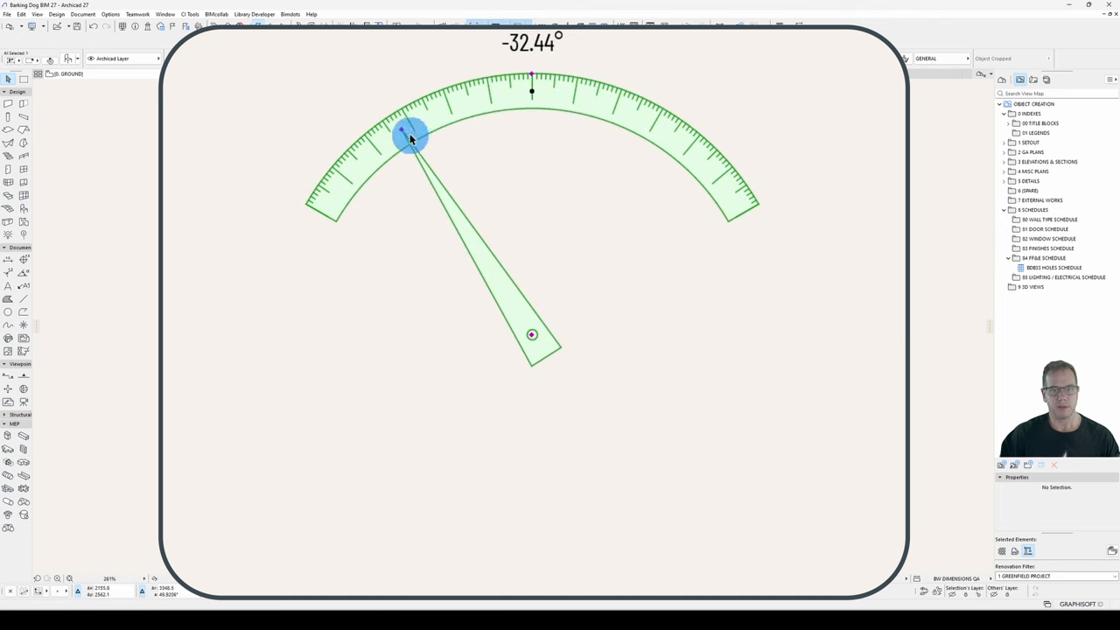
drag(411, 135, 359, 165)
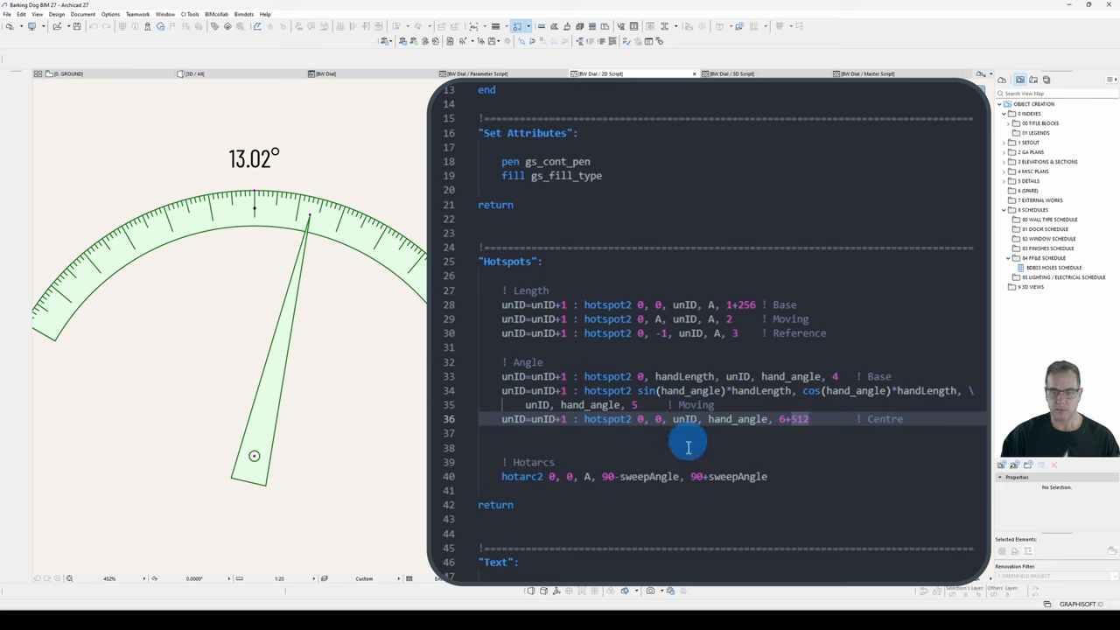
Step: Drag the hand hotspot in the 3D window from about 13° to 30°
double_click(529, 461)
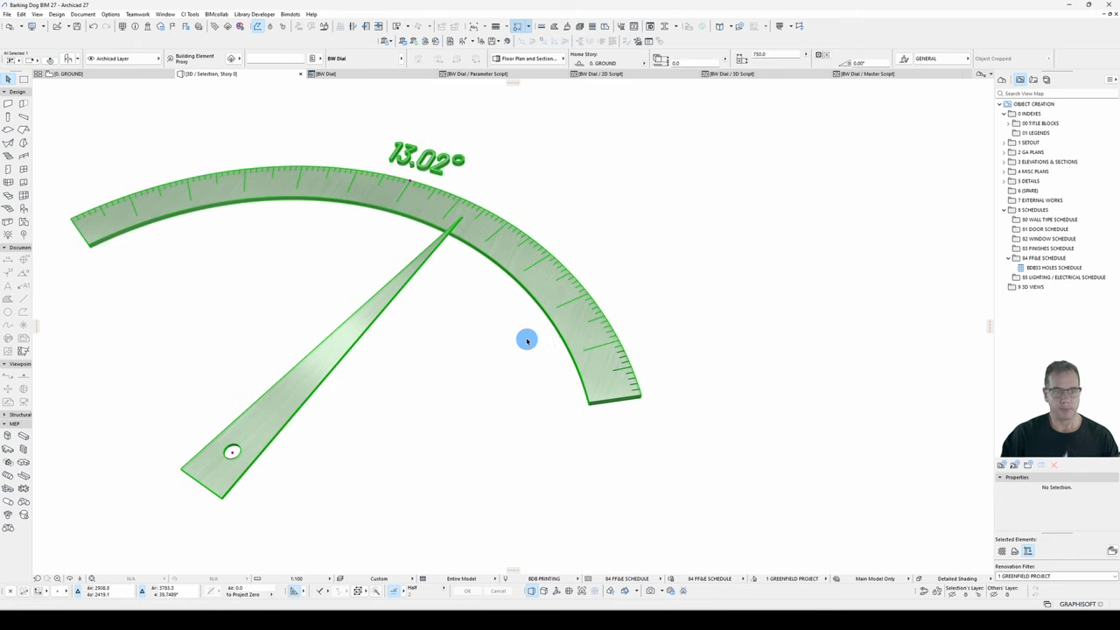
drag(527, 339, 612, 205)
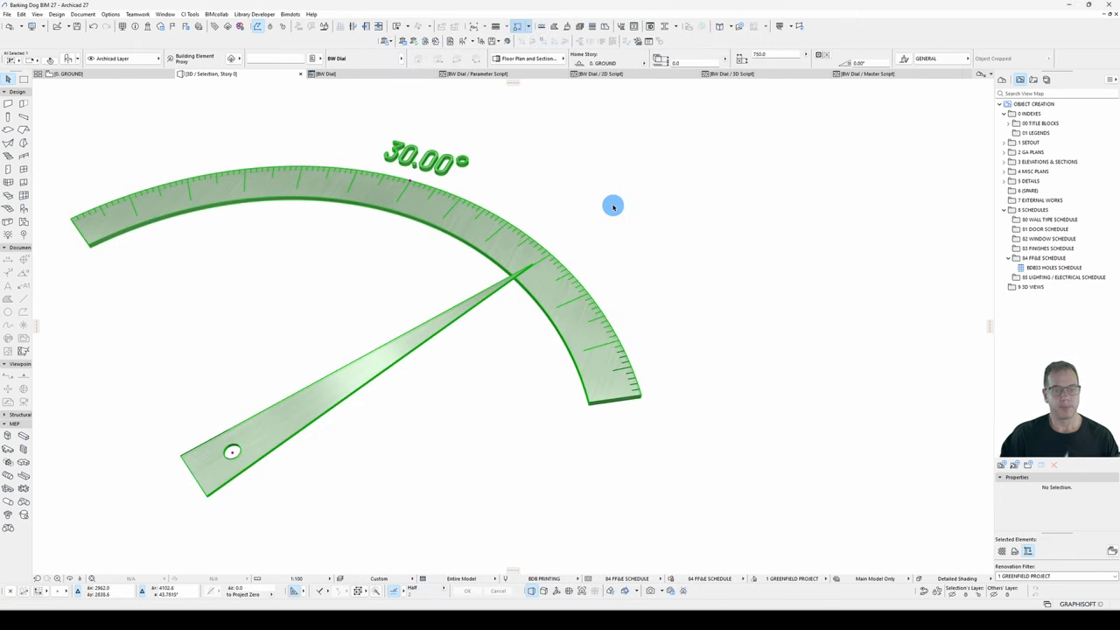
drag(231, 452, 341, 271)
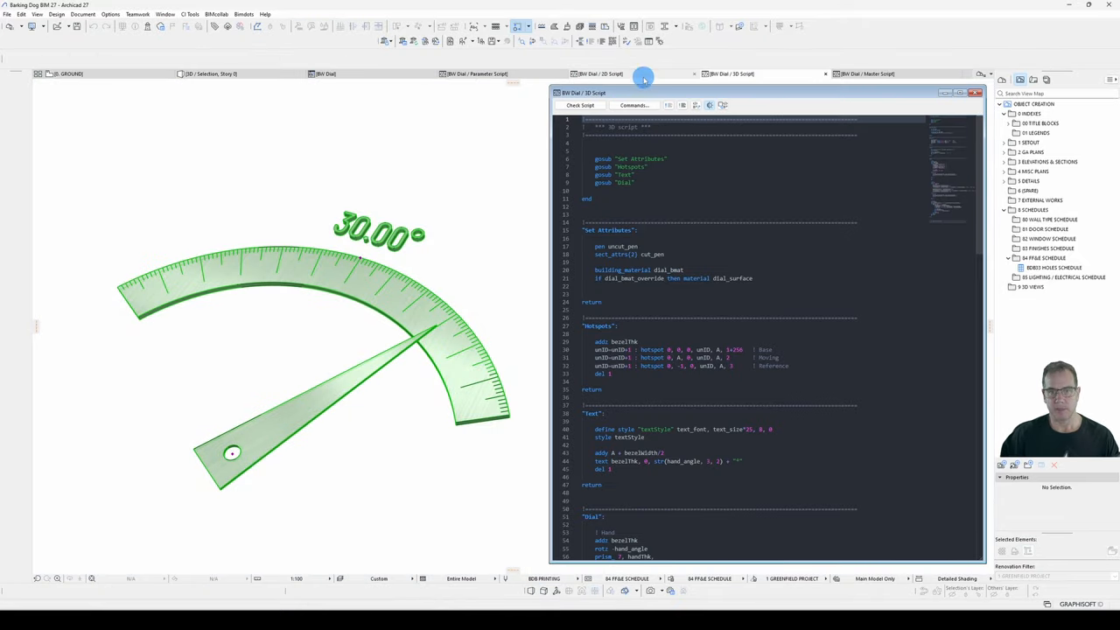
Step: Switch to the BW Dial 2D Script tab showing the Angle hotspot2 lines
click(612, 74)
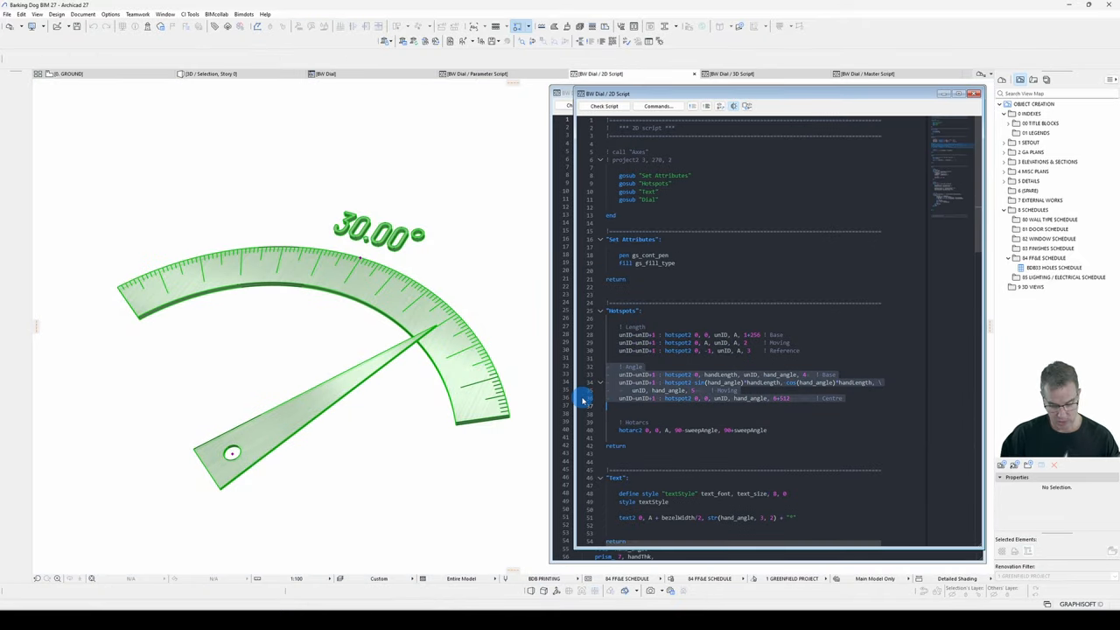
click(752, 73)
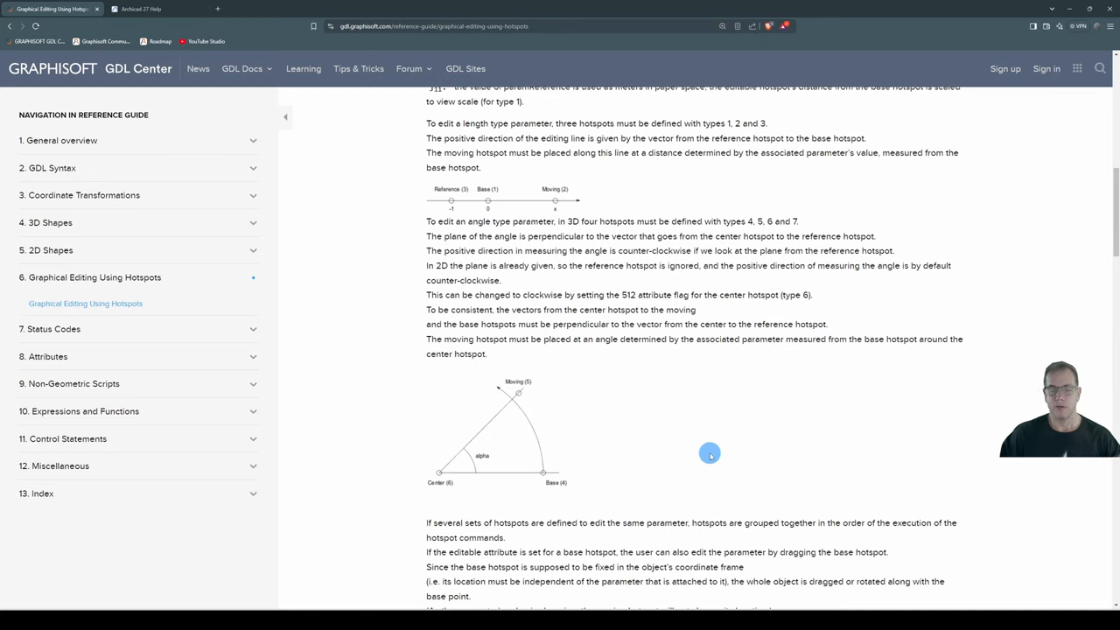
mouse_move(415, 239)
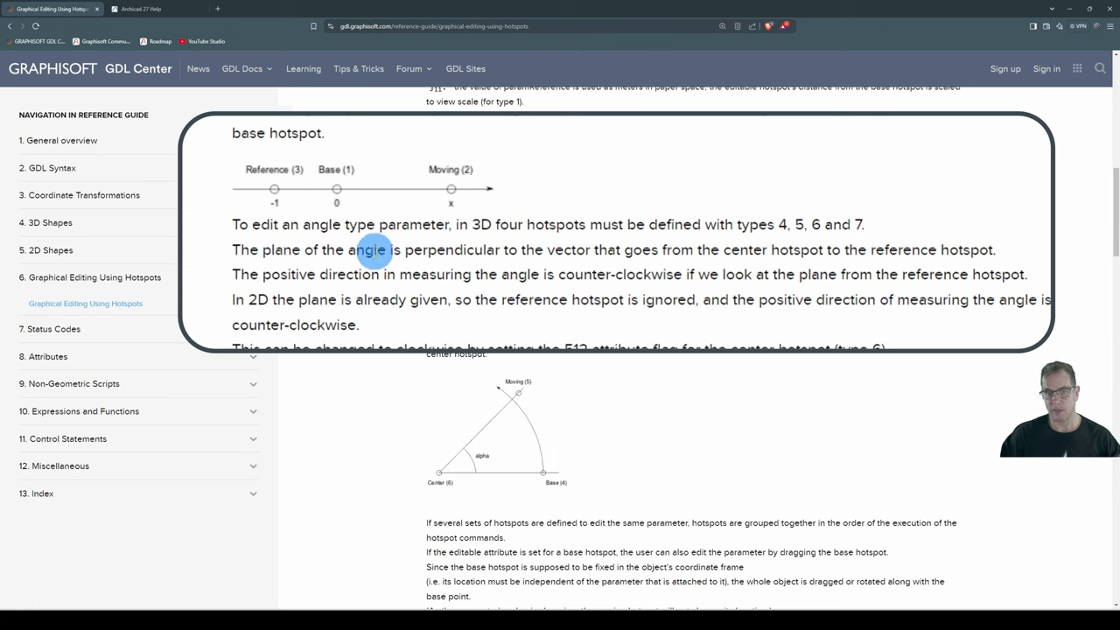
mouse_move(650, 249)
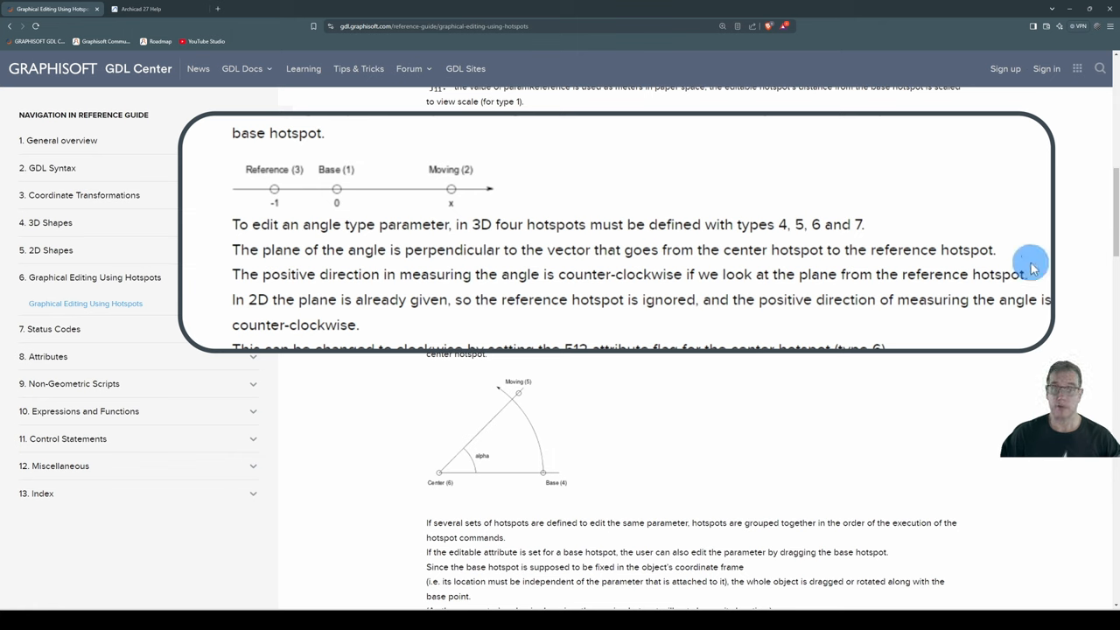
mouse_move(878, 451)
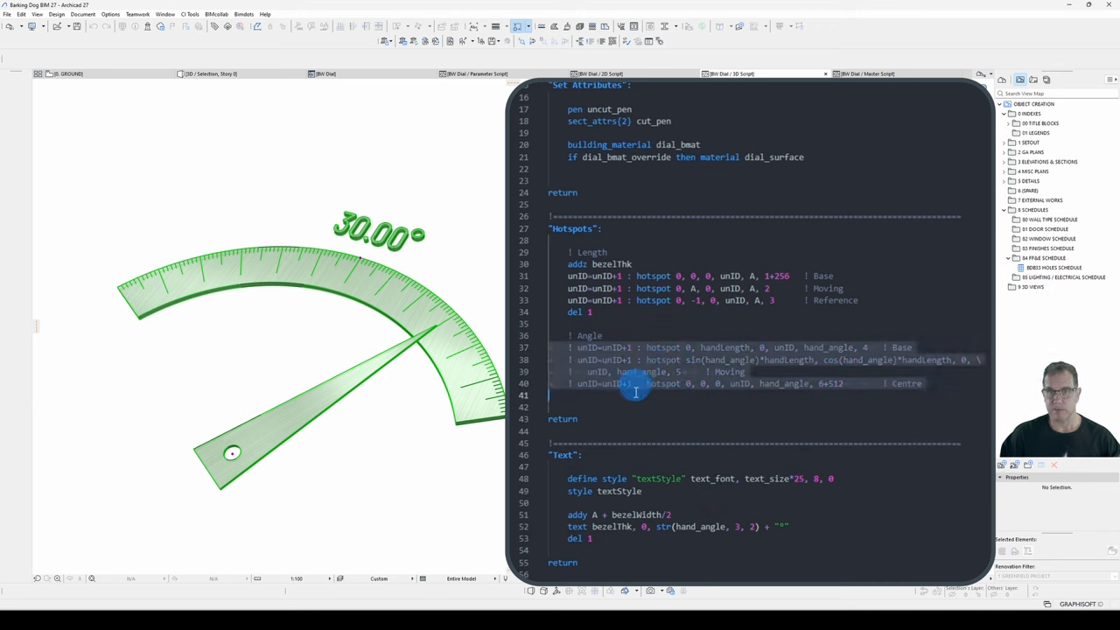
Step: Add a lin_ 0,0,0,0,0,1 axis line alongside the base, moving, centre and type 7 reference hotspots
text(lin)
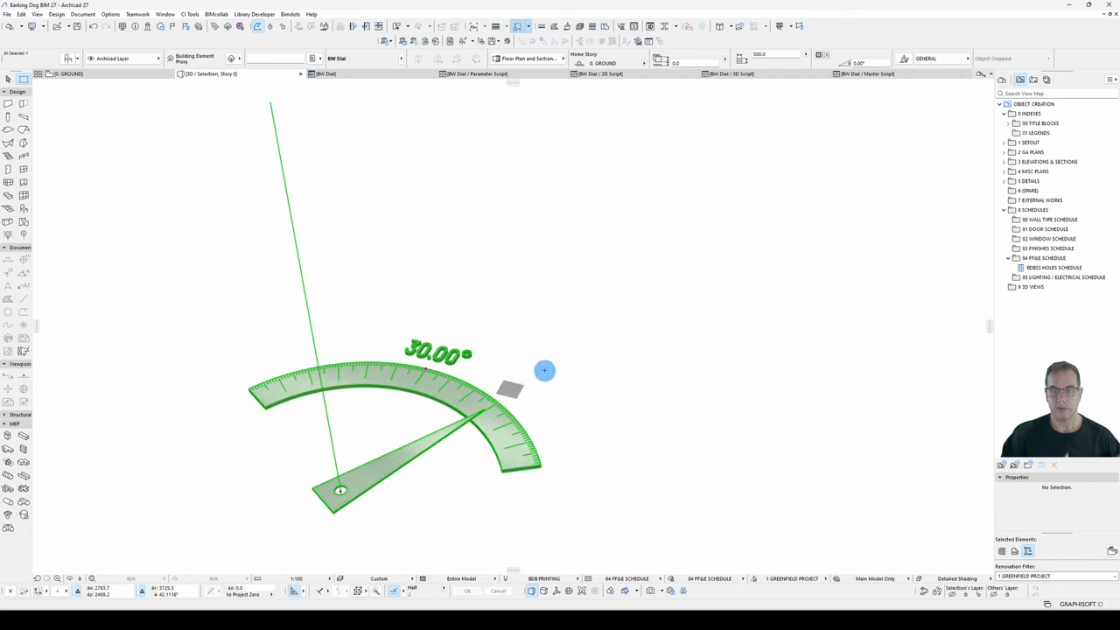
click(731, 74)
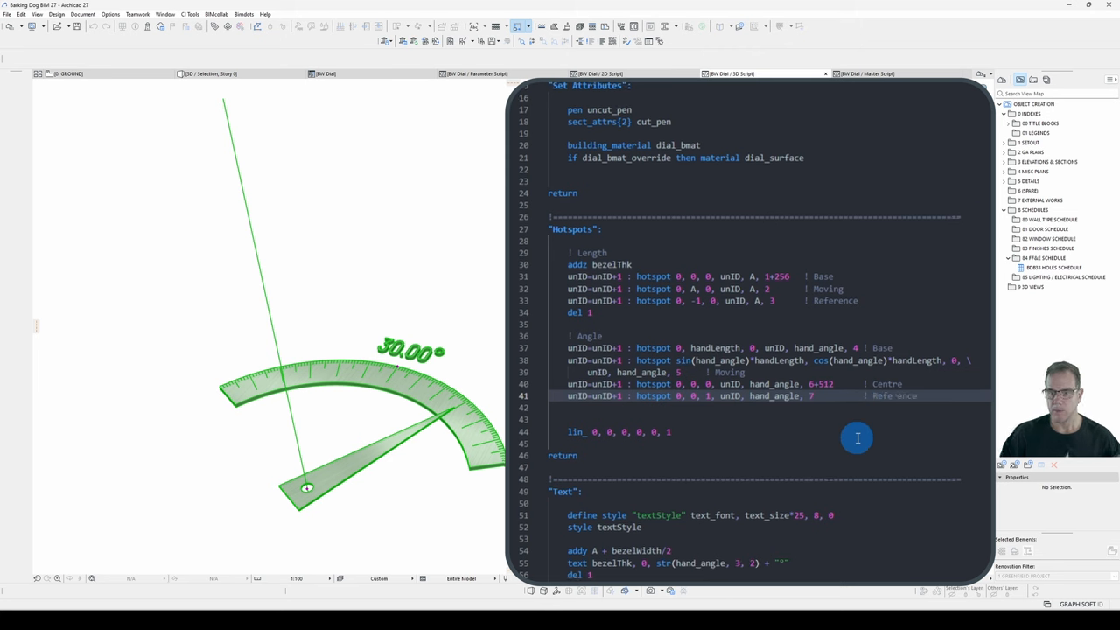
mouse_move(928, 405)
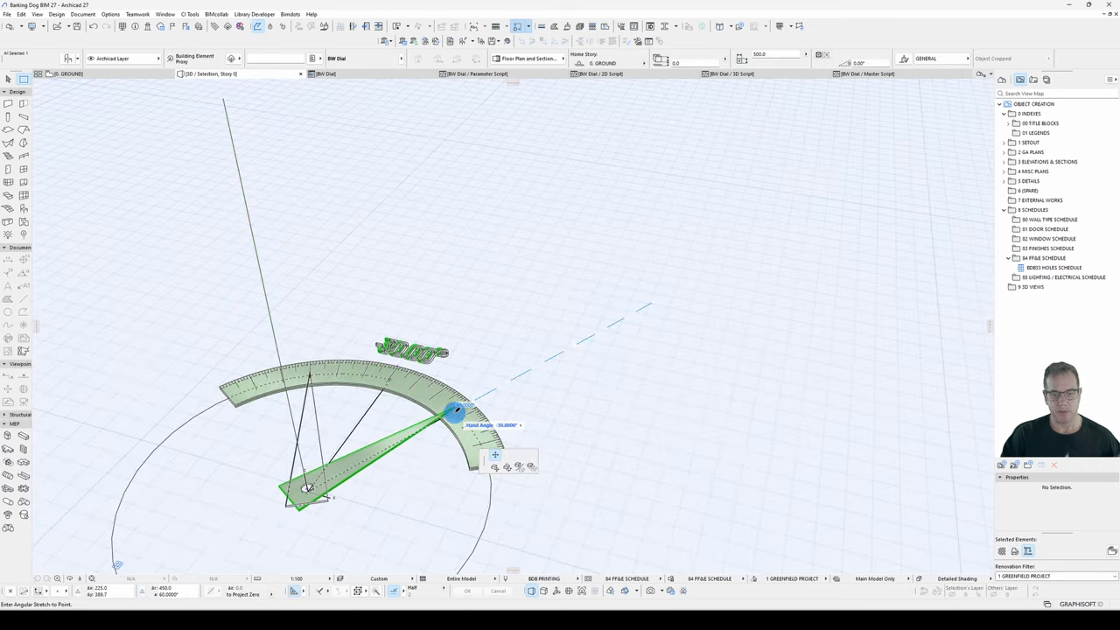
Step: Drag the dial hand through several angles around the bezel, orbiting to check direction
drag(455, 416, 372, 368)
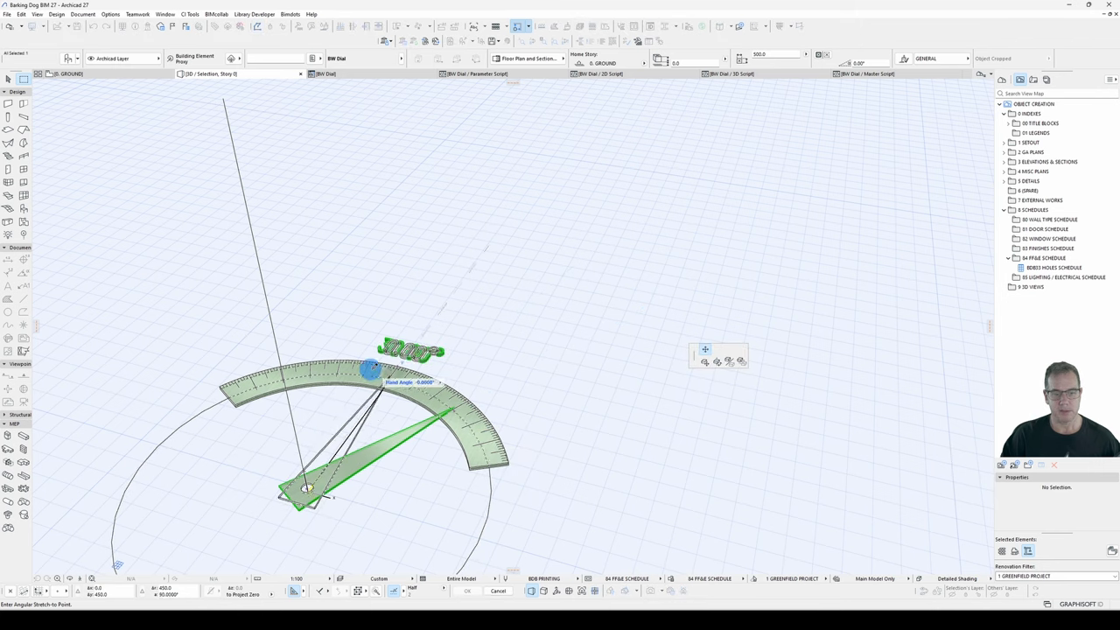
drag(372, 369, 296, 365)
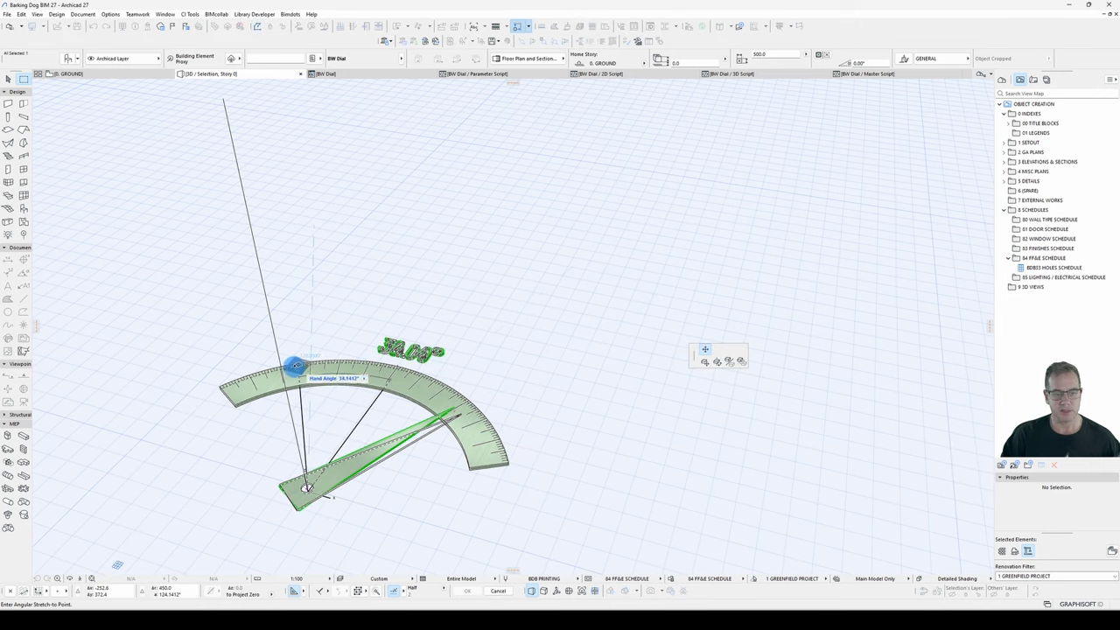
drag(296, 366, 267, 378)
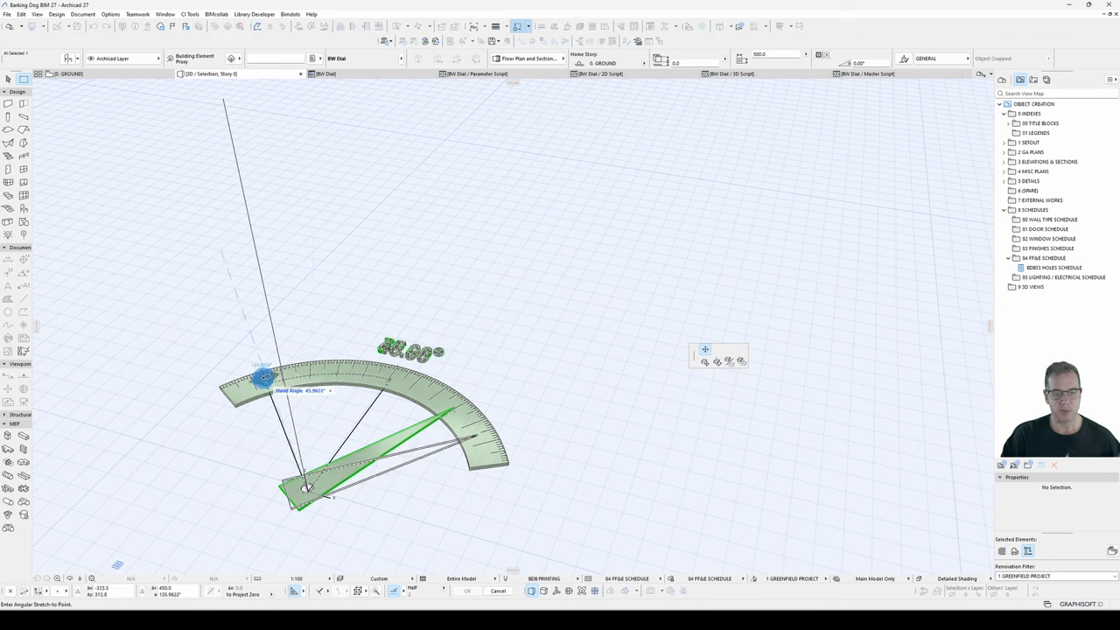
drag(263, 376, 377, 372)
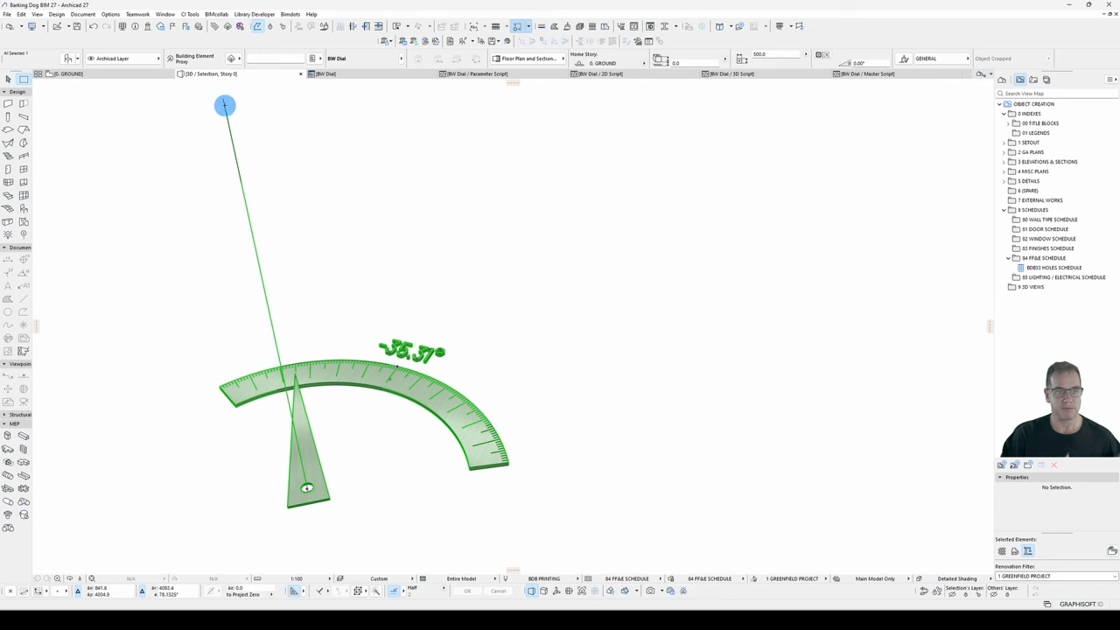
drag(225, 105, 234, 157)
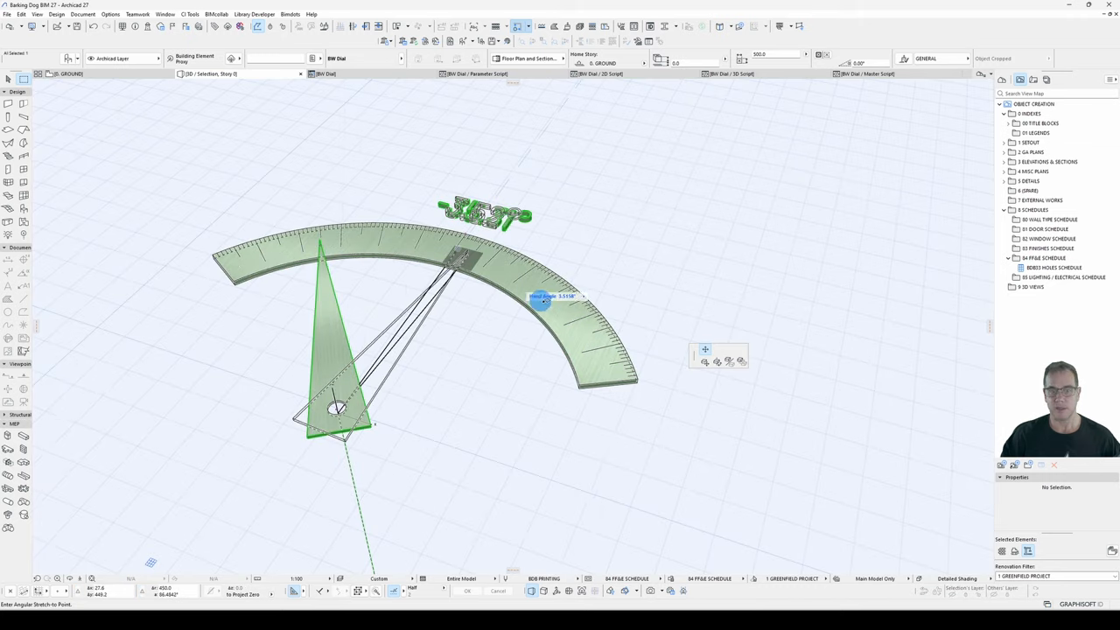
drag(543, 297, 579, 334)
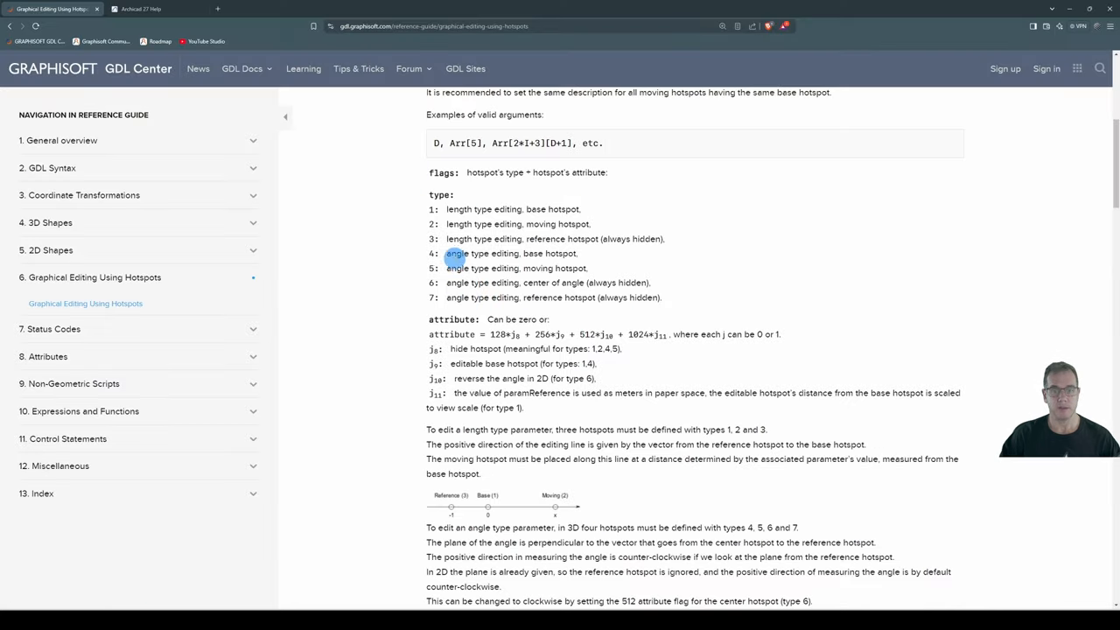
Step: Find the 128 hide flag in GDL Center, then return to the base hotspot line
scroll(down, 3)
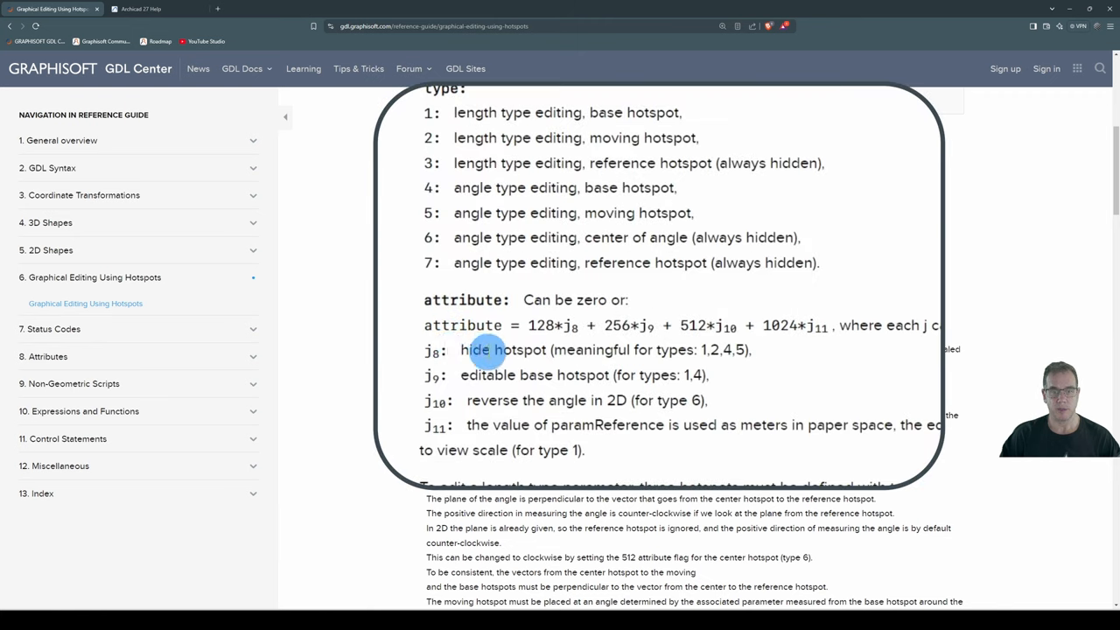
mouse_move(607, 349)
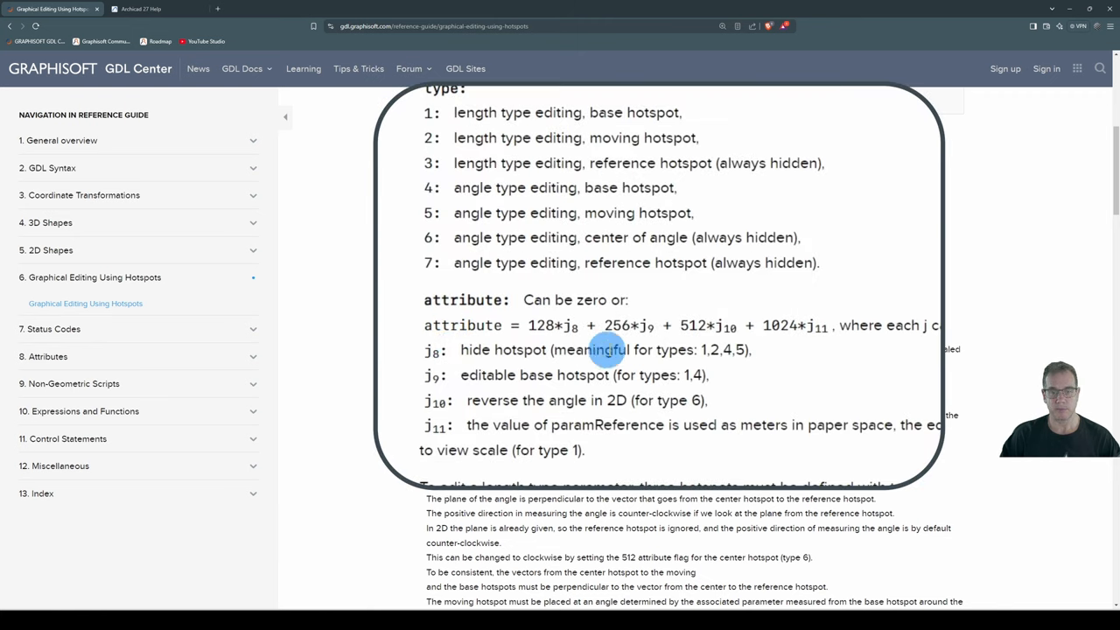
mouse_move(677, 350)
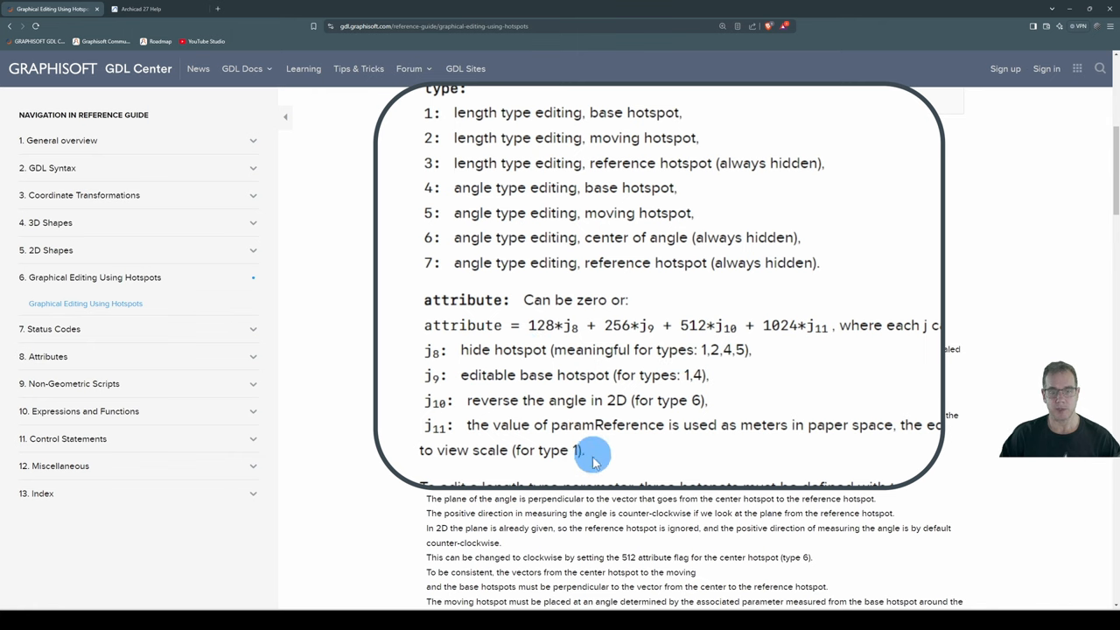
click(147, 9)
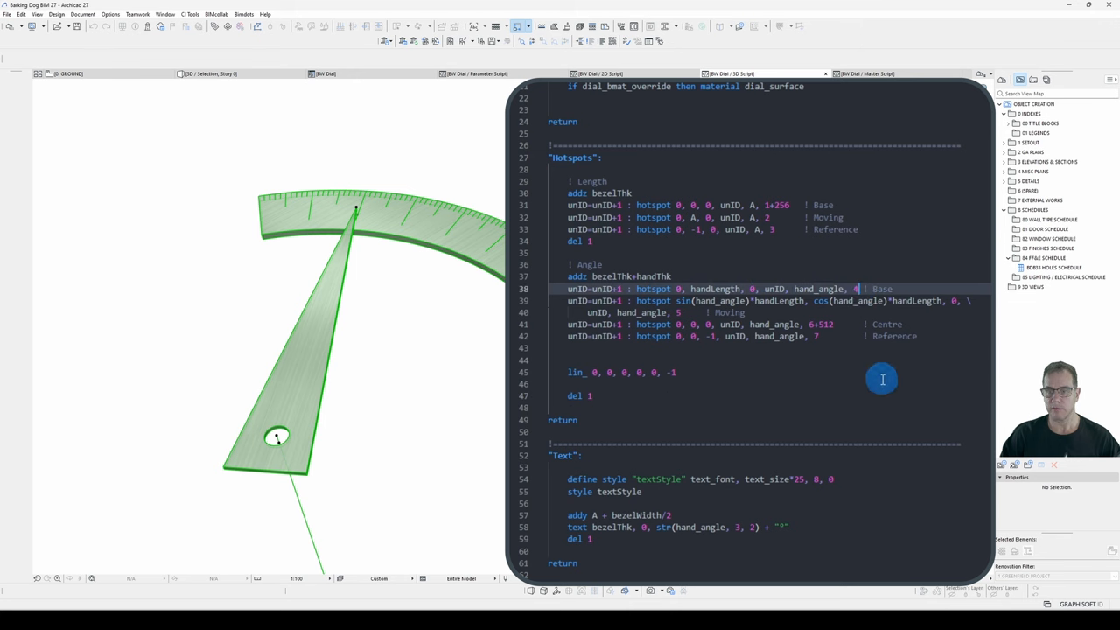
Step: Make the base hotspot type 4+128, delete the lin_ line, and view the 2D script
text(+128)
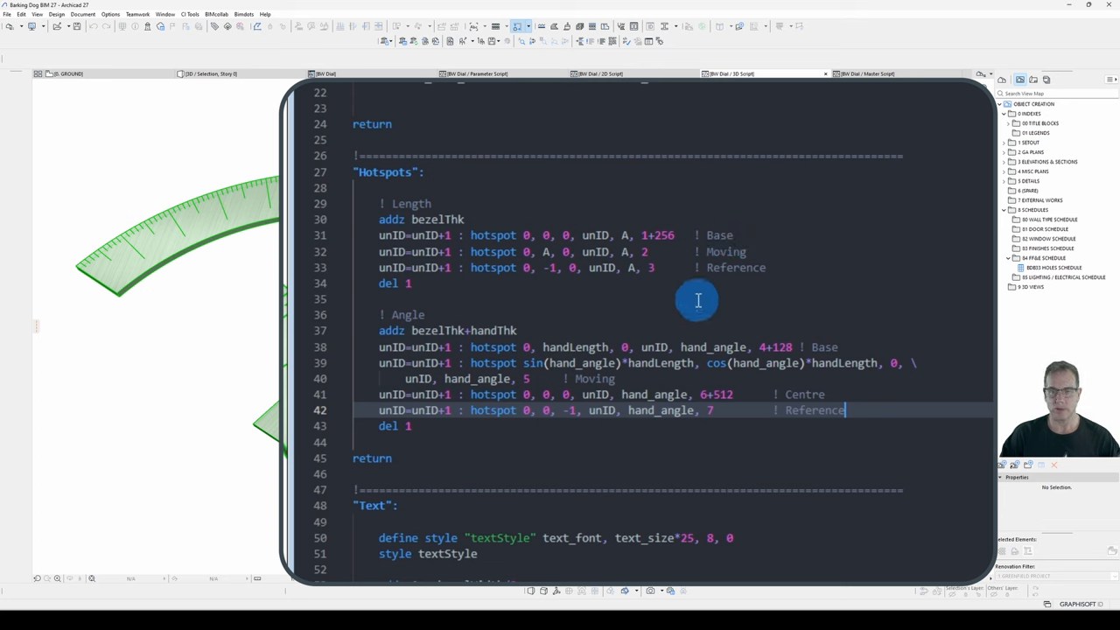
mouse_move(663, 229)
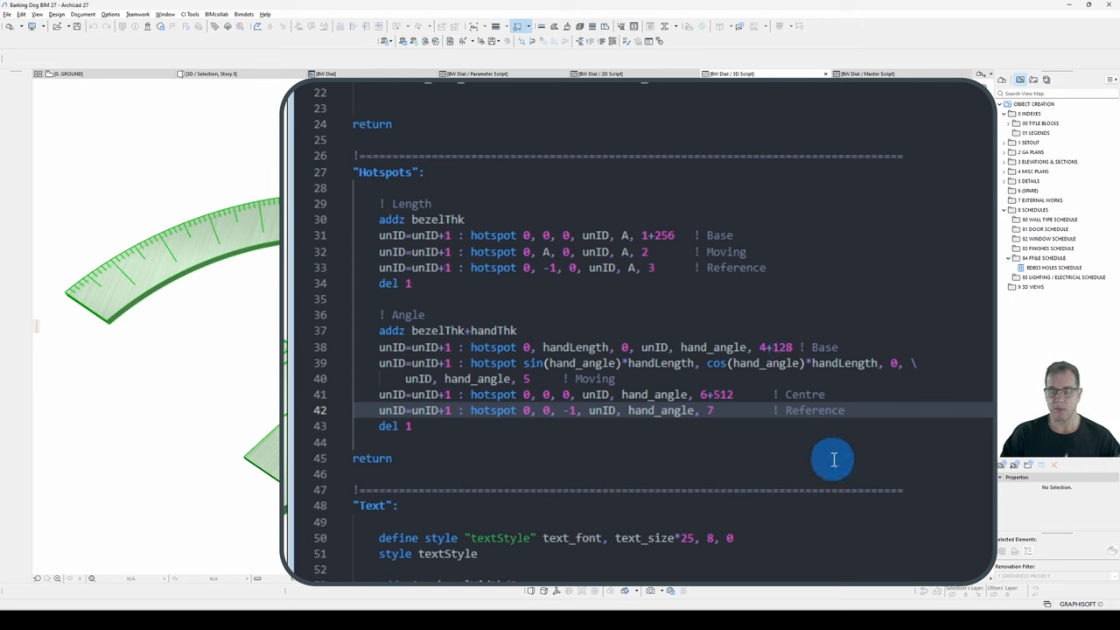
mouse_move(631, 424)
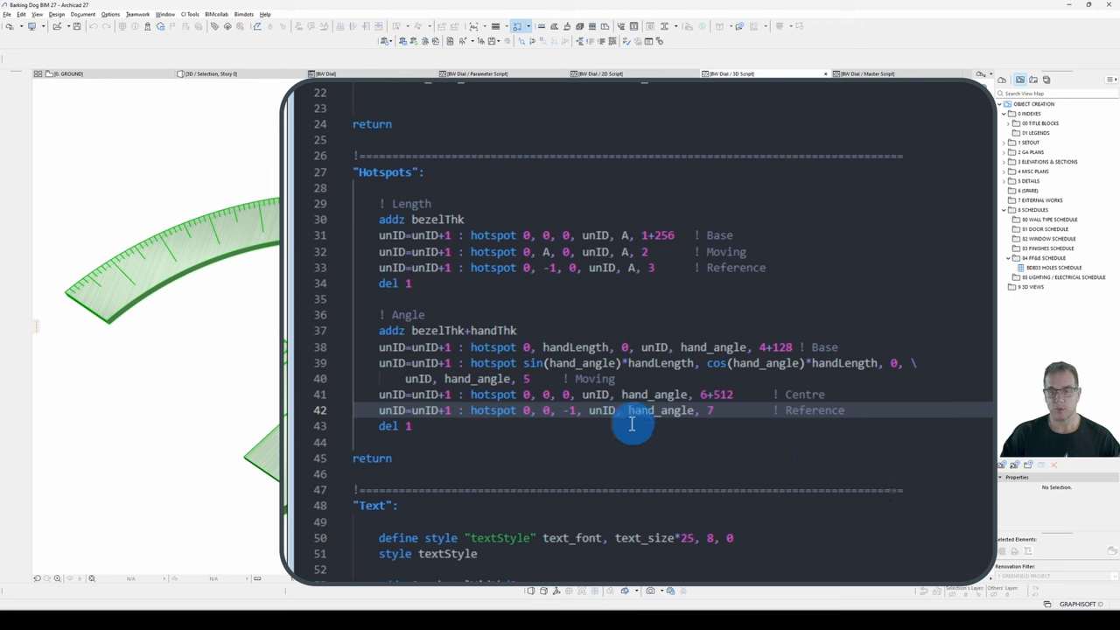
mouse_move(628, 424)
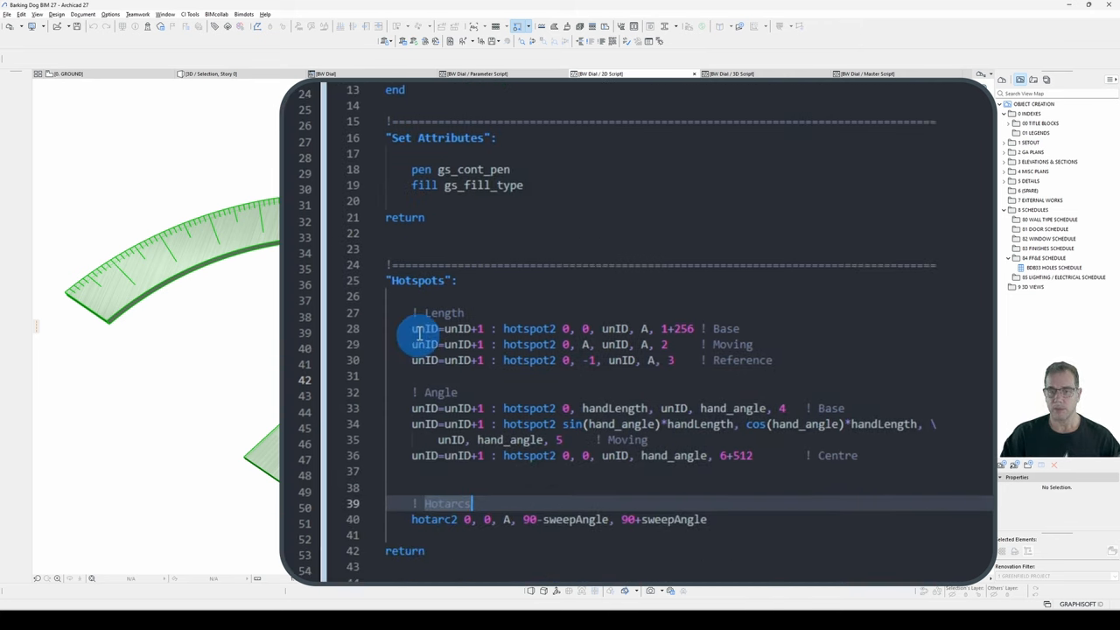
scroll(down, 3)
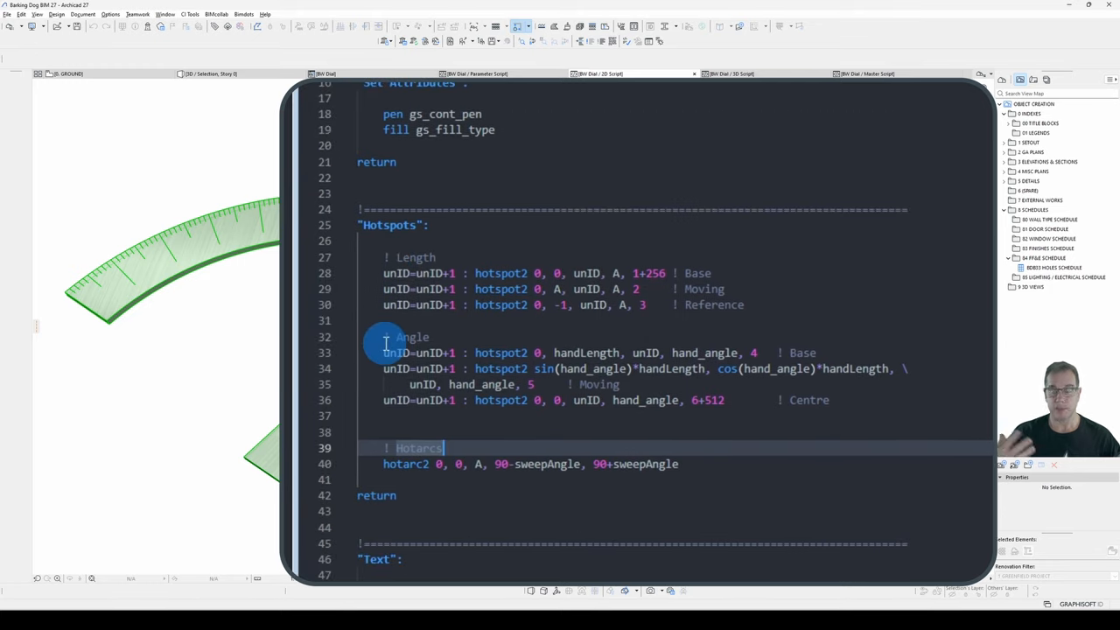